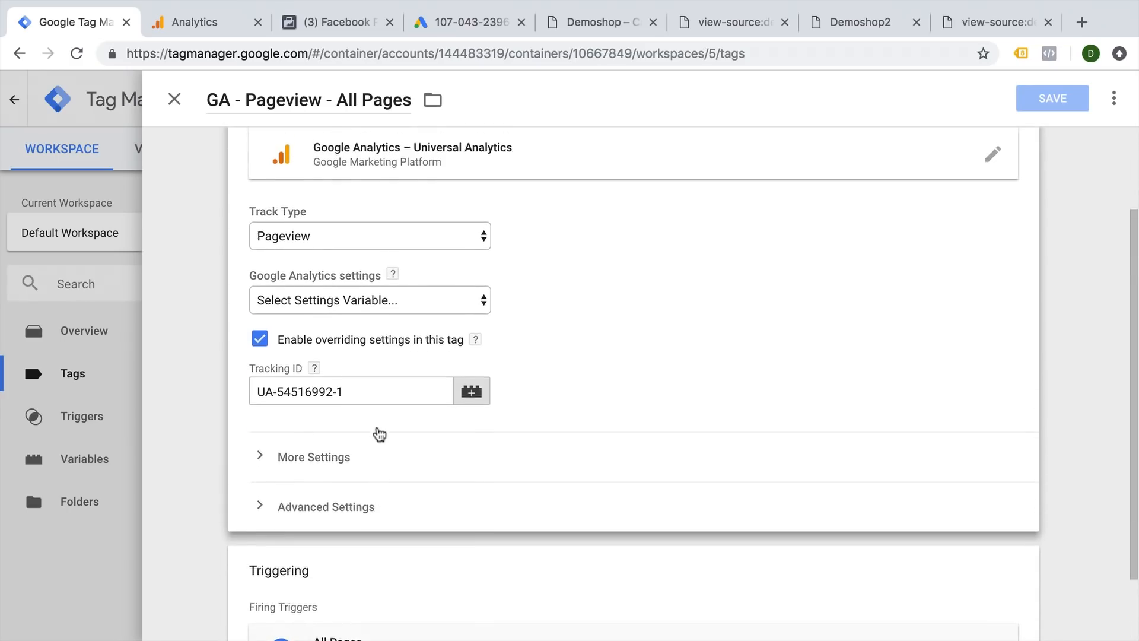
Glance at the demo shop, Analytics snippet and Facebook pixel tabs, then return to GTM.
scroll(up, 3)
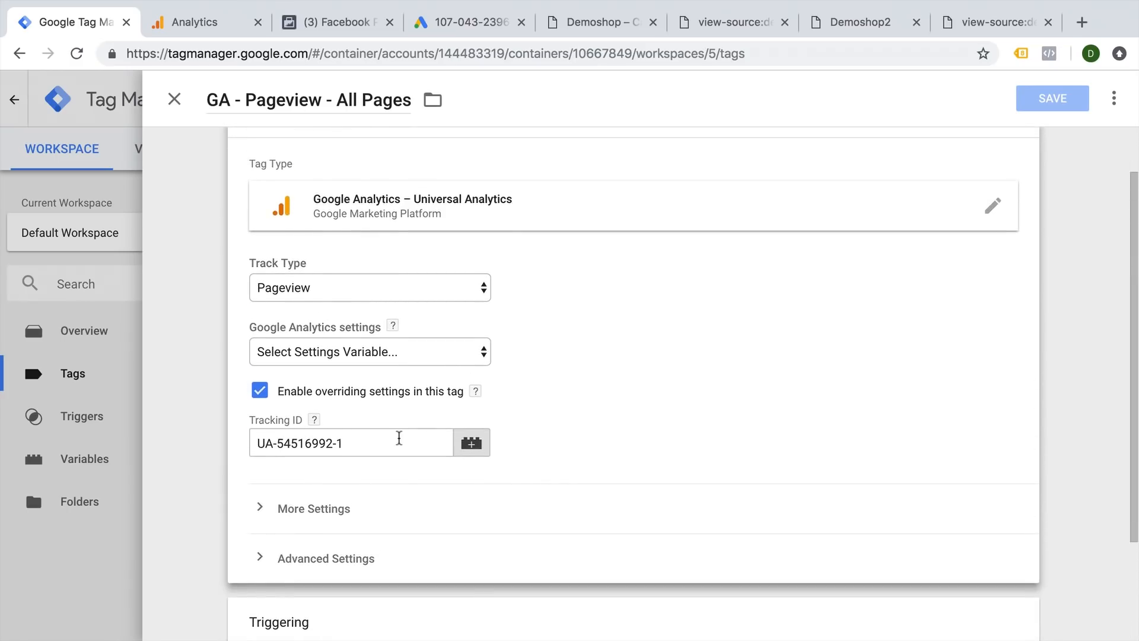
click(600, 21)
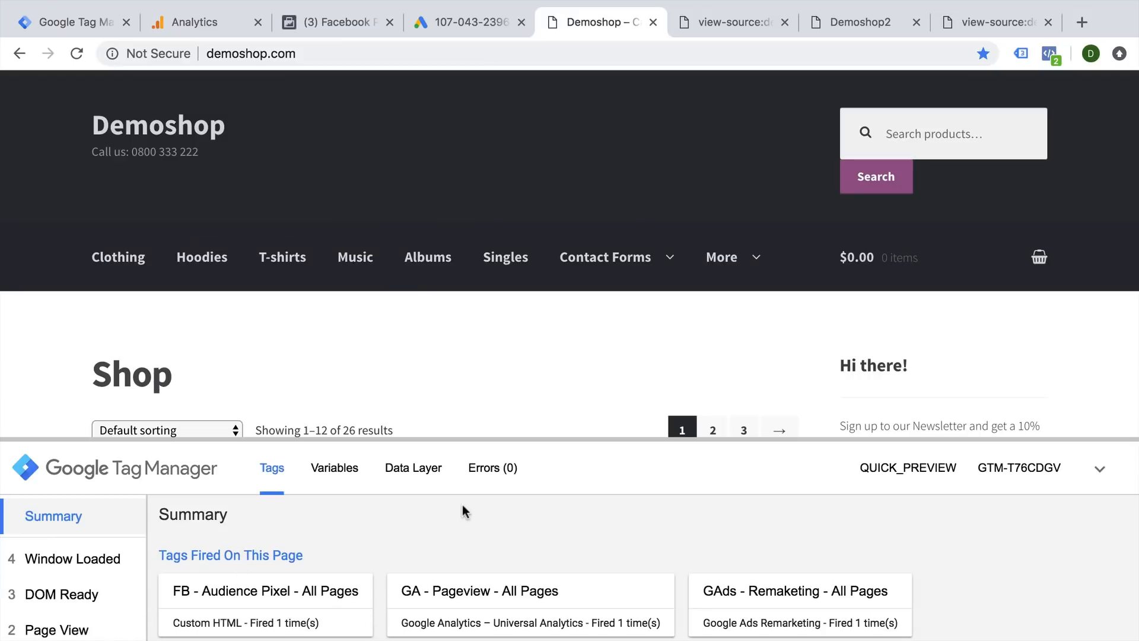
mouse_move(458, 438)
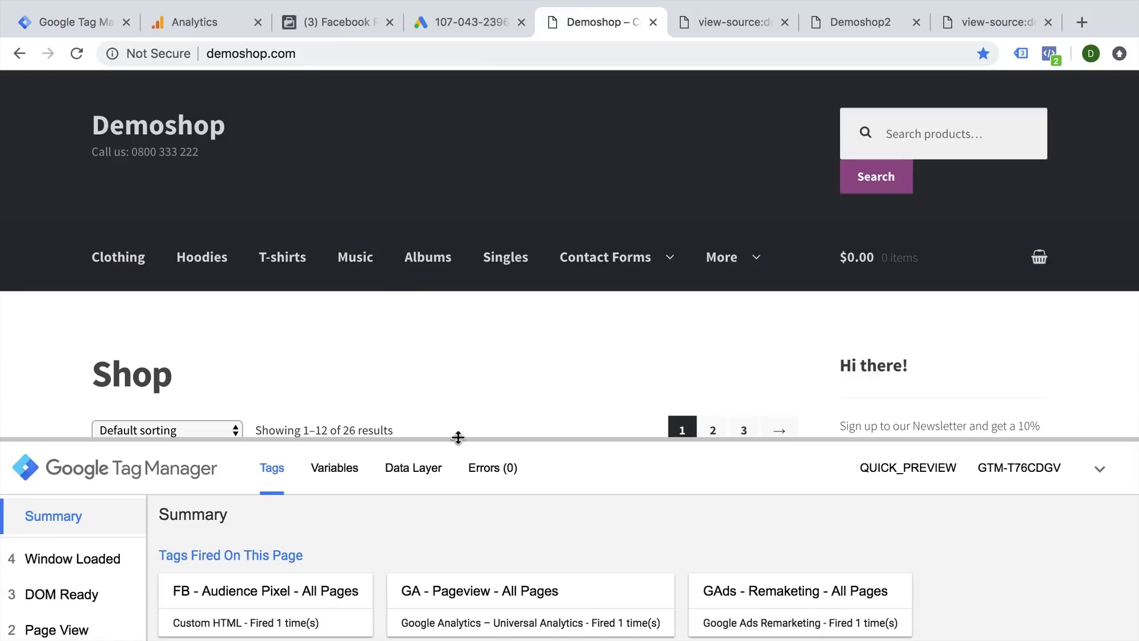
click(207, 22)
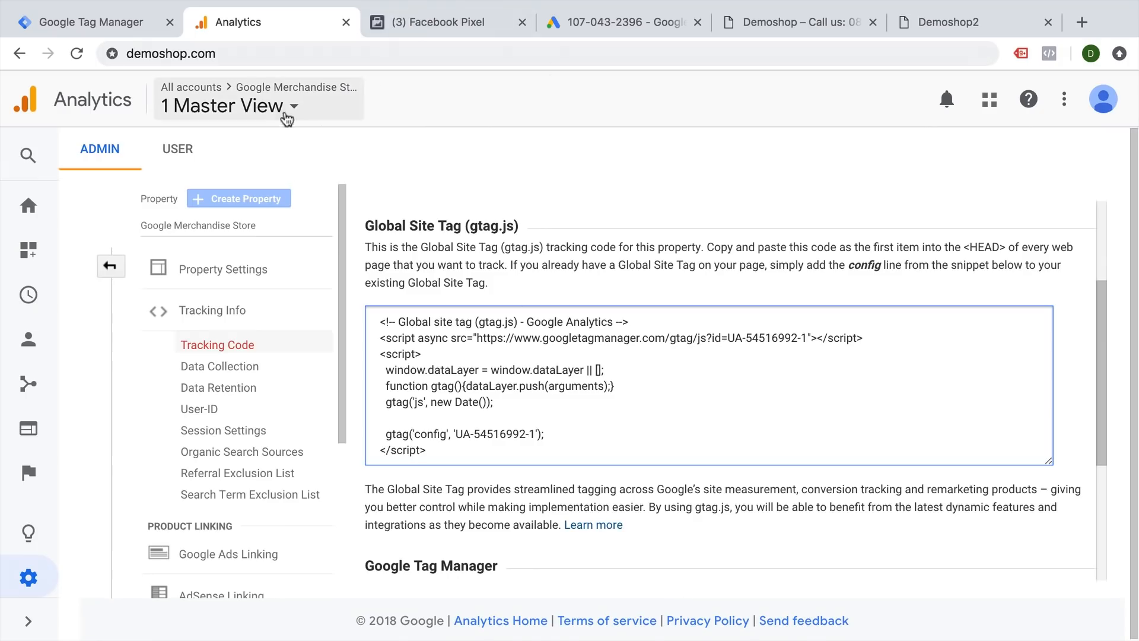
click(437, 22)
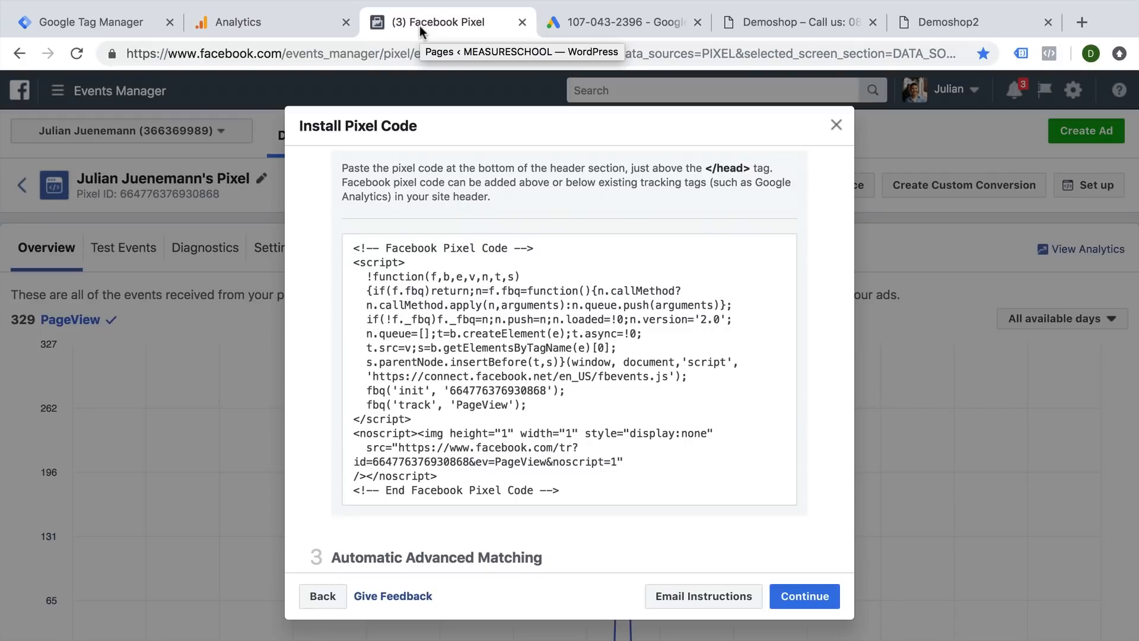
click(87, 22)
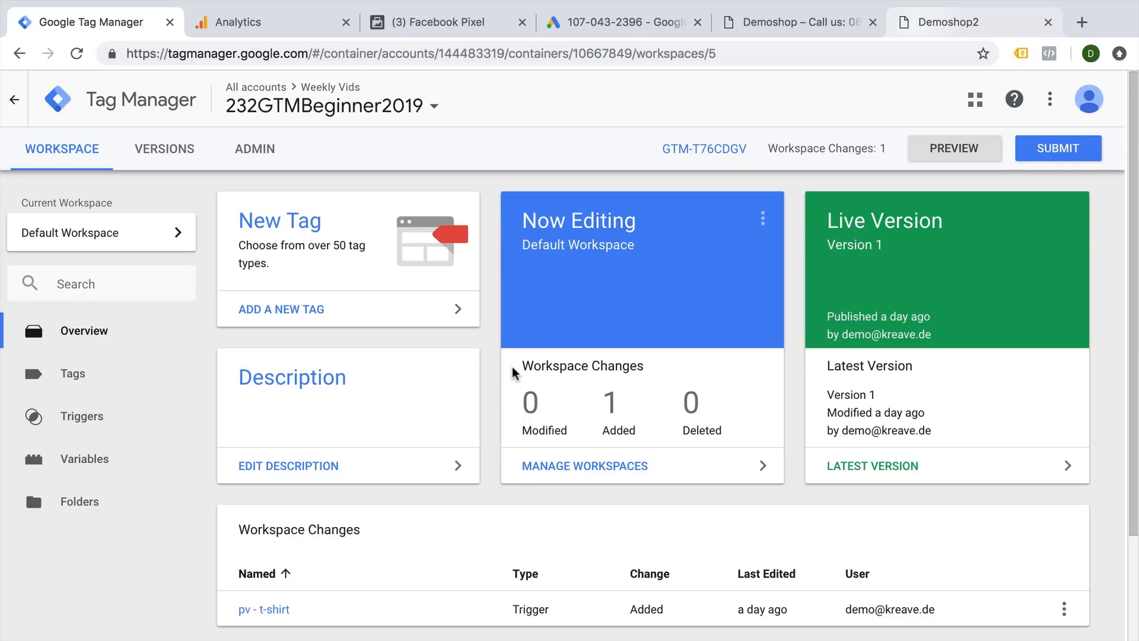
mouse_move(763, 138)
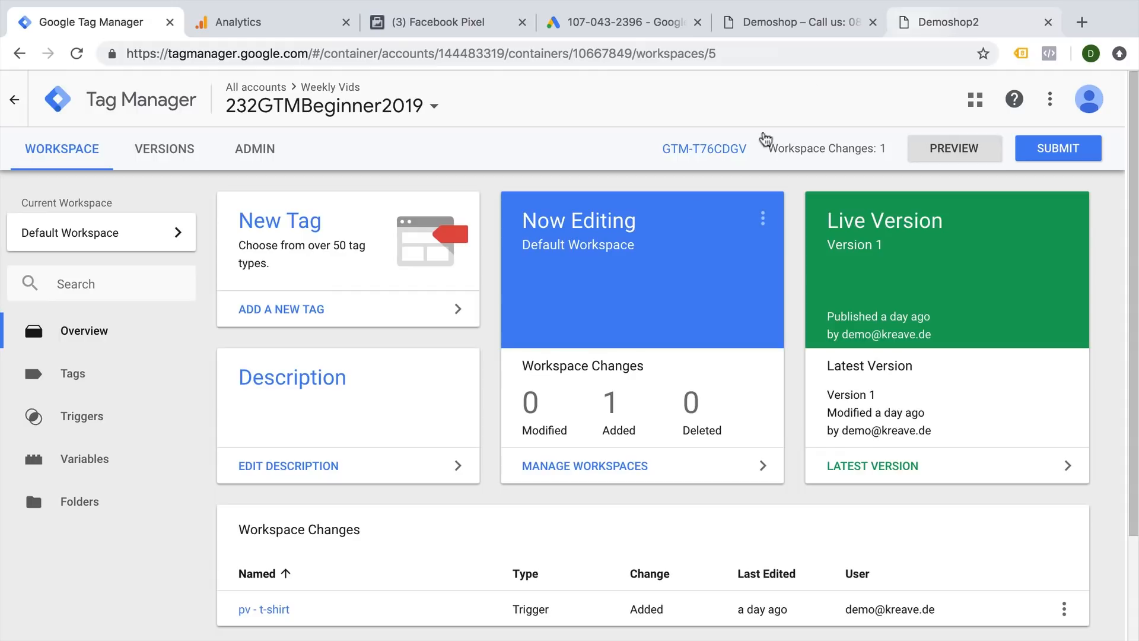
Switch to the Demoshop2 storefront at demoshop2.com.
click(974, 22)
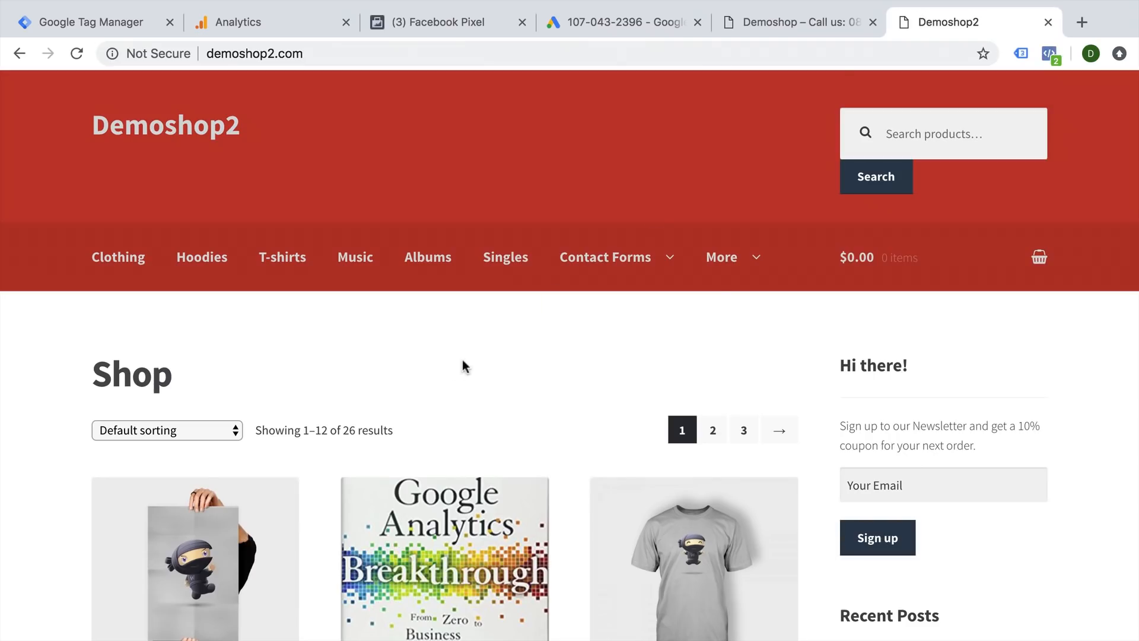
mouse_move(454, 371)
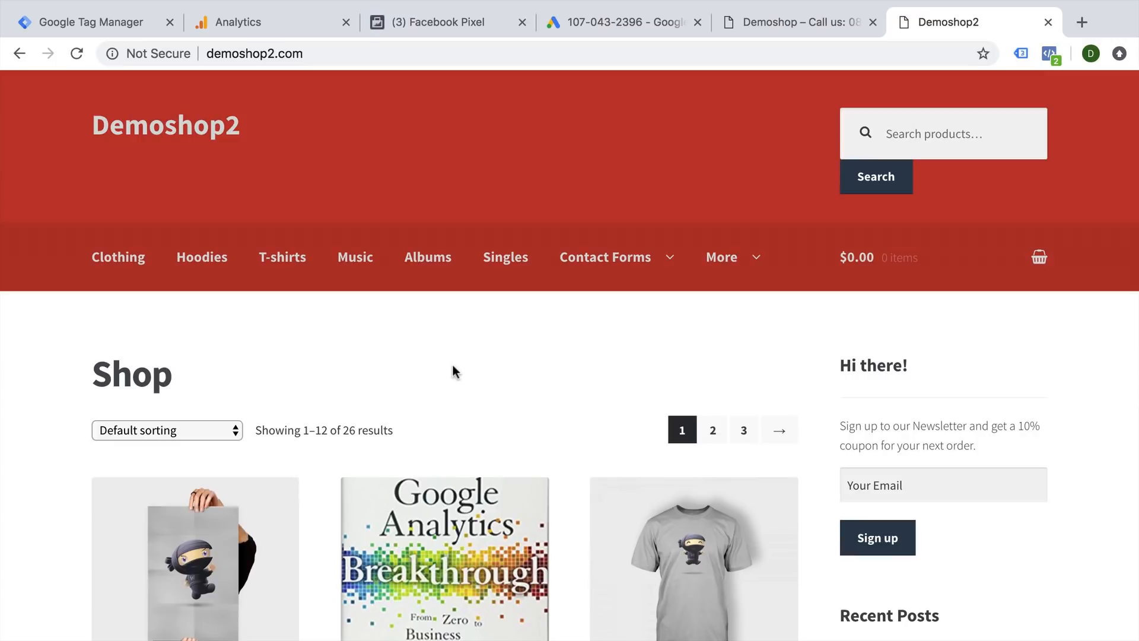
Compare the Analytics gtag and Facebook pixel snippets before reaching the Google Ads global site tag setup.
click(240, 22)
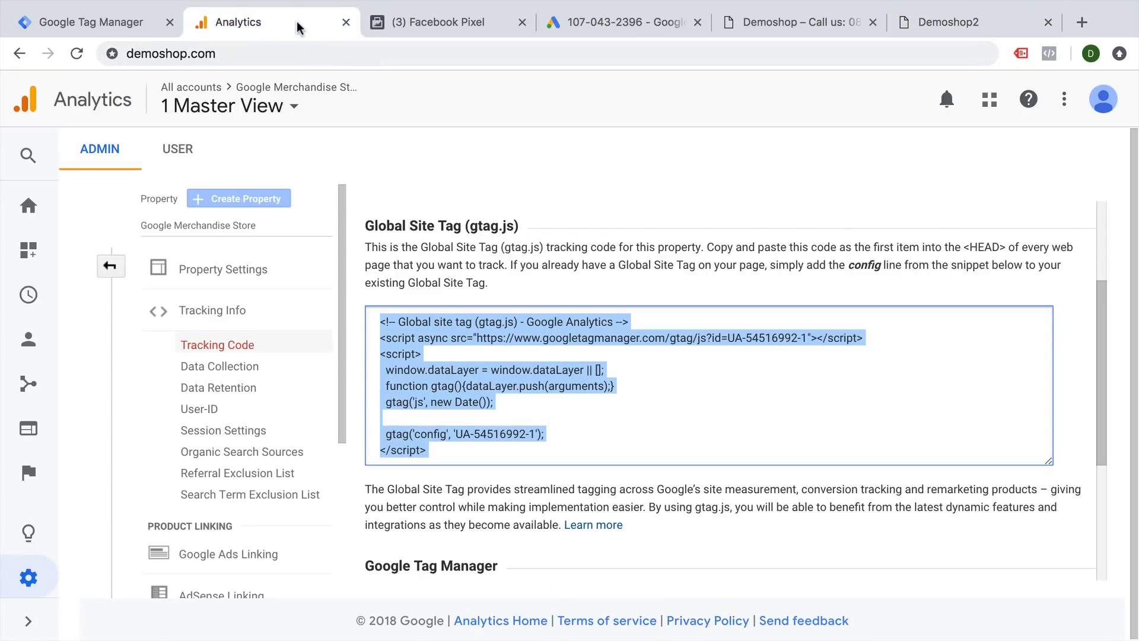
mouse_move(437, 22)
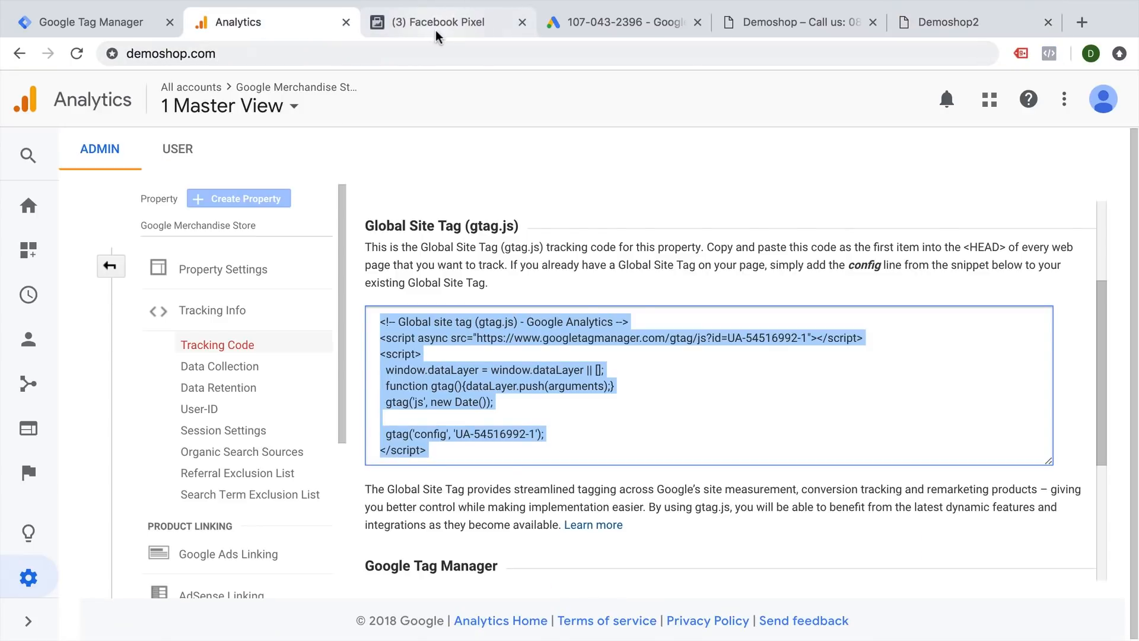
click(445, 22)
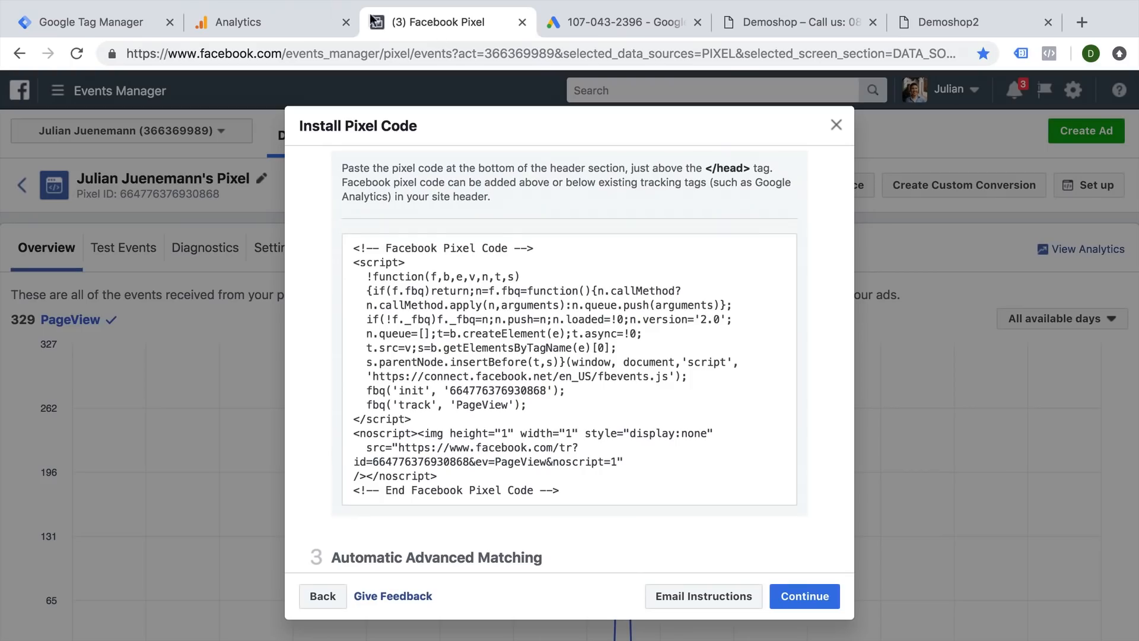
click(250, 22)
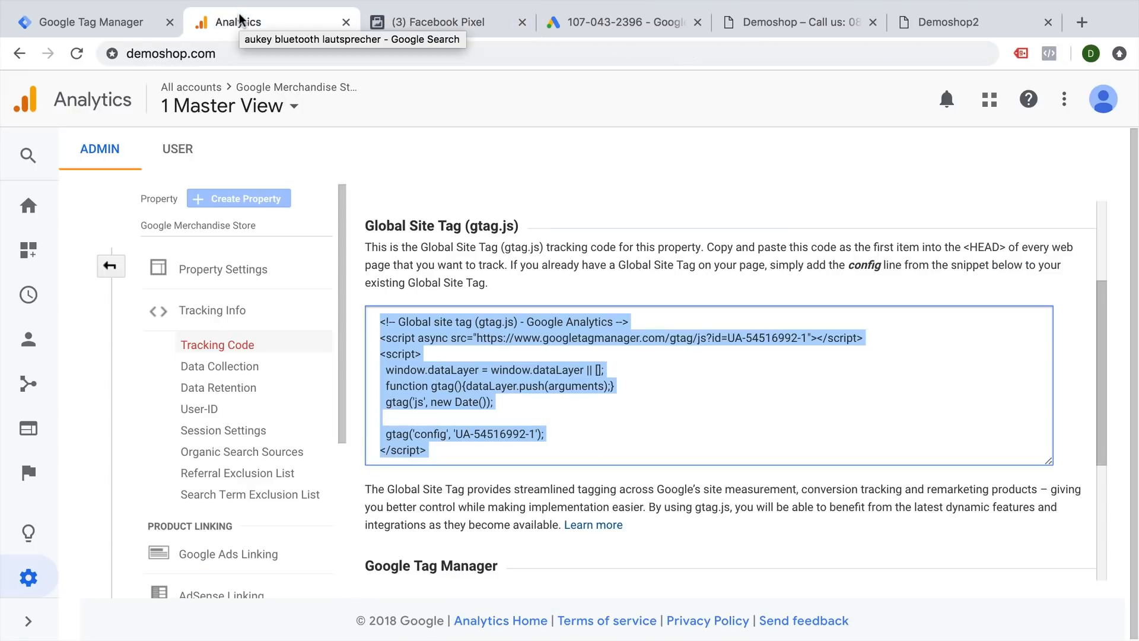
click(571, 440)
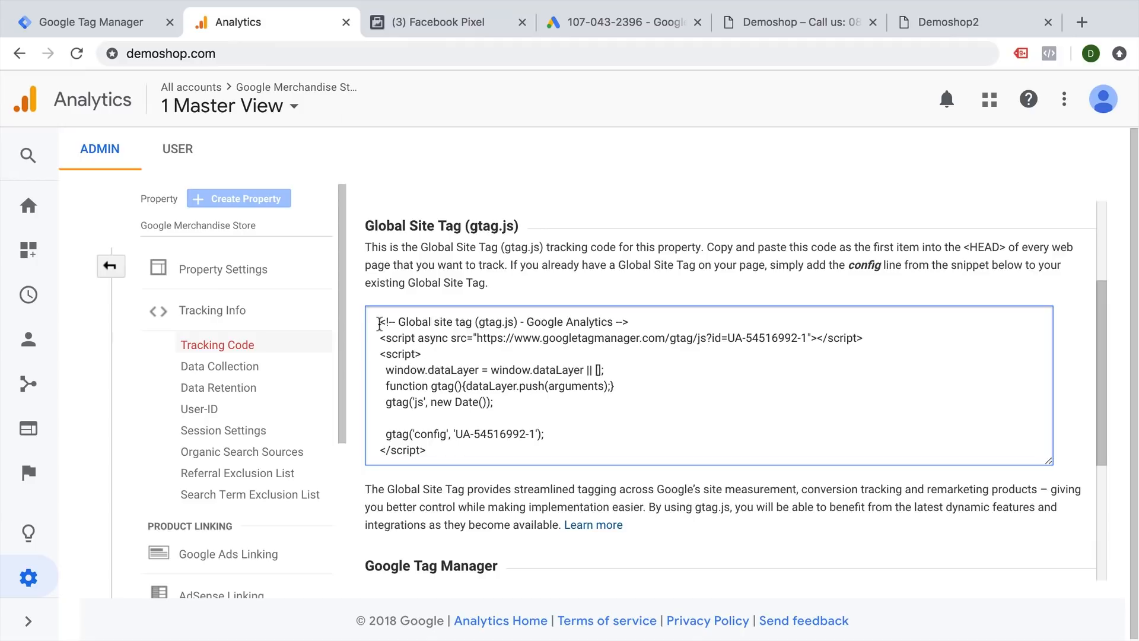
mouse_move(411, 441)
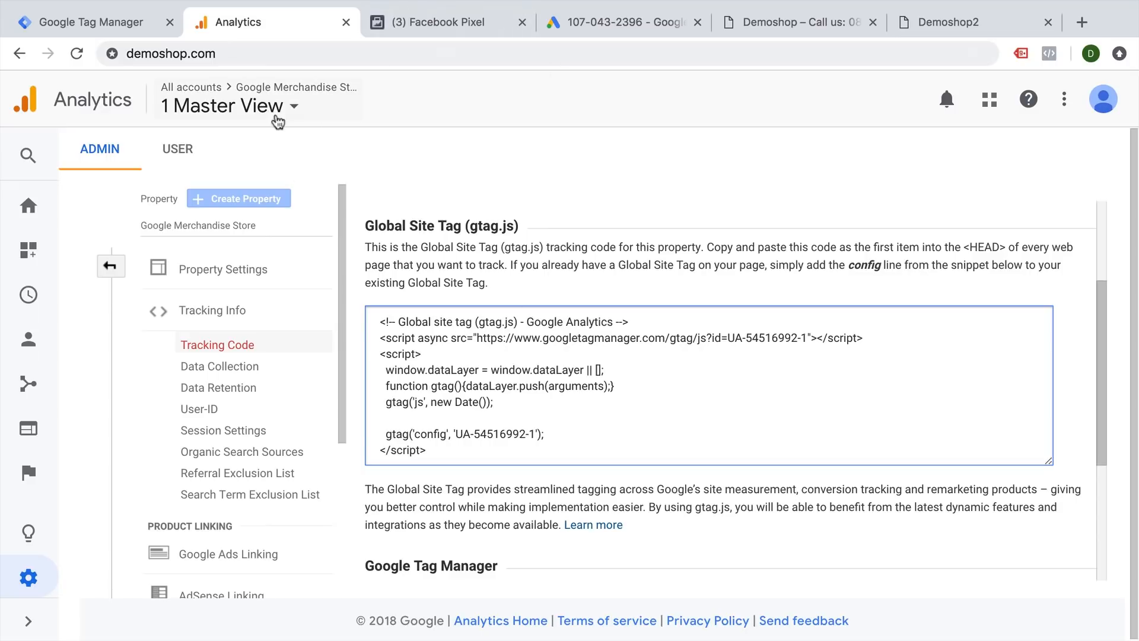
click(434, 22)
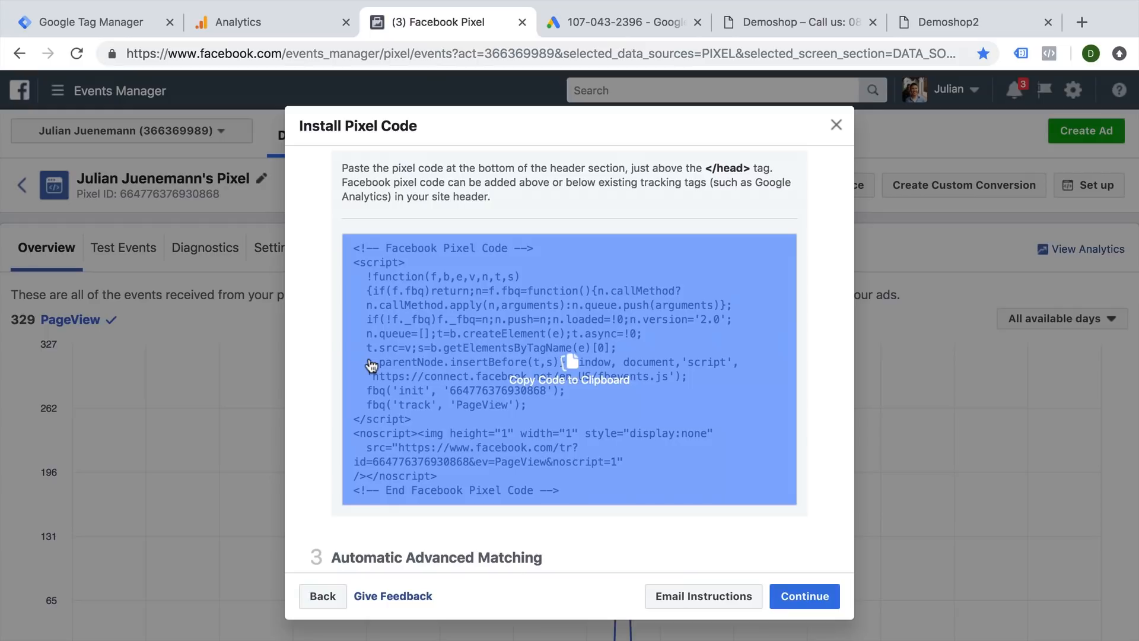
click(622, 22)
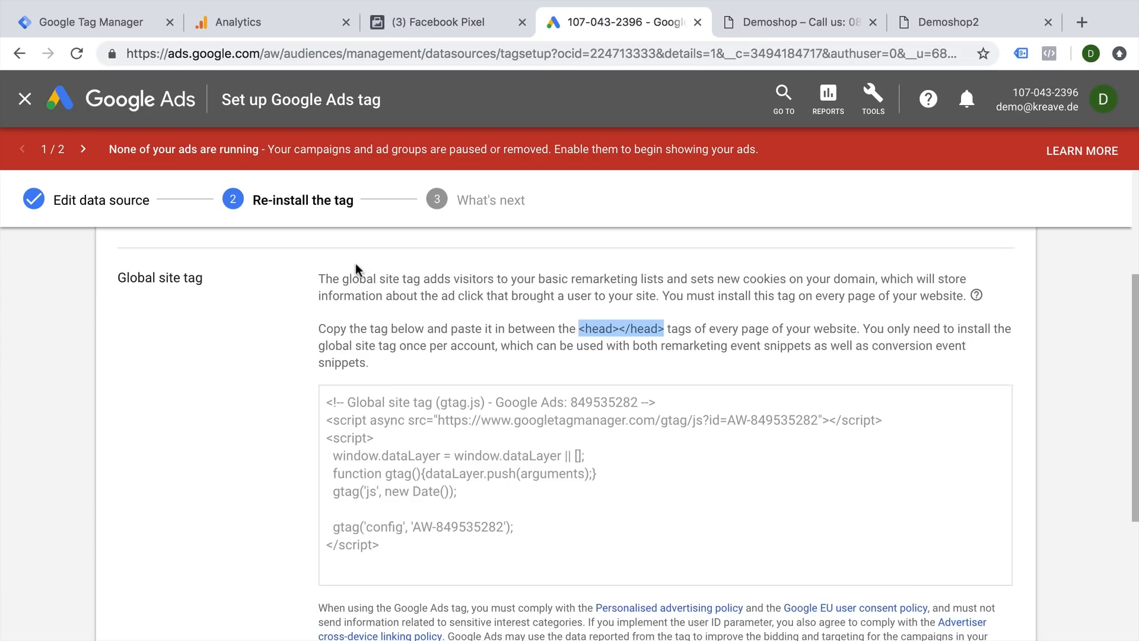
mouse_move(407, 550)
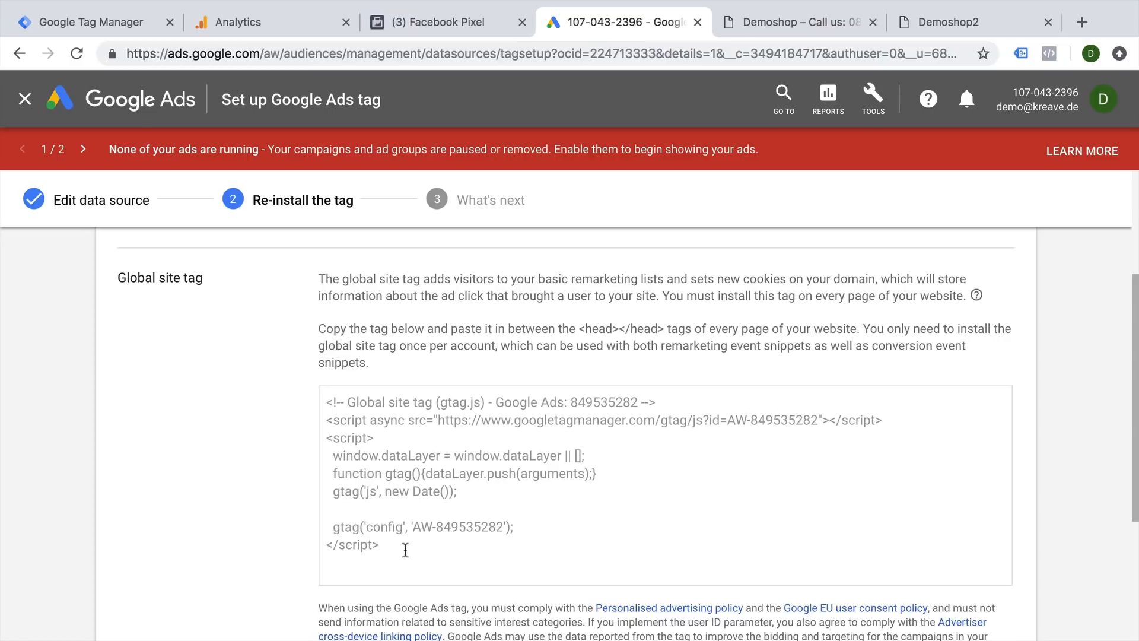
mouse_move(569, 332)
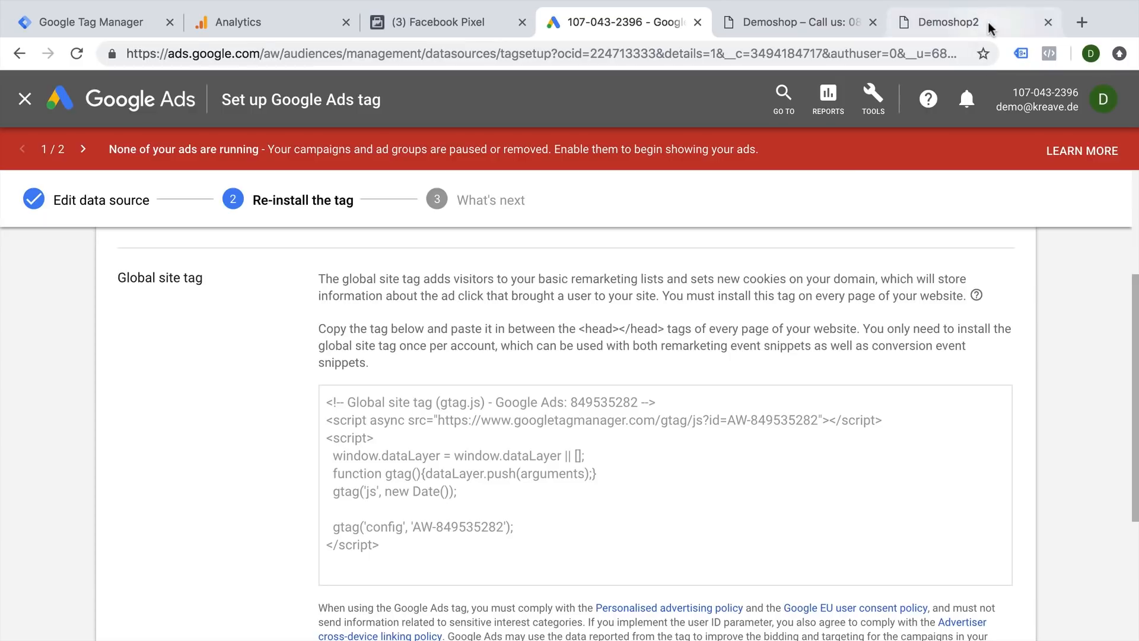
Switch back to the Demoshop2 storefront.
click(947, 22)
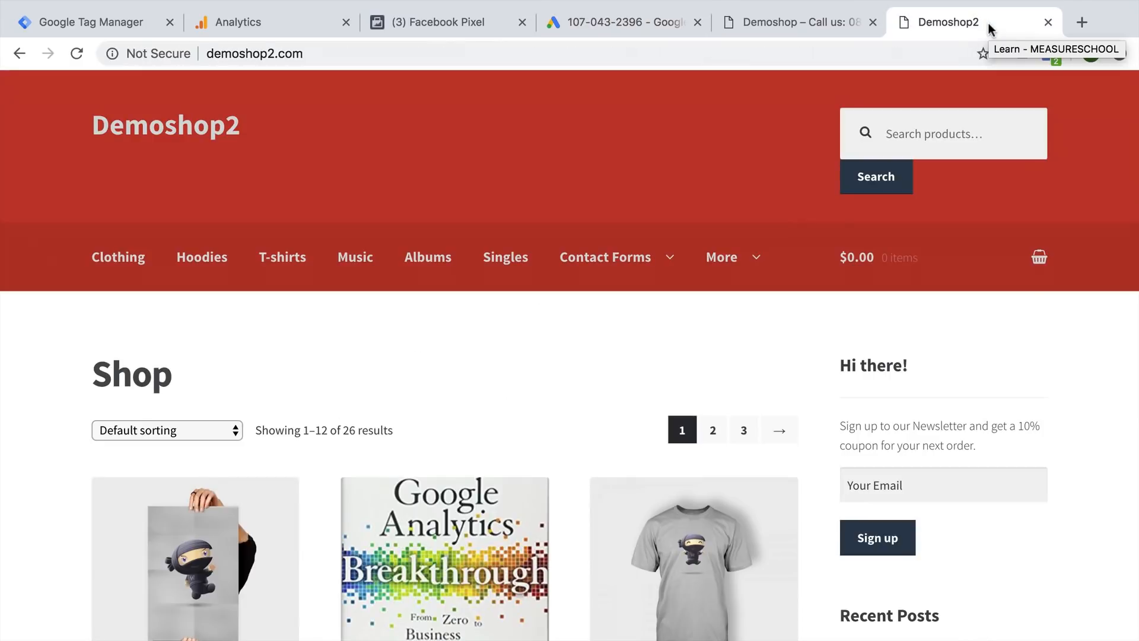
mouse_move(304, 331)
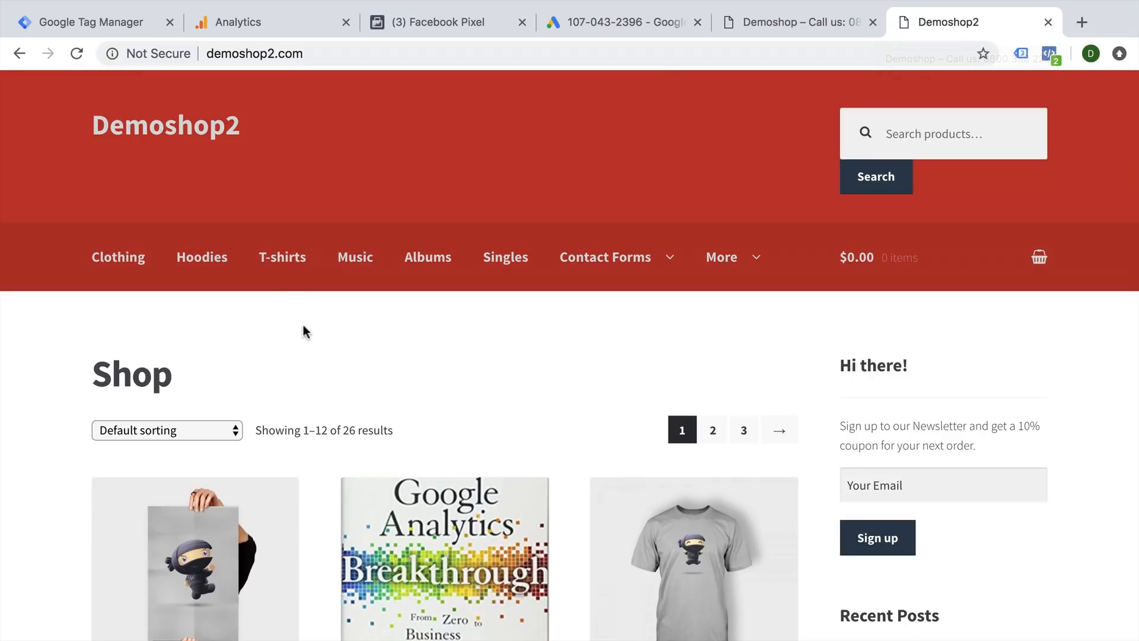
View demoshop2.com's page source and scroll to the gtag.js and Facebook Pixel Code blocks.
right_click(305, 331)
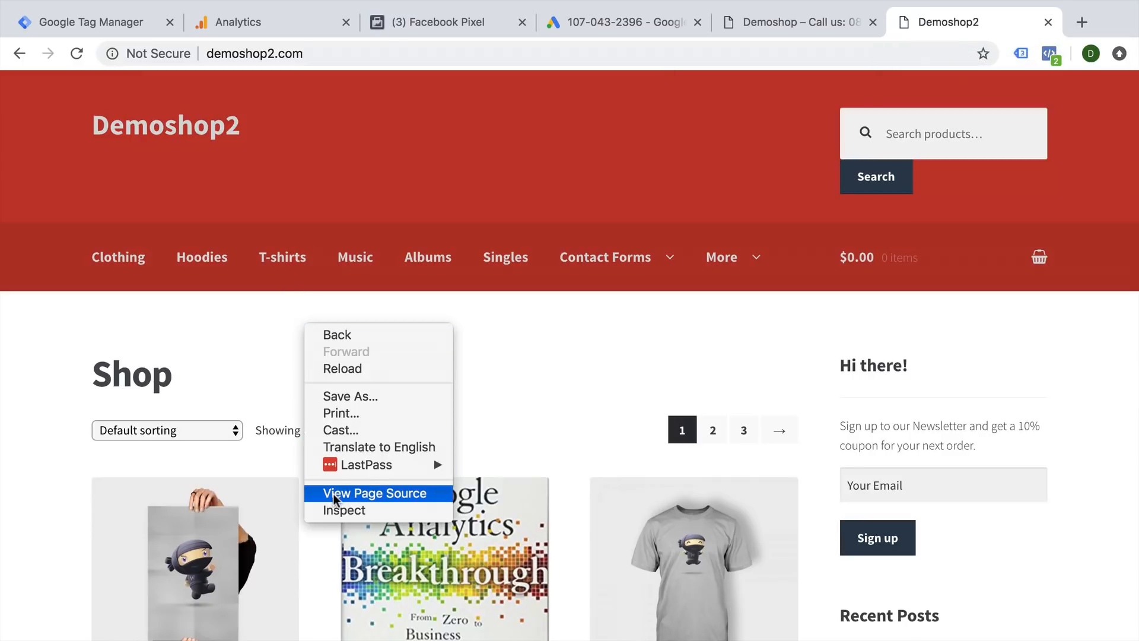
click(376, 493)
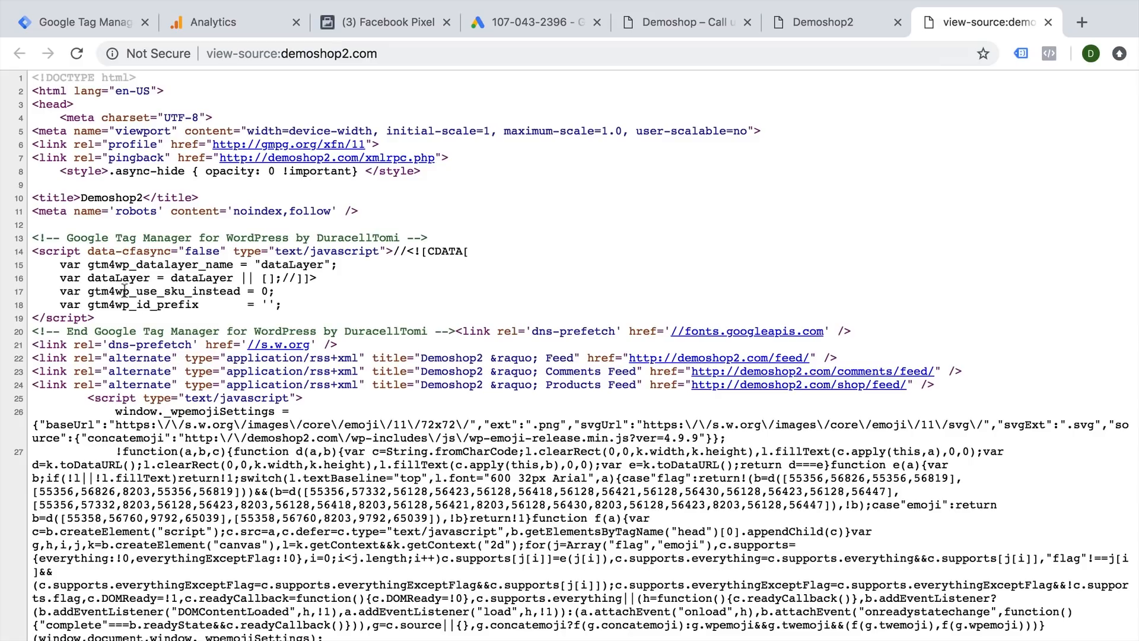
mouse_move(153, 323)
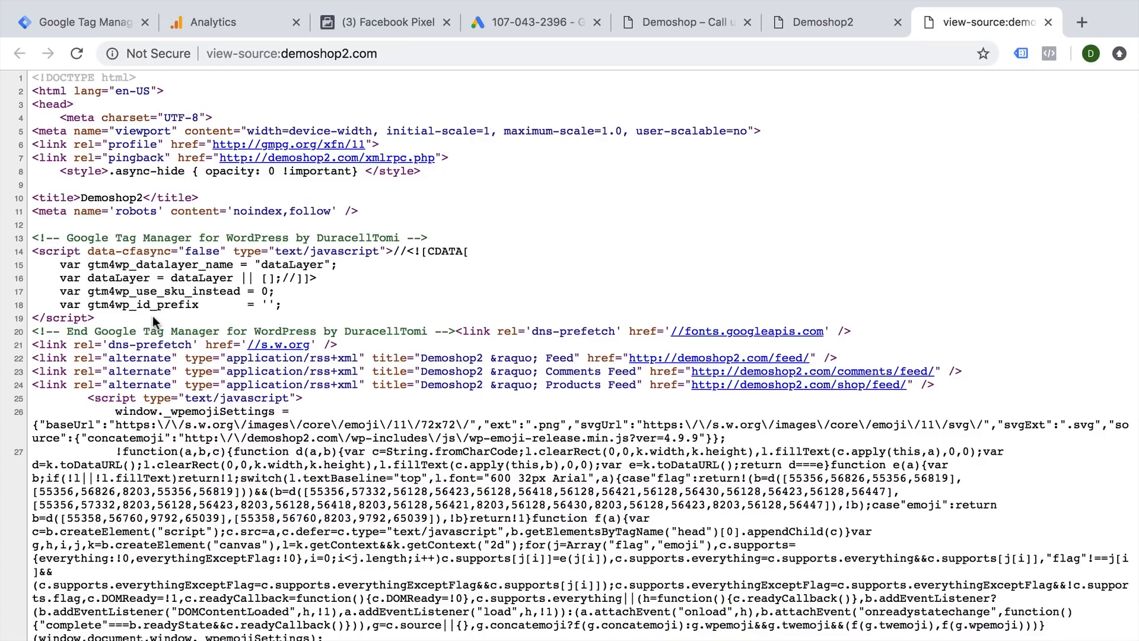
scroll(down, 3)
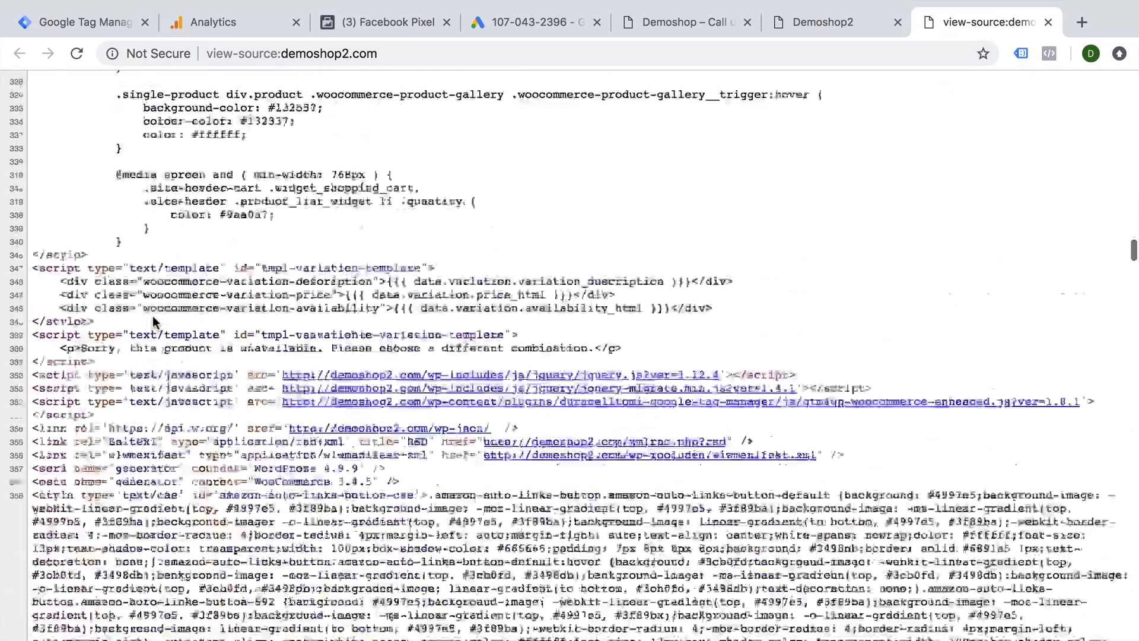
scroll(down, 3)
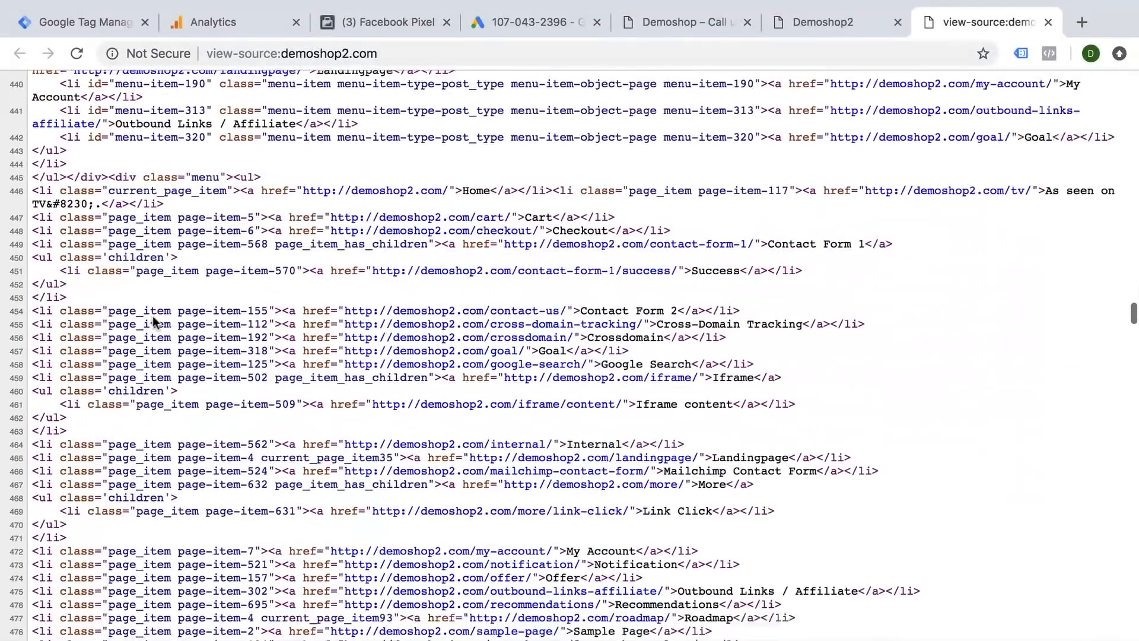
scroll(up, 3)
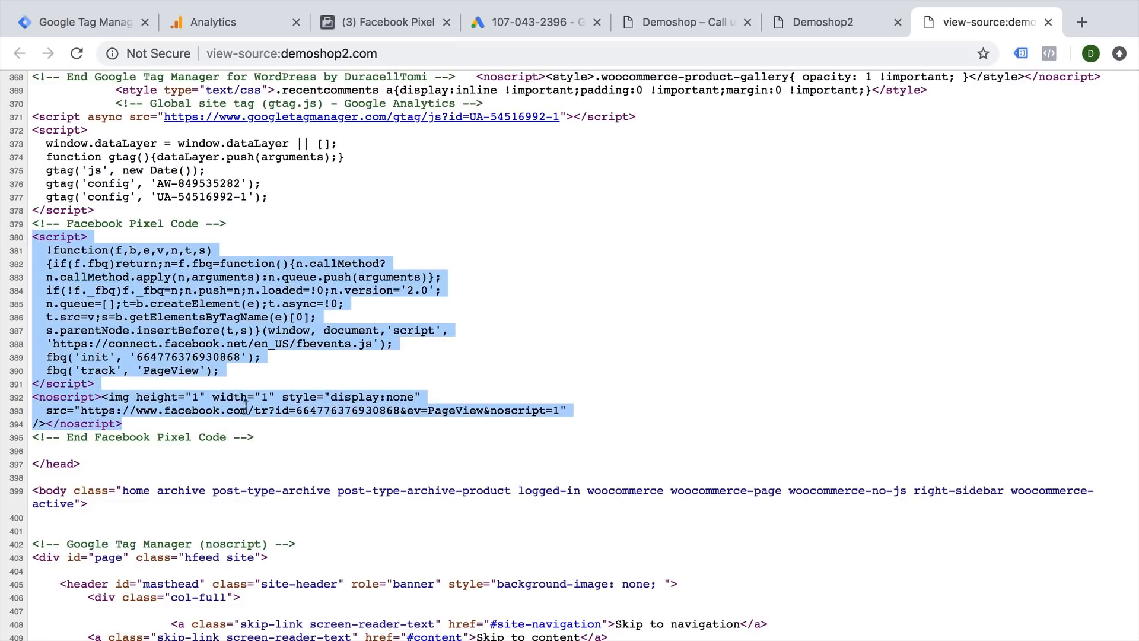
scroll(up, 3)
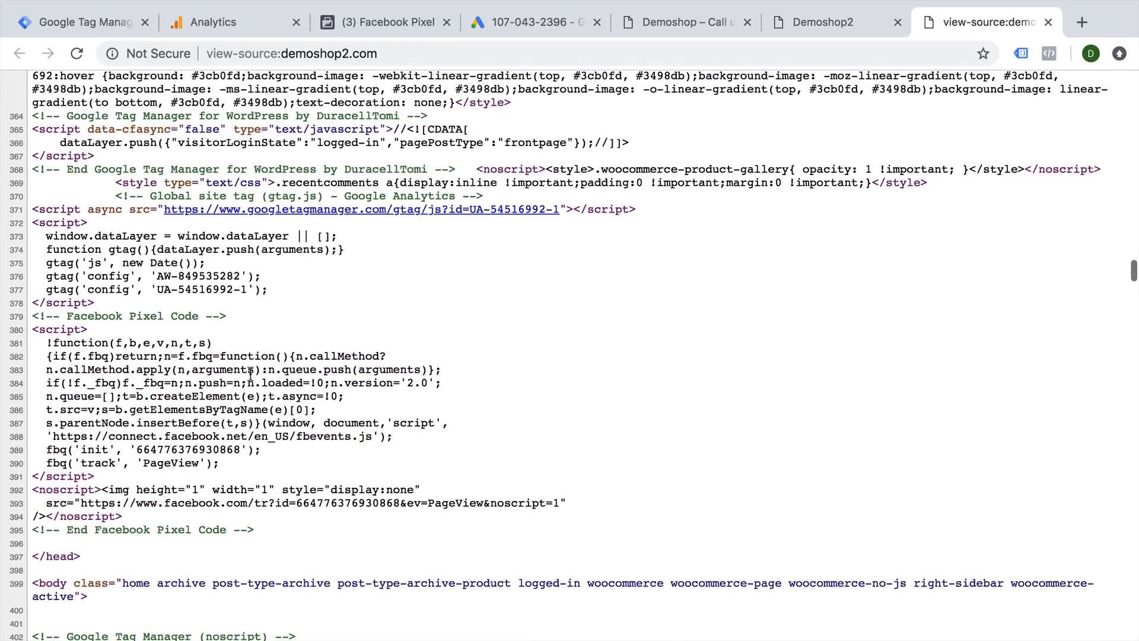
Run Tag Assistant on Demoshop2 and confirm Pixel Helper shows one pixel with PageView.
click(821, 22)
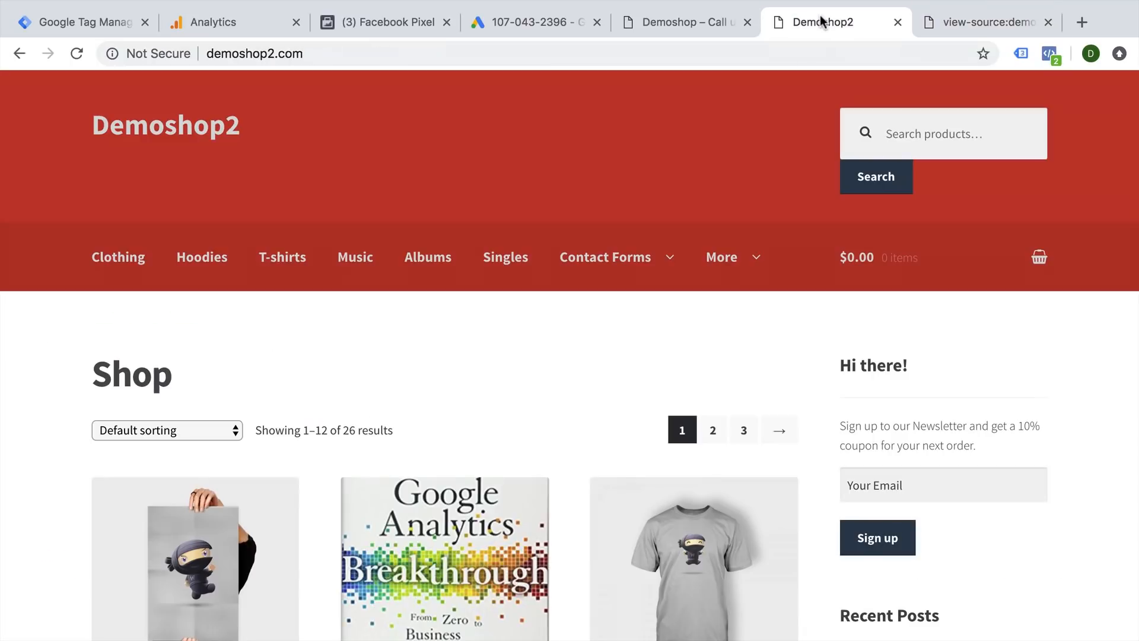
mouse_move(984, 52)
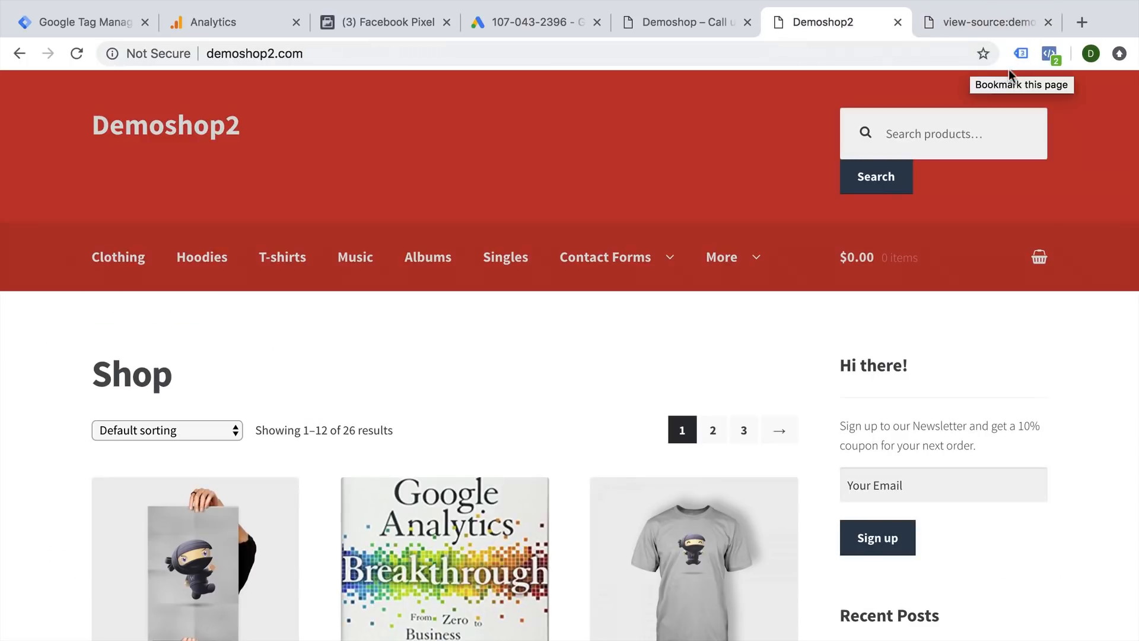
click(1020, 54)
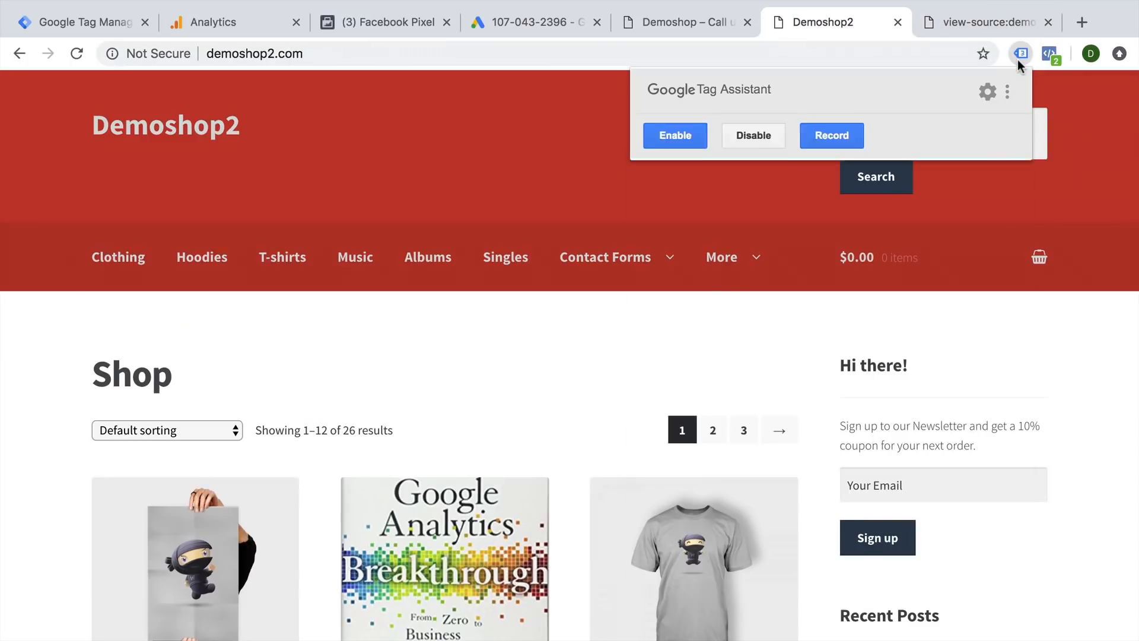
click(674, 136)
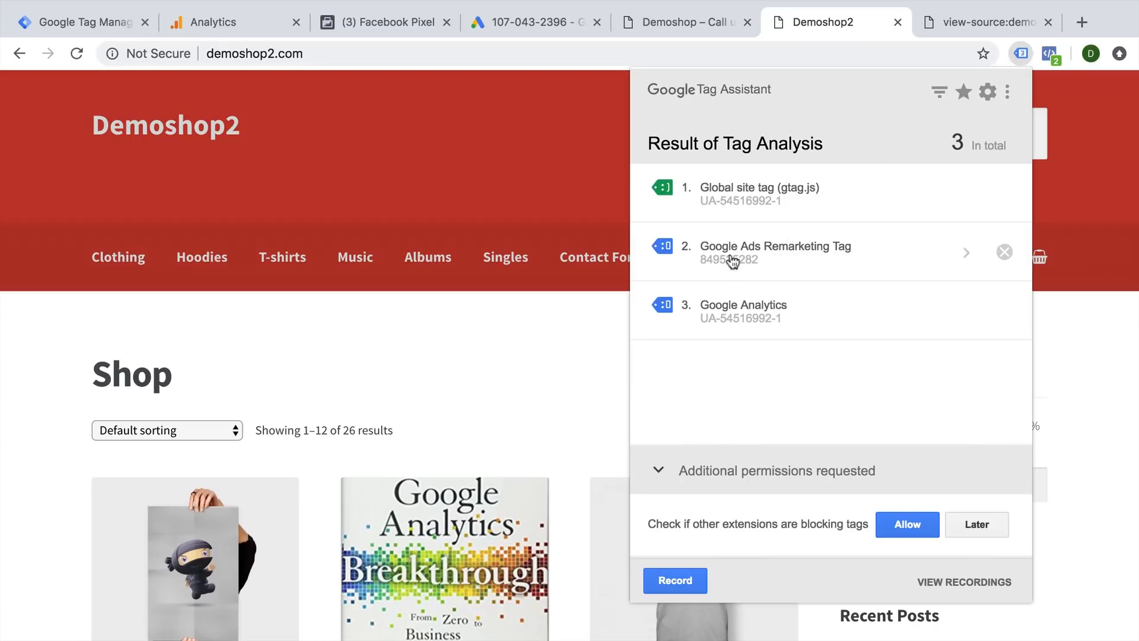
mouse_move(1085, 62)
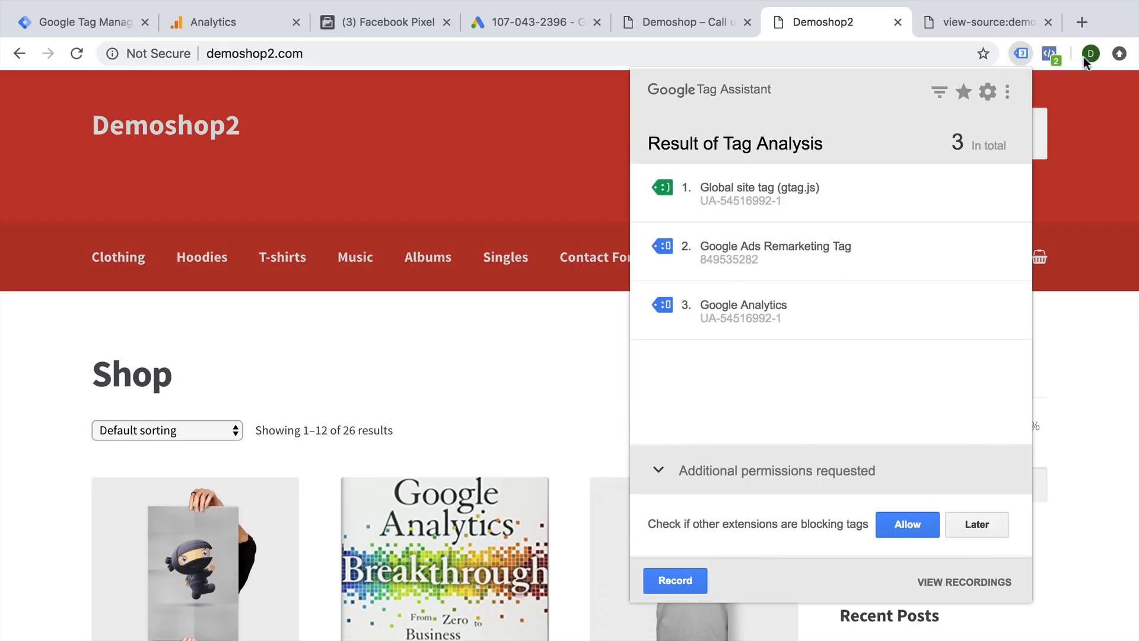
click(1049, 53)
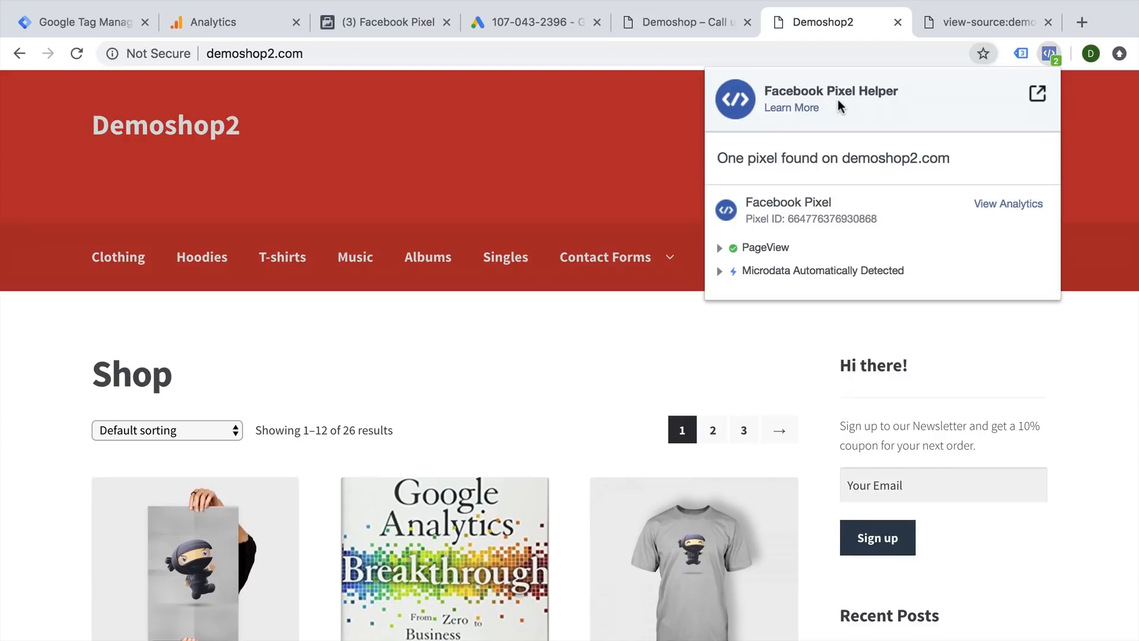
mouse_move(982, 53)
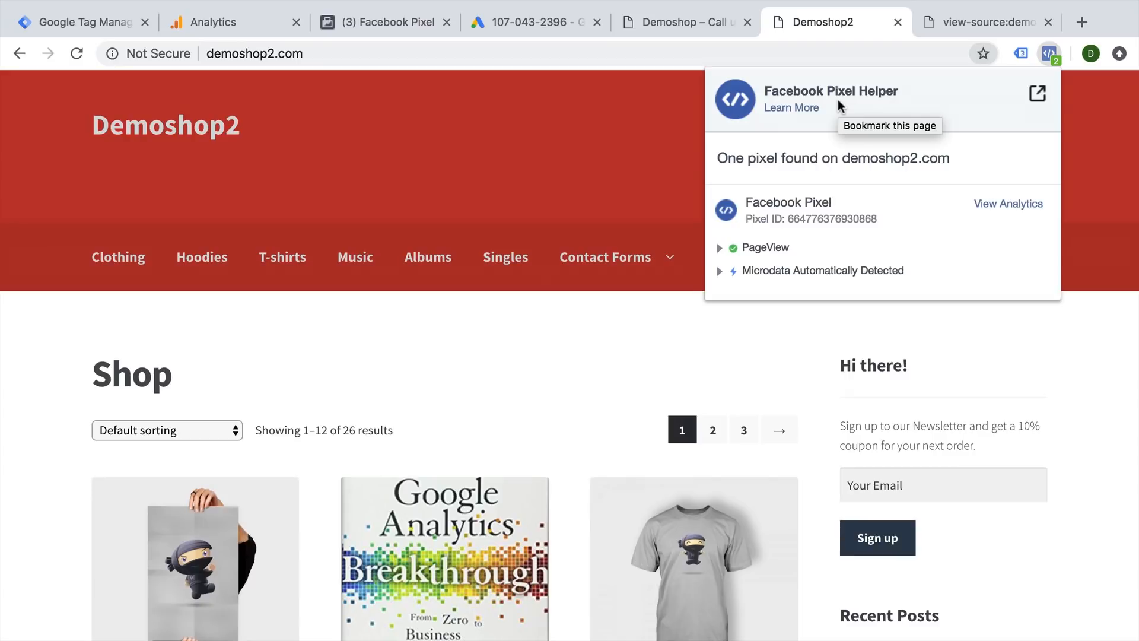
mouse_move(774, 262)
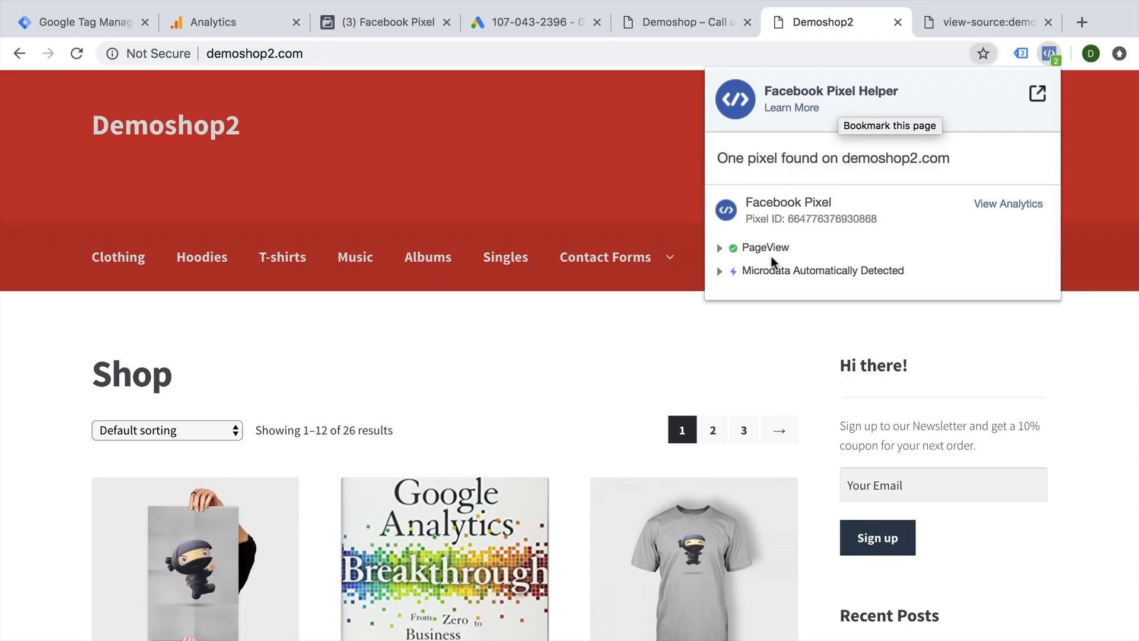
mouse_move(751, 133)
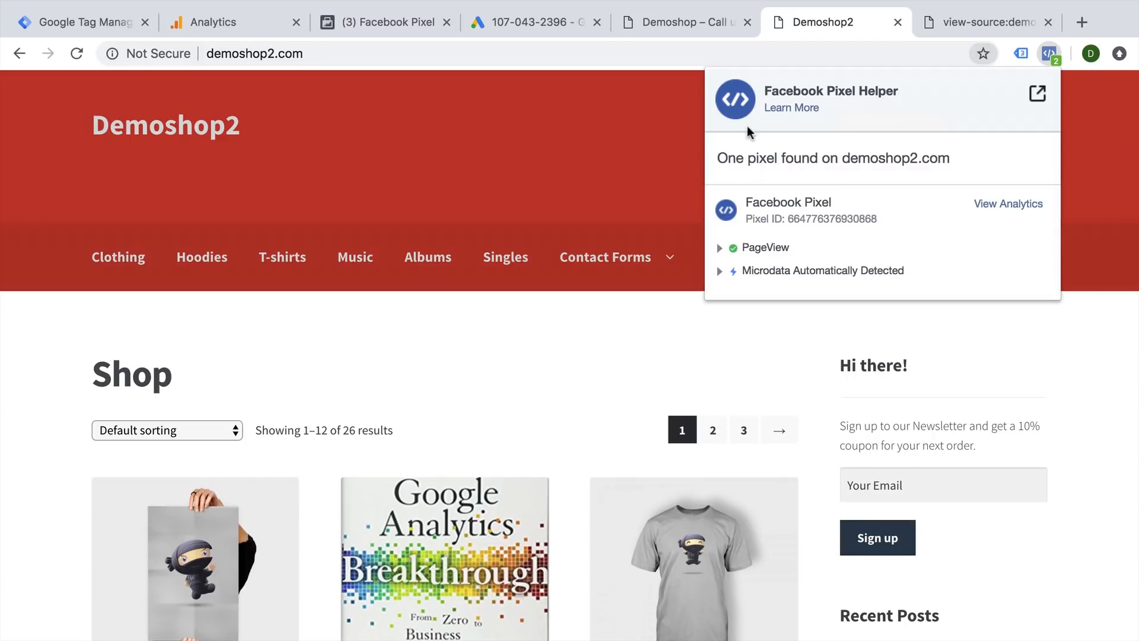
On demoshop.com, check Tag Assistant's Ads, Analytics and GTM tags and the PageView pixel.
click(681, 22)
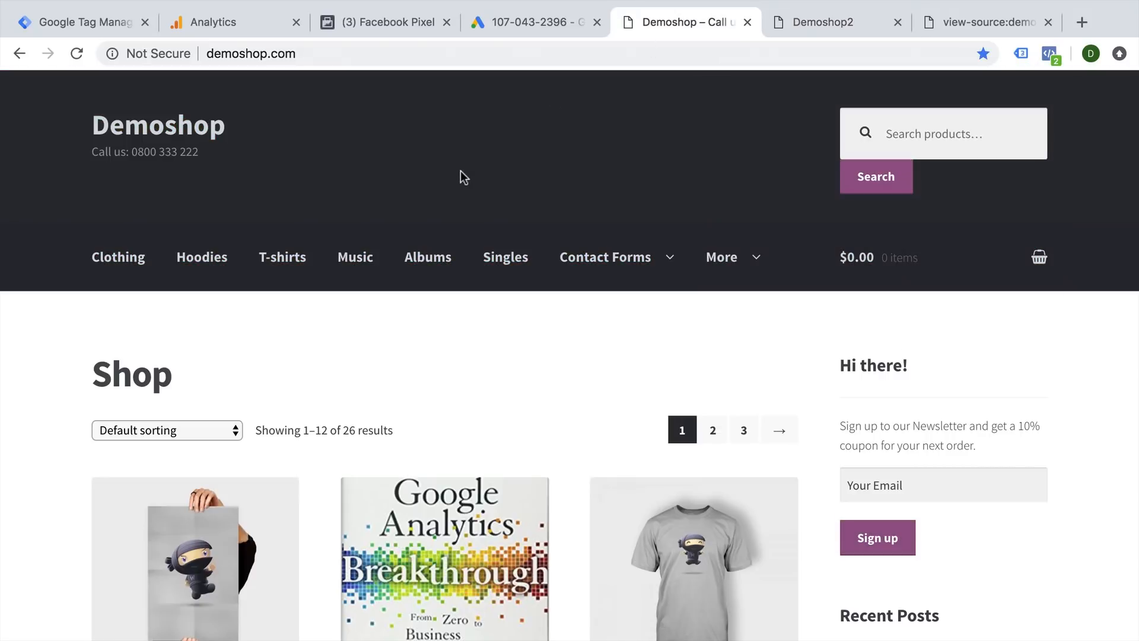
mouse_move(1035, 62)
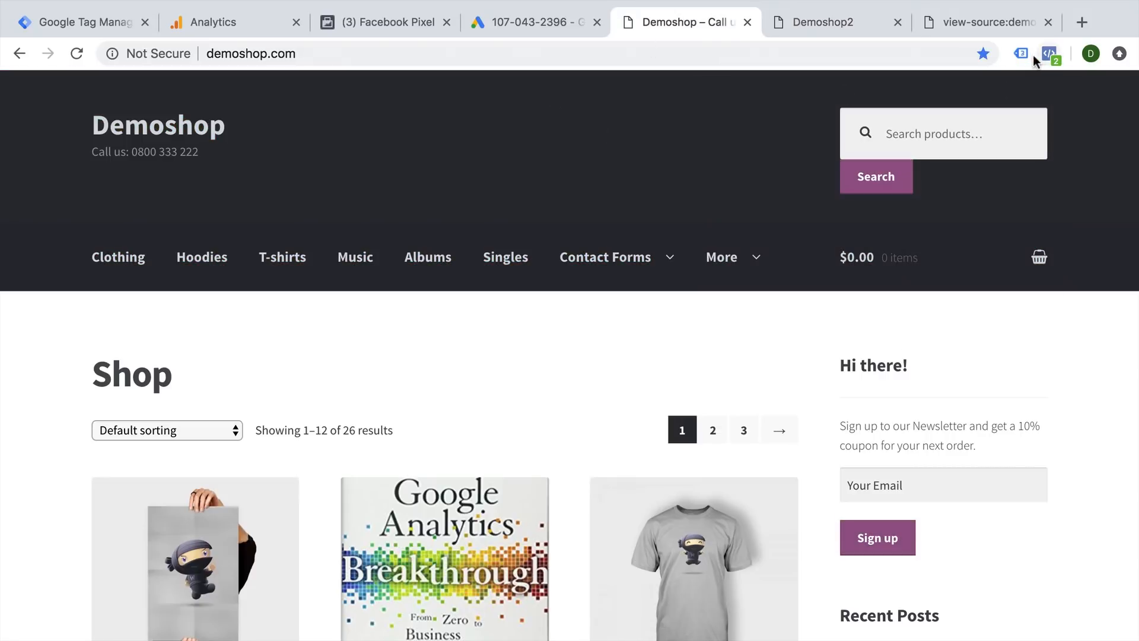
click(1020, 53)
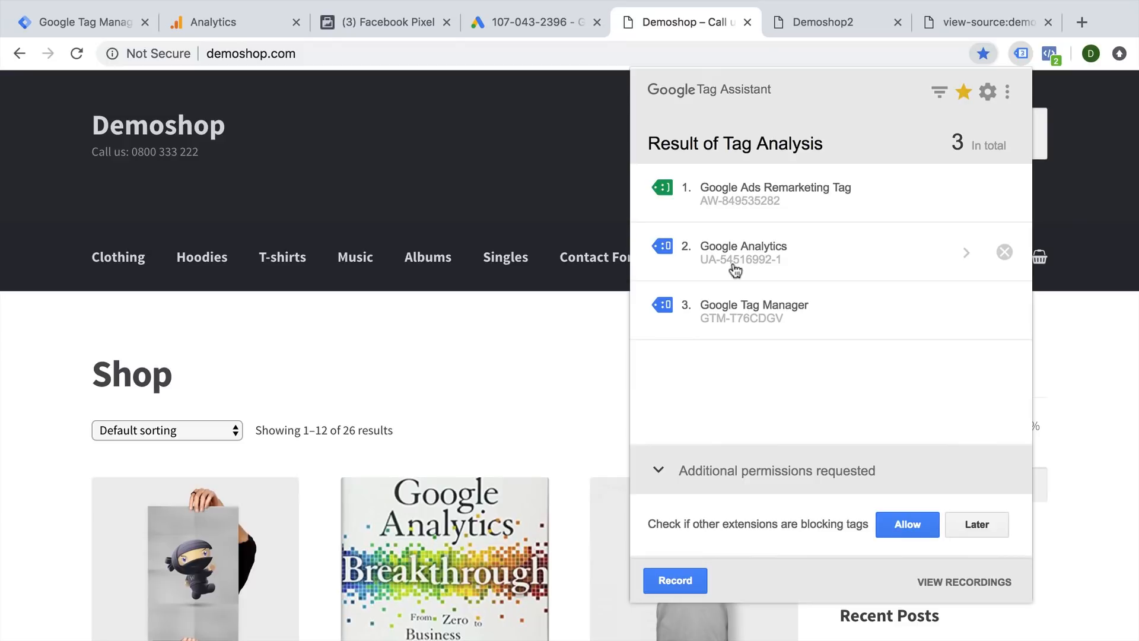
mouse_move(742, 227)
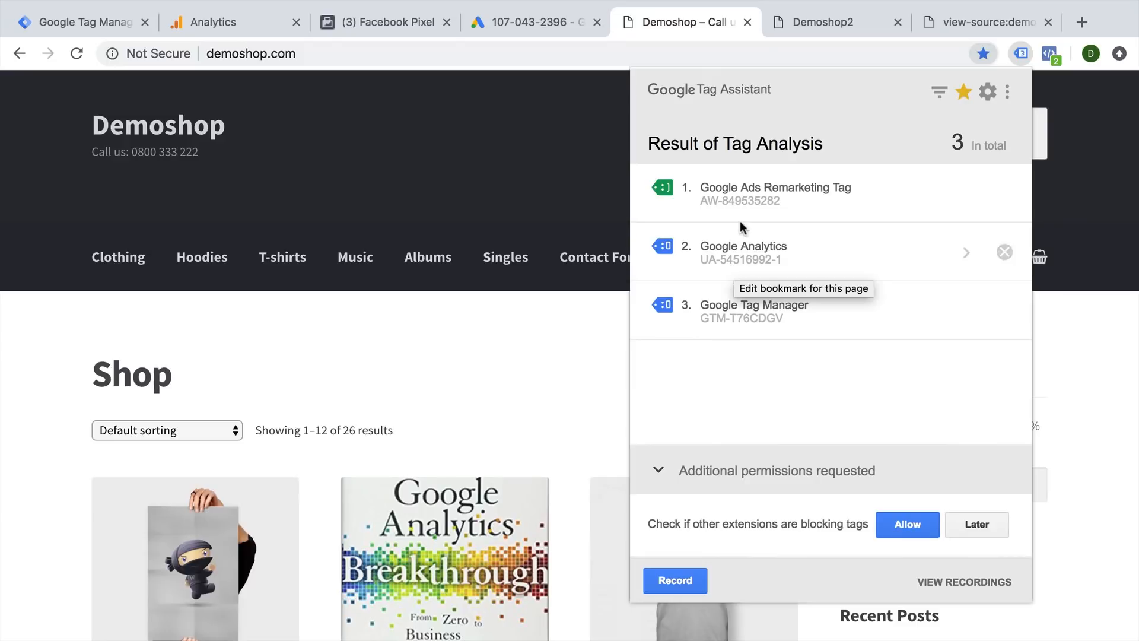
mouse_move(741, 321)
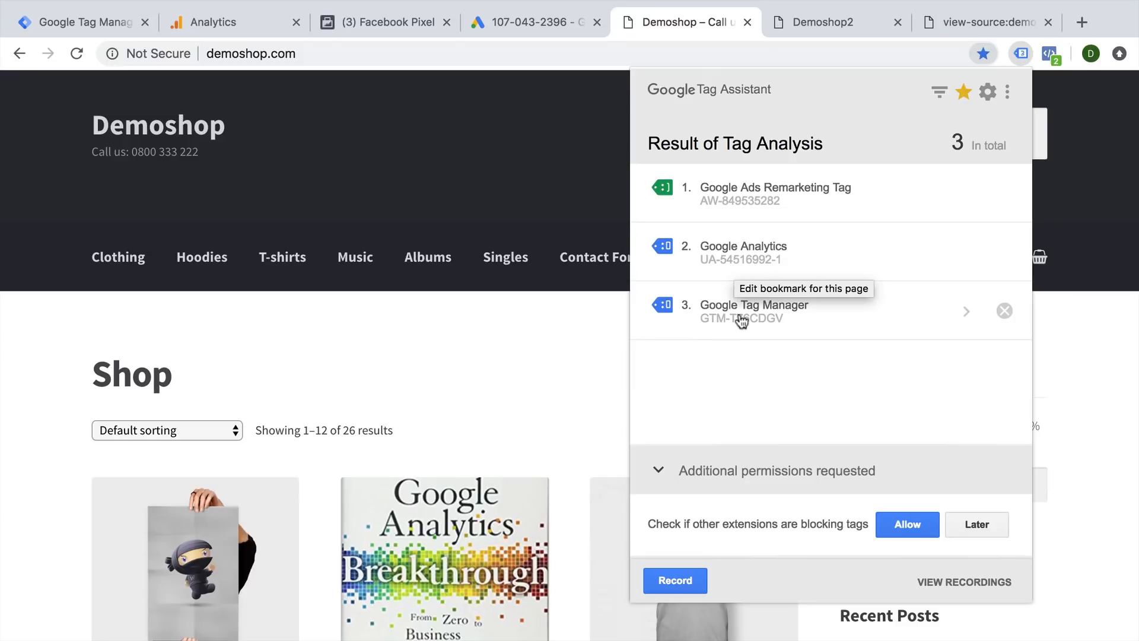
click(1049, 52)
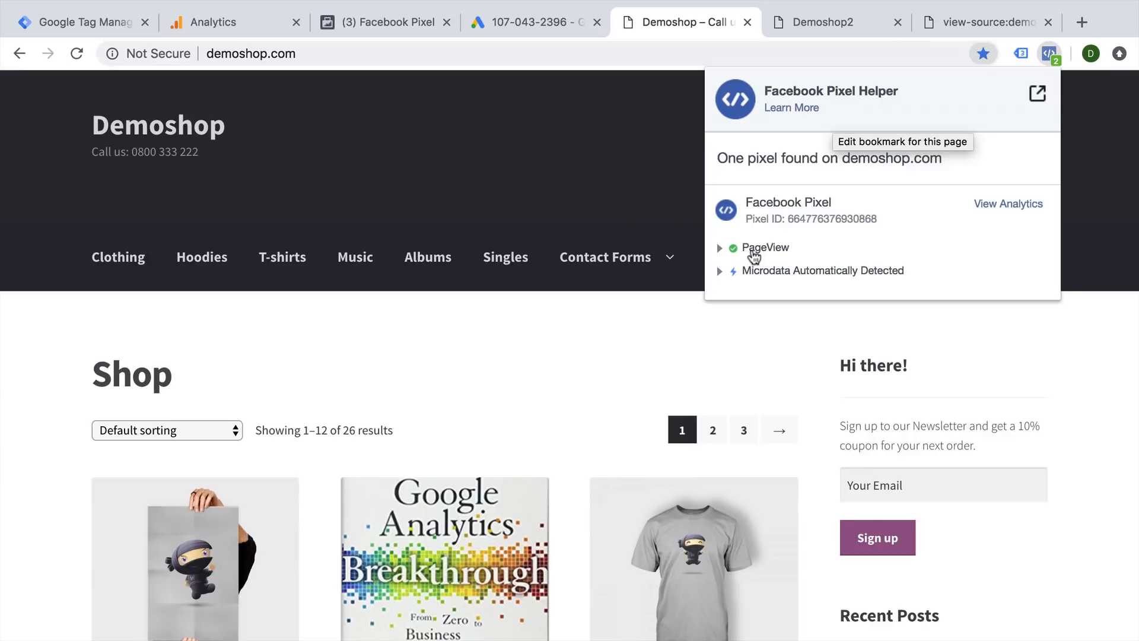
mouse_move(751, 258)
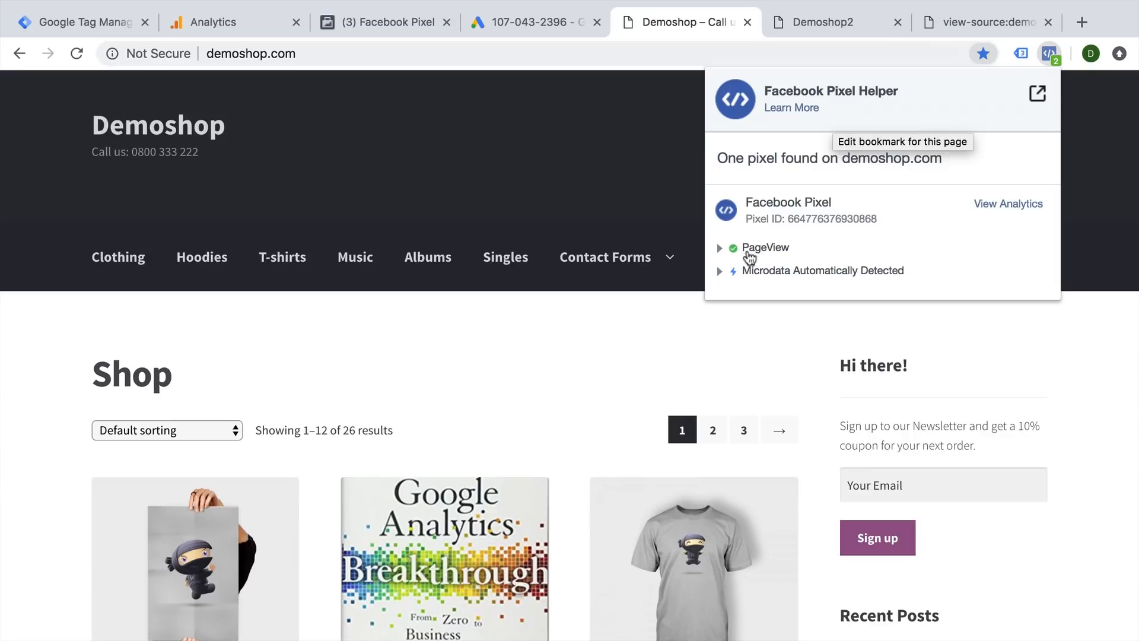
mouse_move(748, 259)
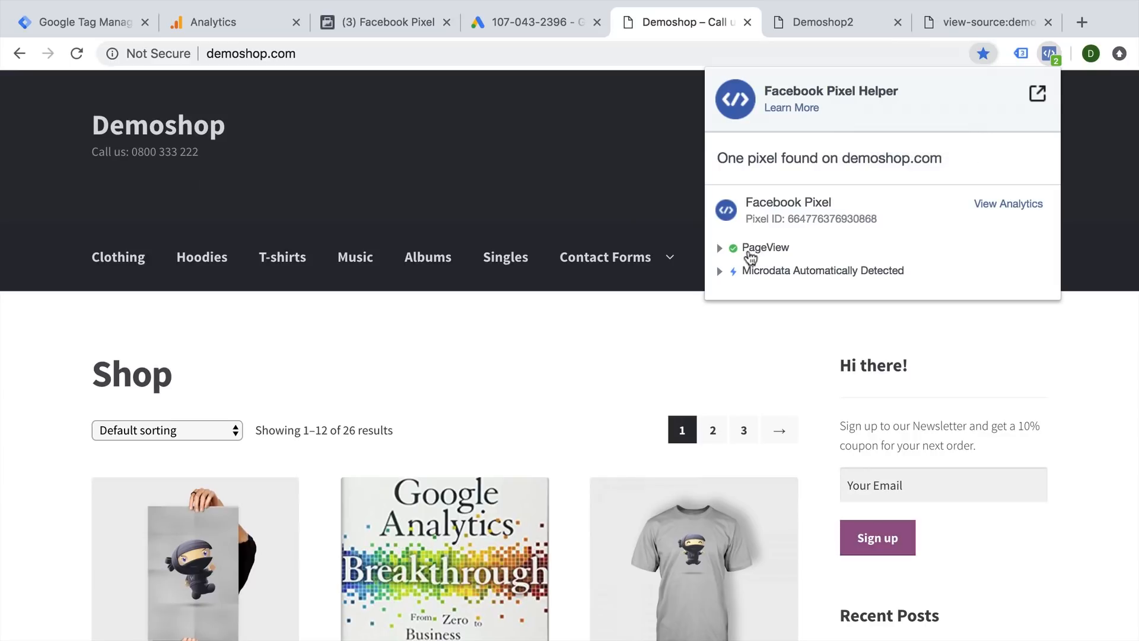
right_click(516, 345)
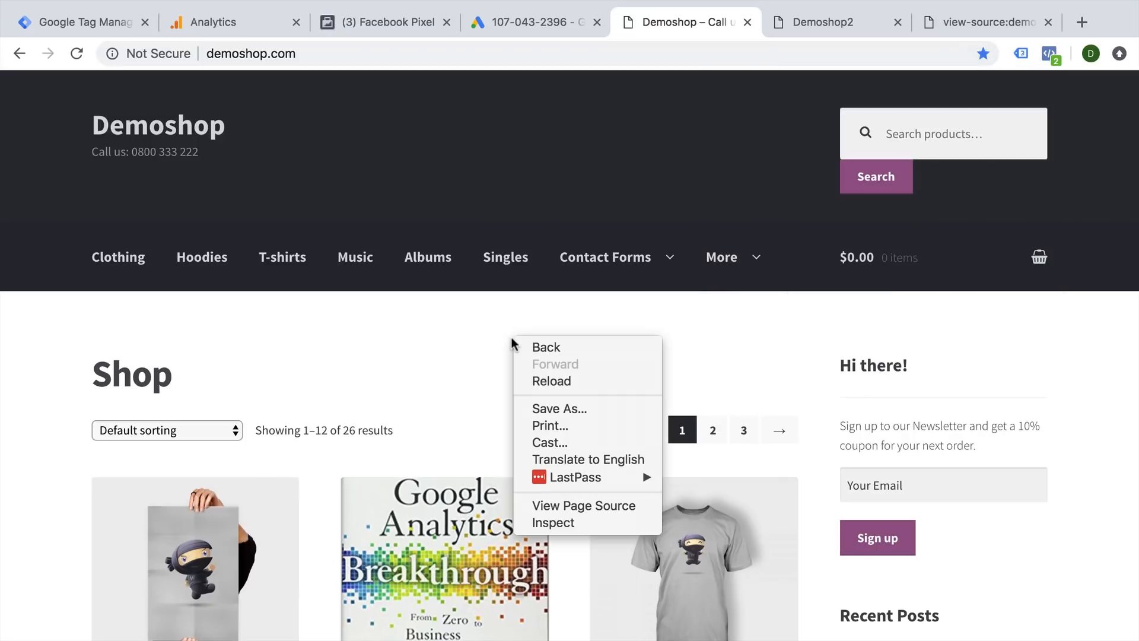
Find the GTM-T76CDGV snippet in demoshop.com's page source, then return to Tag Manager.
click(583, 505)
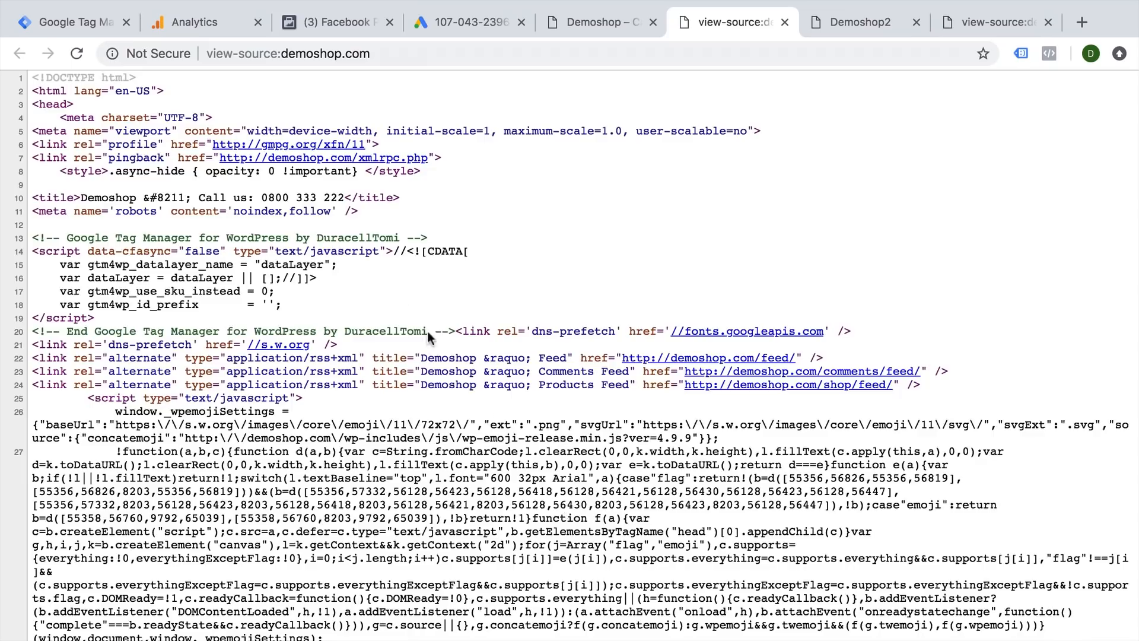
scroll(down, 3)
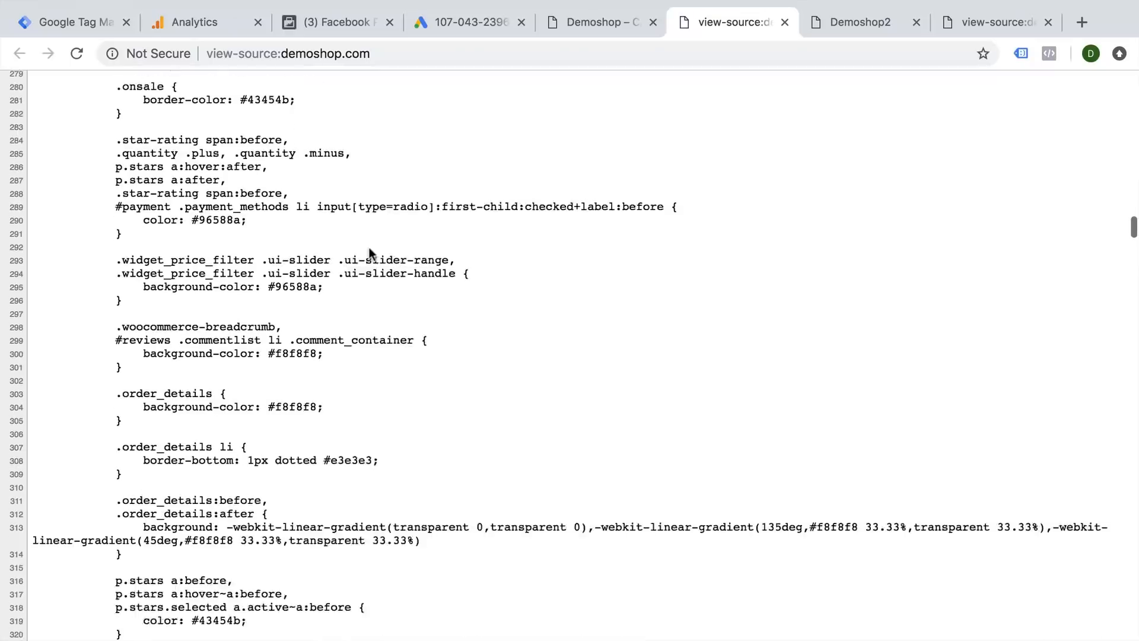
scroll(down, 3)
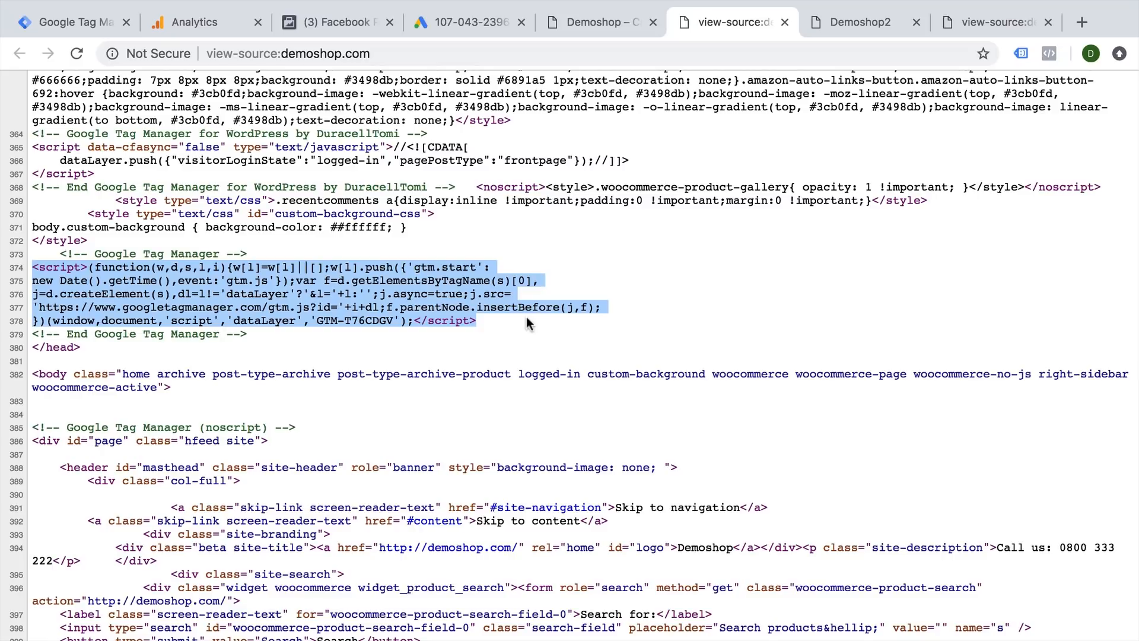
click(529, 323)
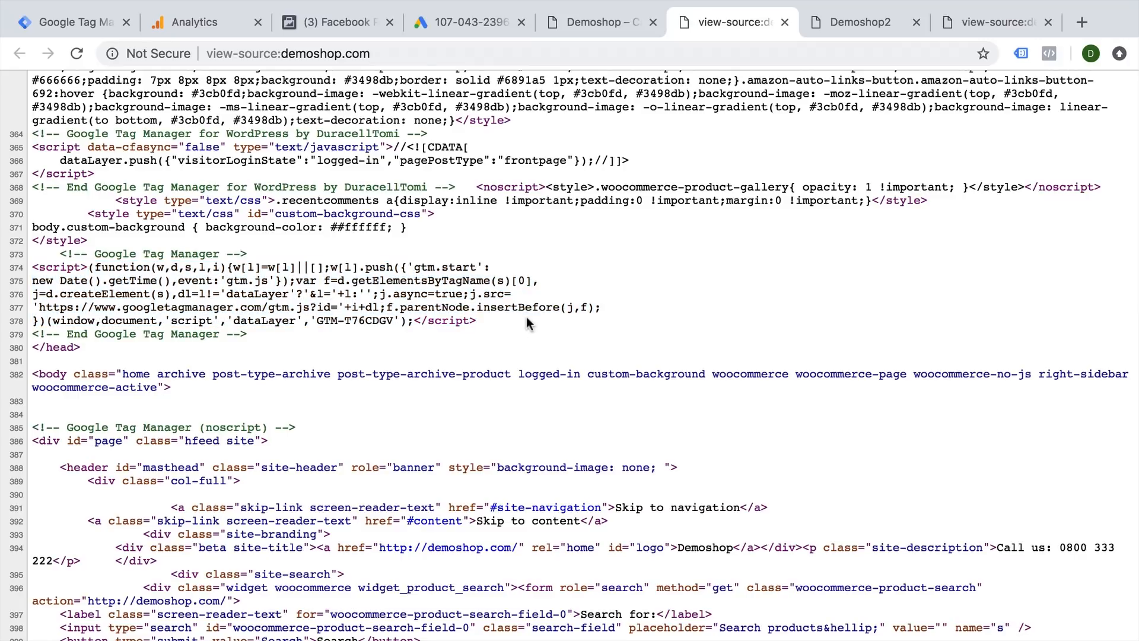
click(69, 22)
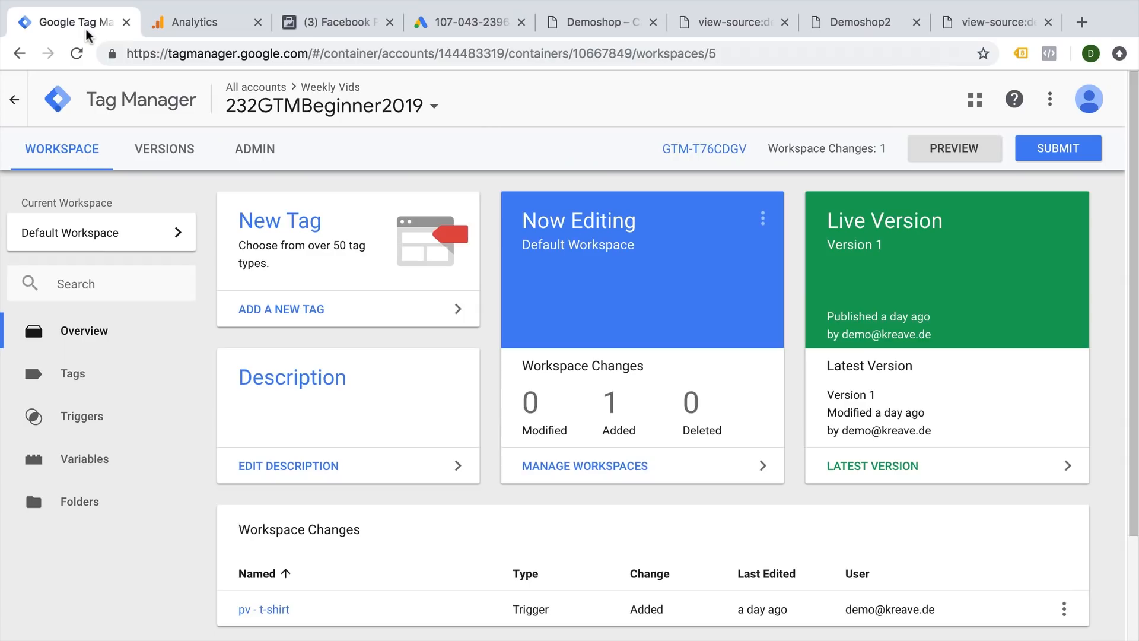
mouse_move(101, 373)
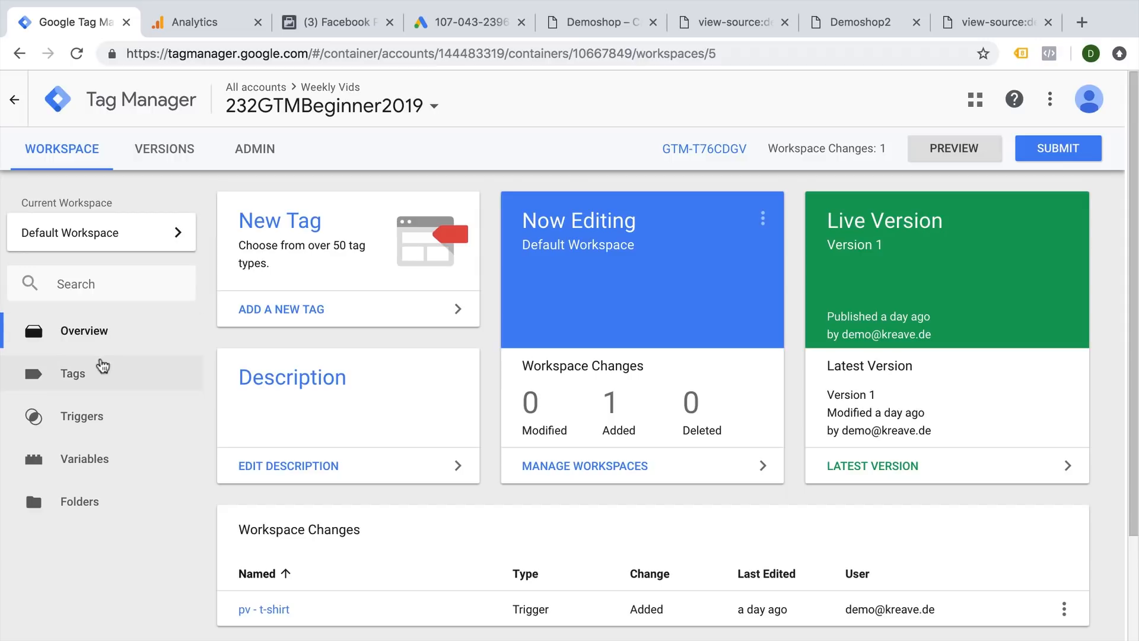
Check that the GA - Pageview - All Pages tag's tracking ID matches UA-54516992-1.
click(73, 373)
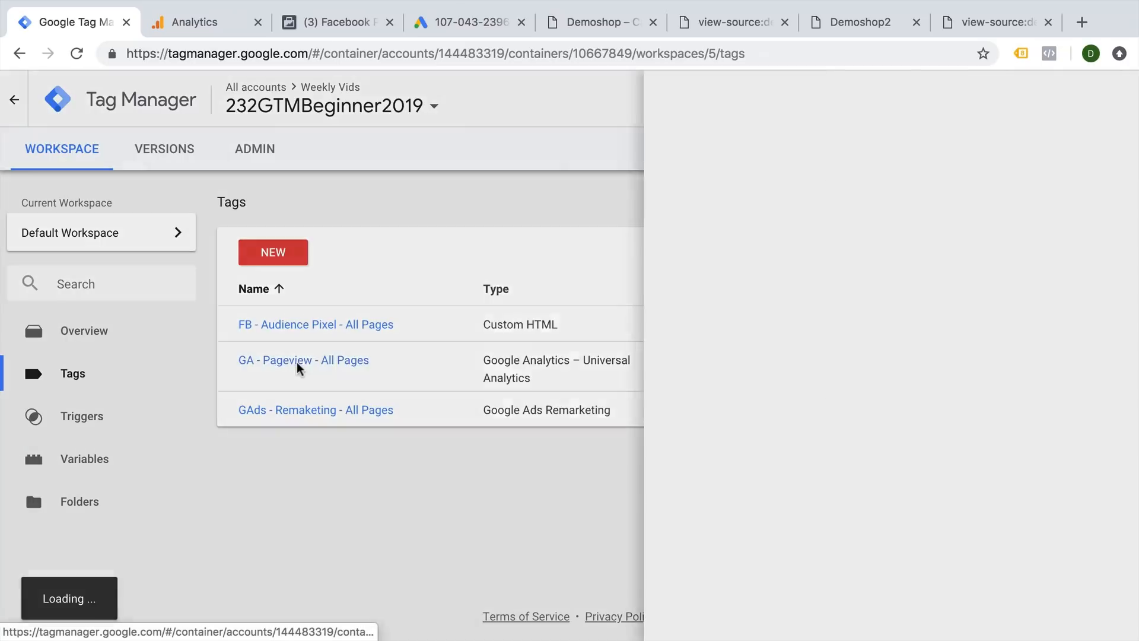
click(302, 360)
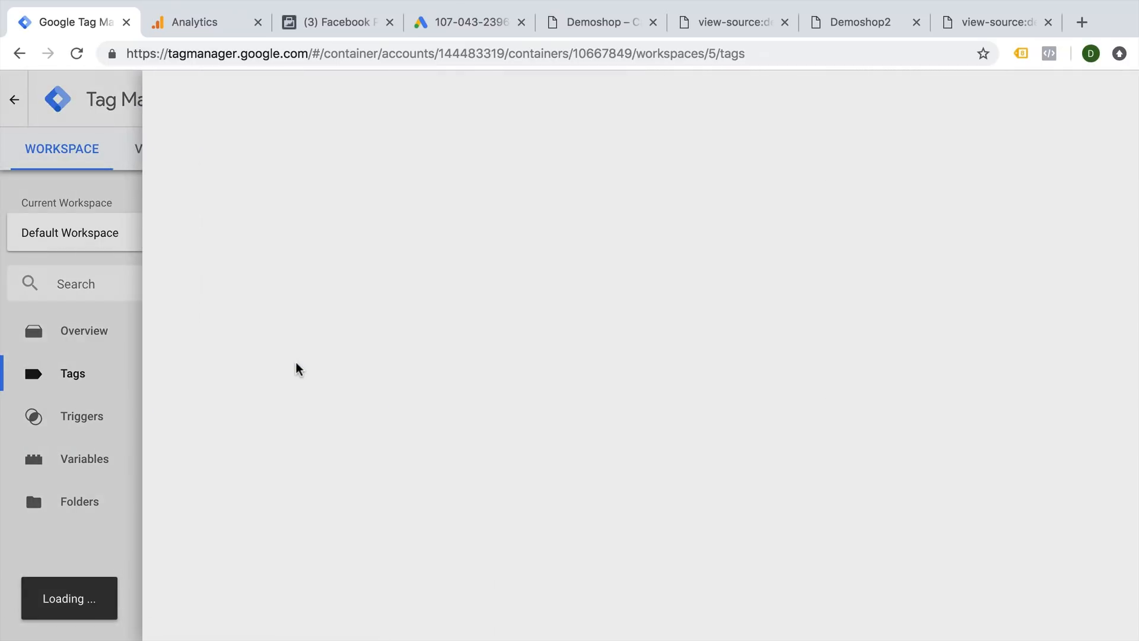
click(206, 22)
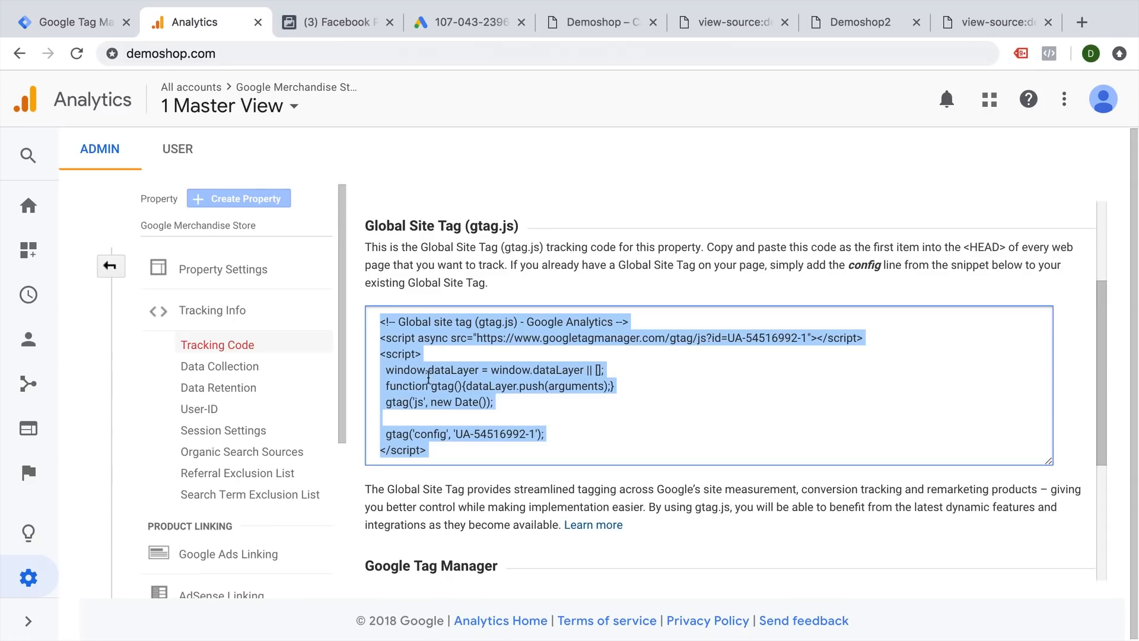
click(69, 22)
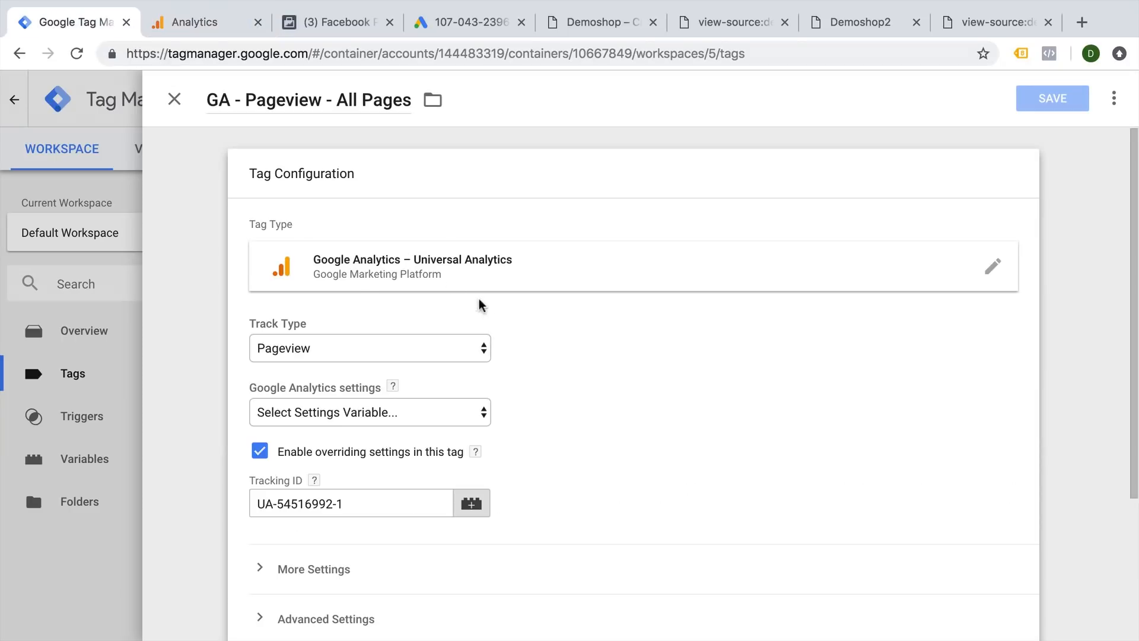
scroll(down, 3)
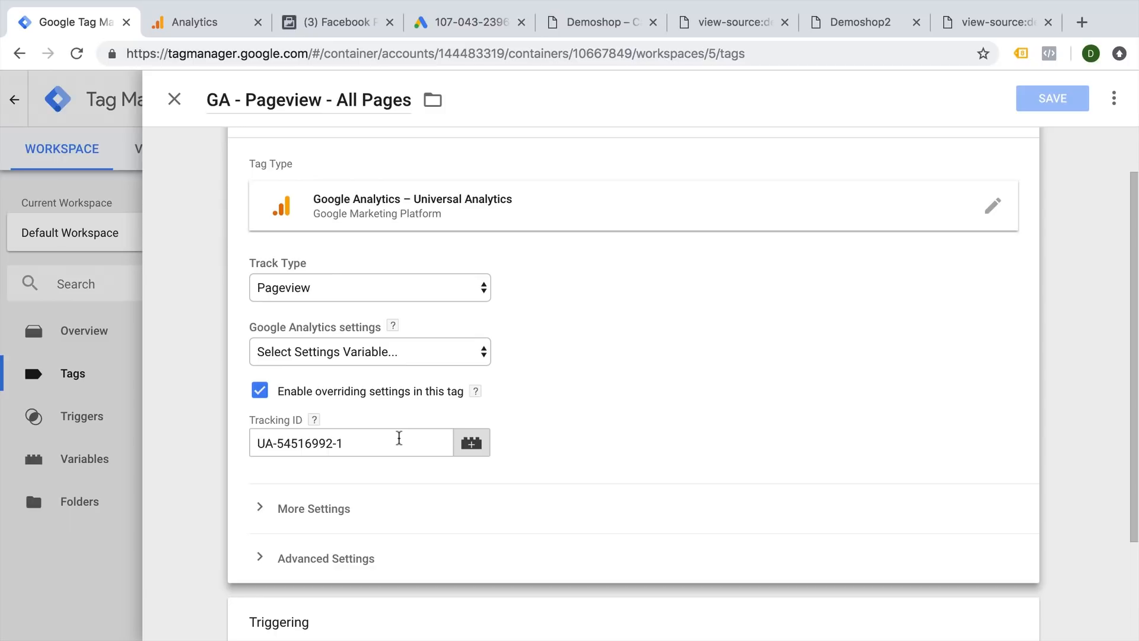
click(174, 99)
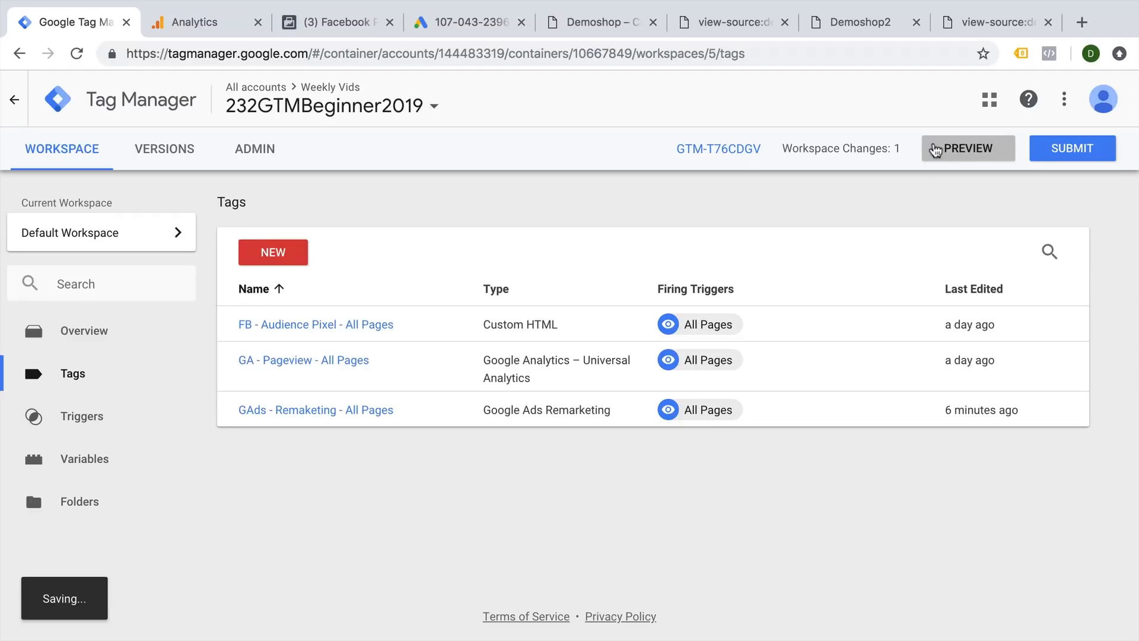
Preview the workspace and confirm FB, GA and GAds tags fire on the home and T-shirts pages.
click(967, 148)
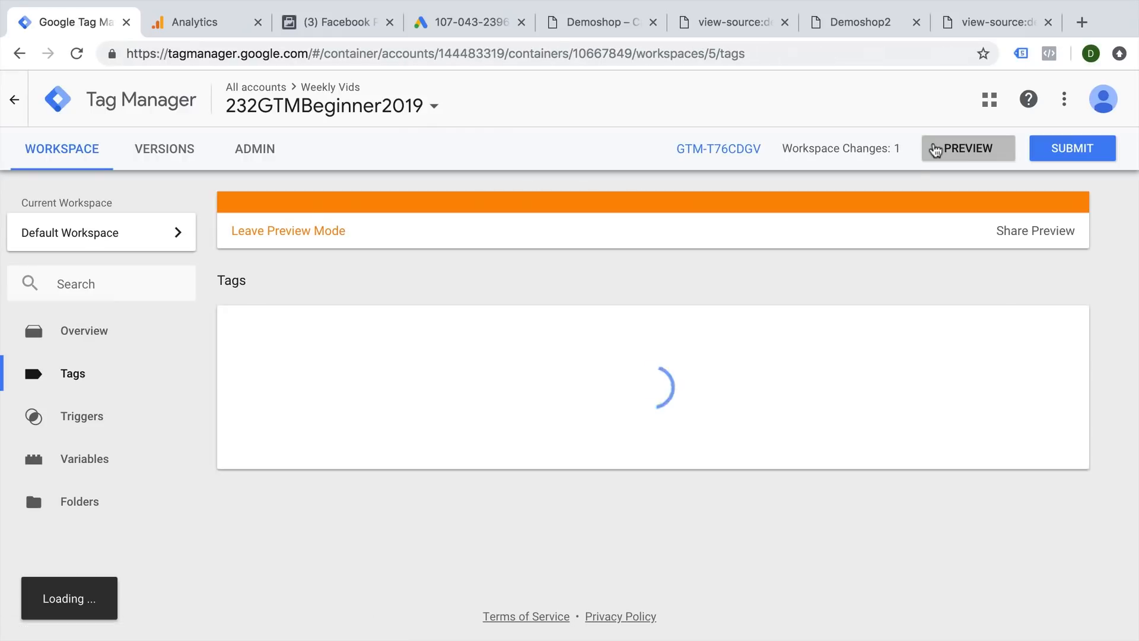
click(595, 21)
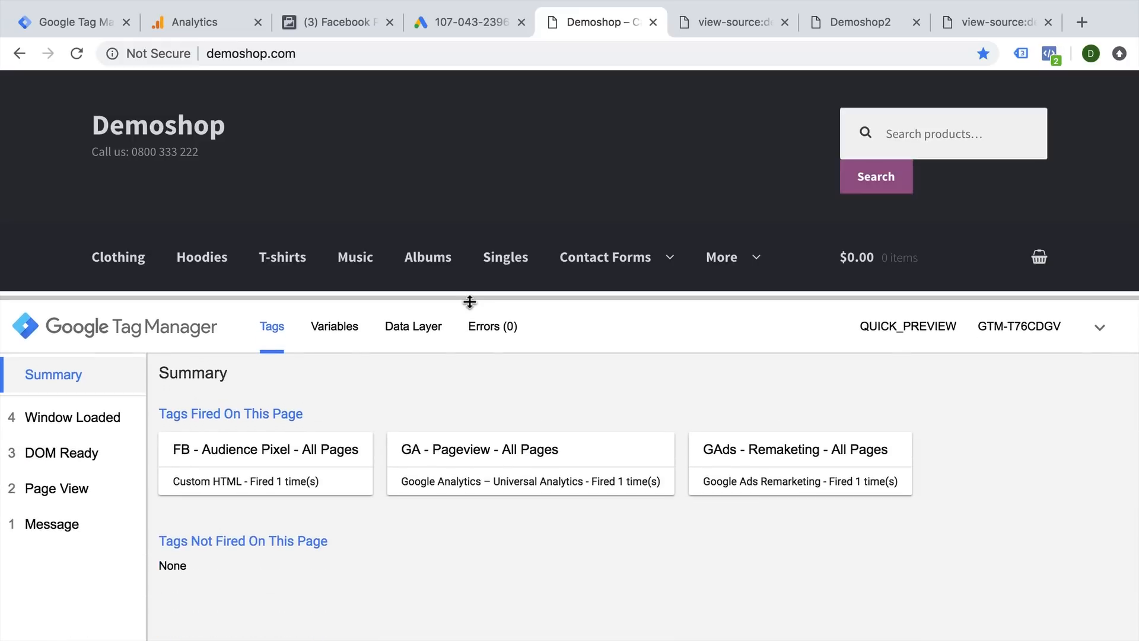
mouse_move(774, 415)
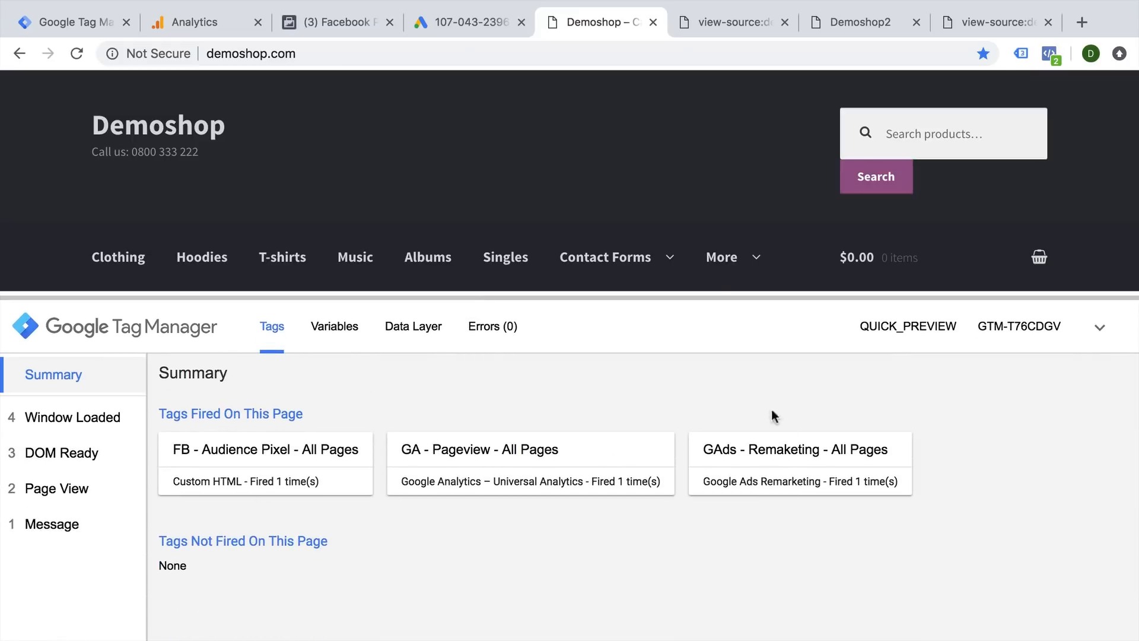
mouse_move(284, 75)
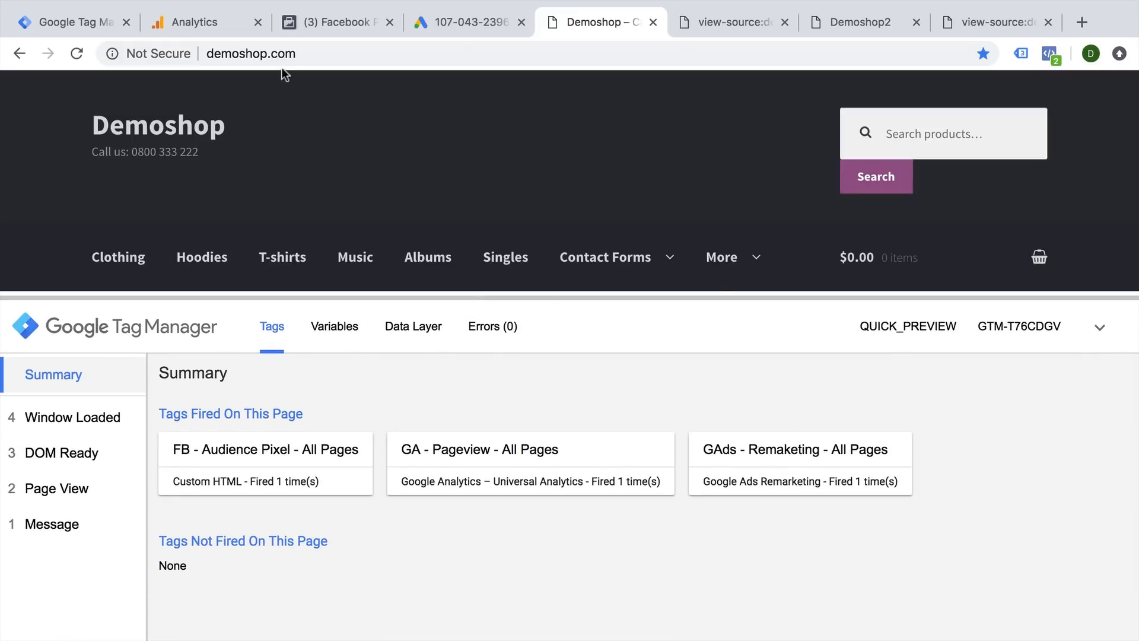
click(282, 256)
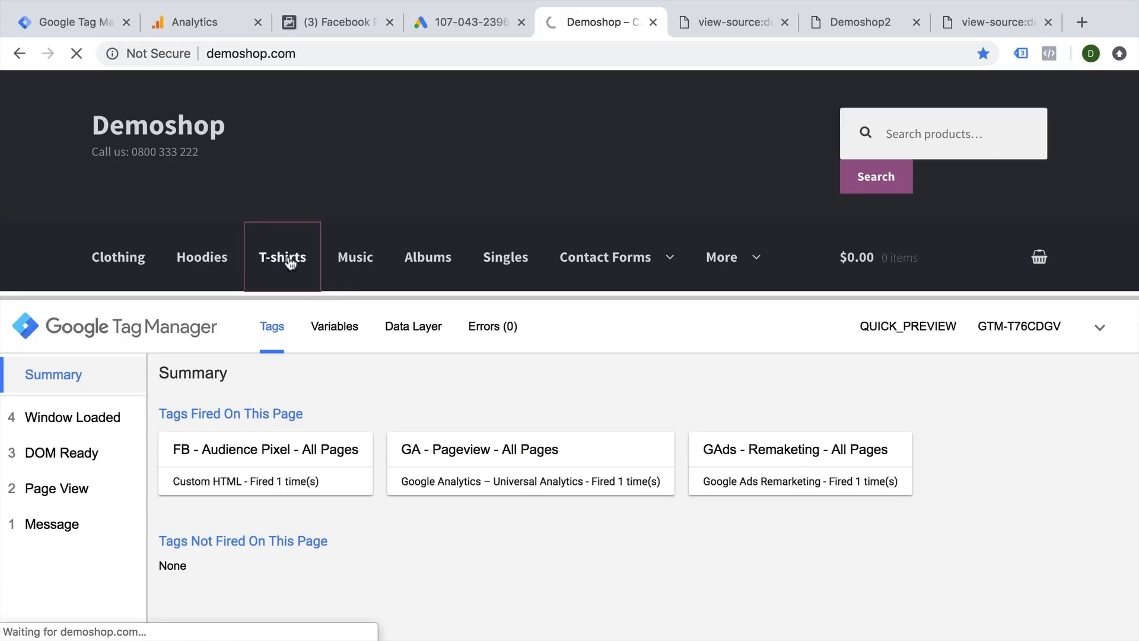
click(282, 256)
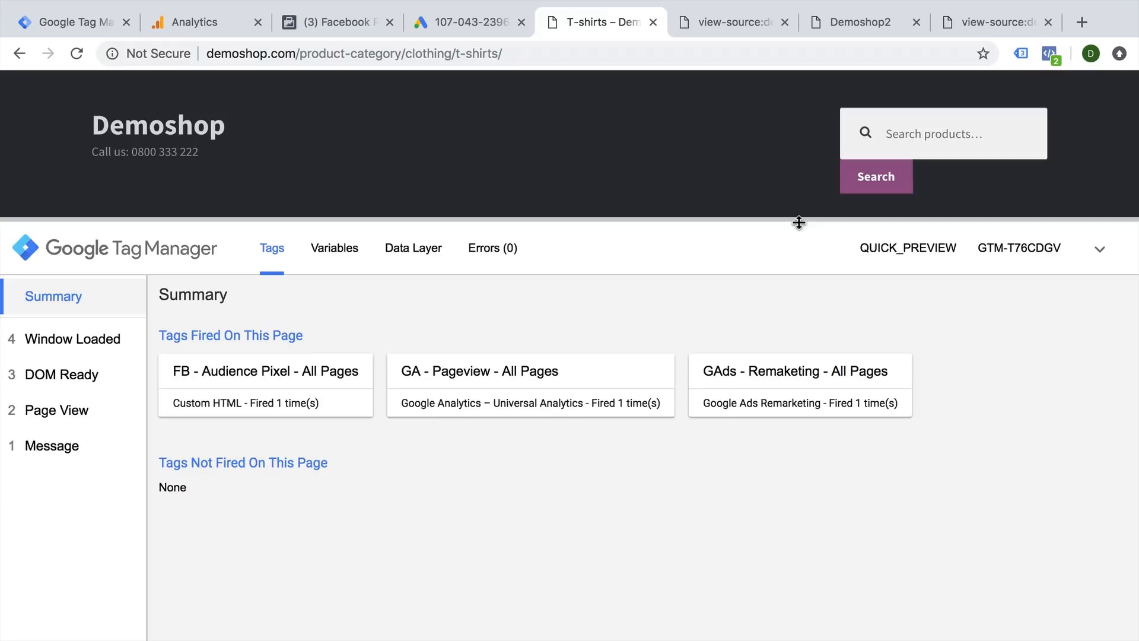
mouse_move(794, 415)
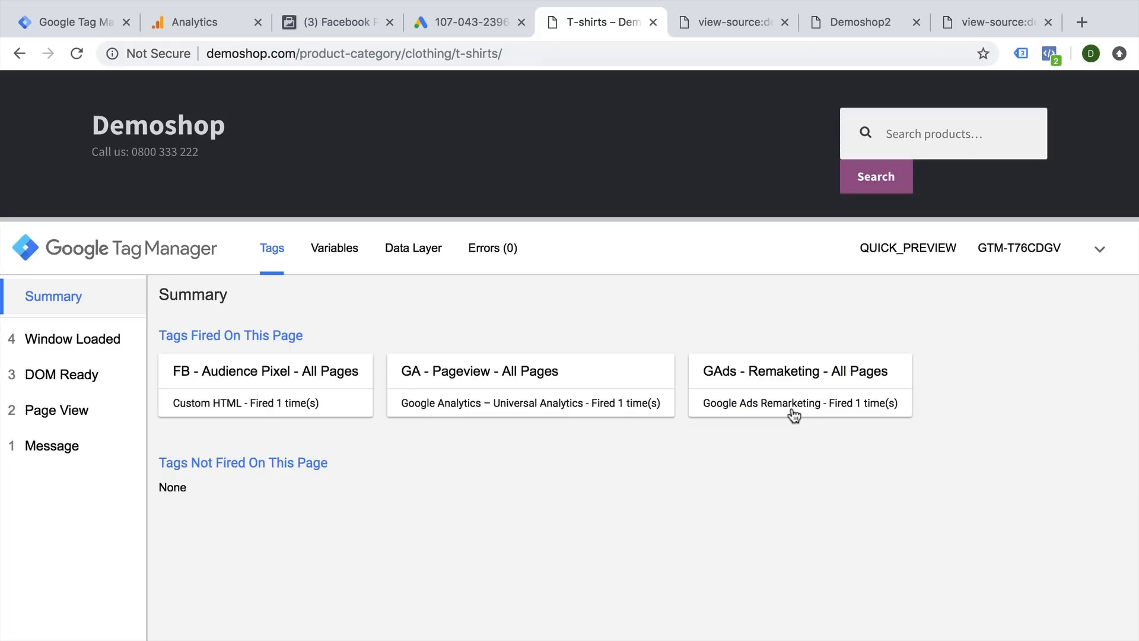
click(68, 22)
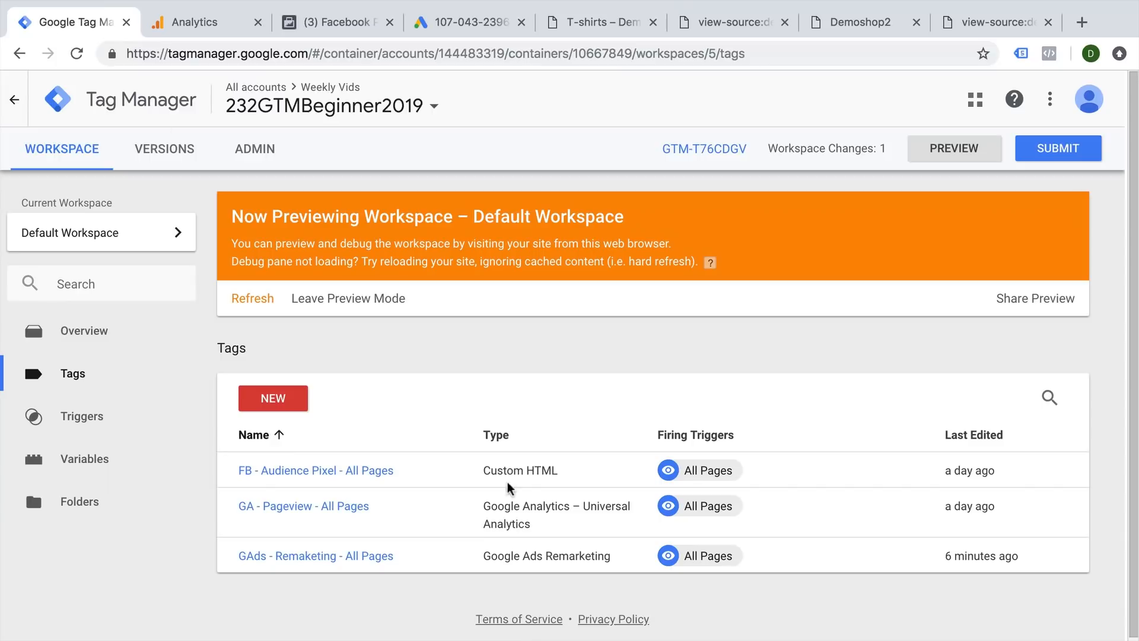
mouse_move(709, 563)
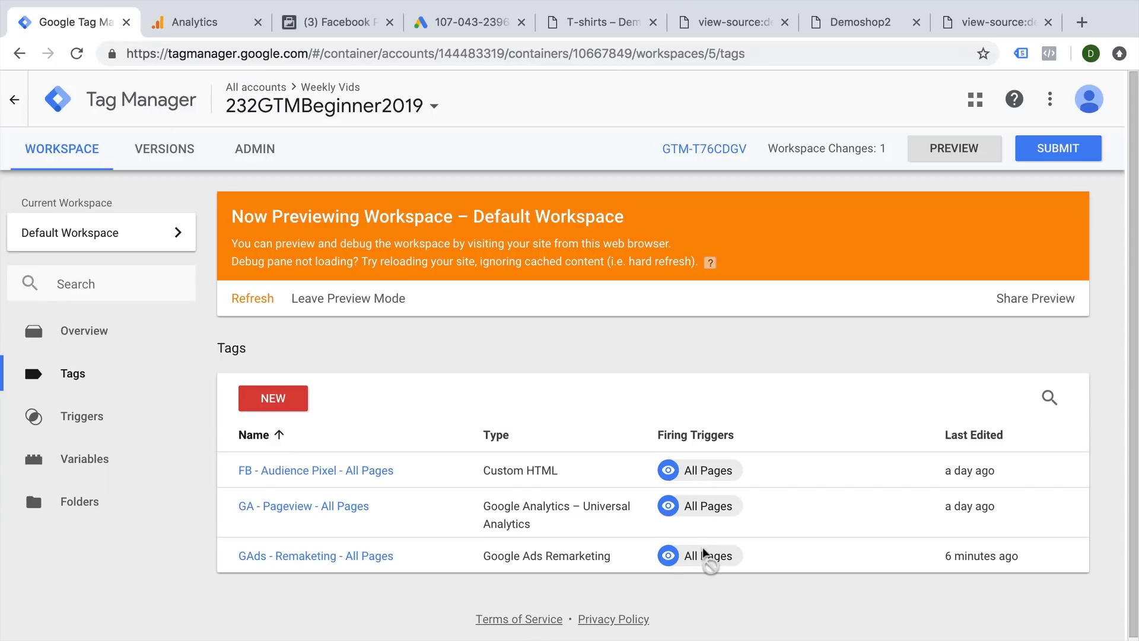
mouse_move(602, 30)
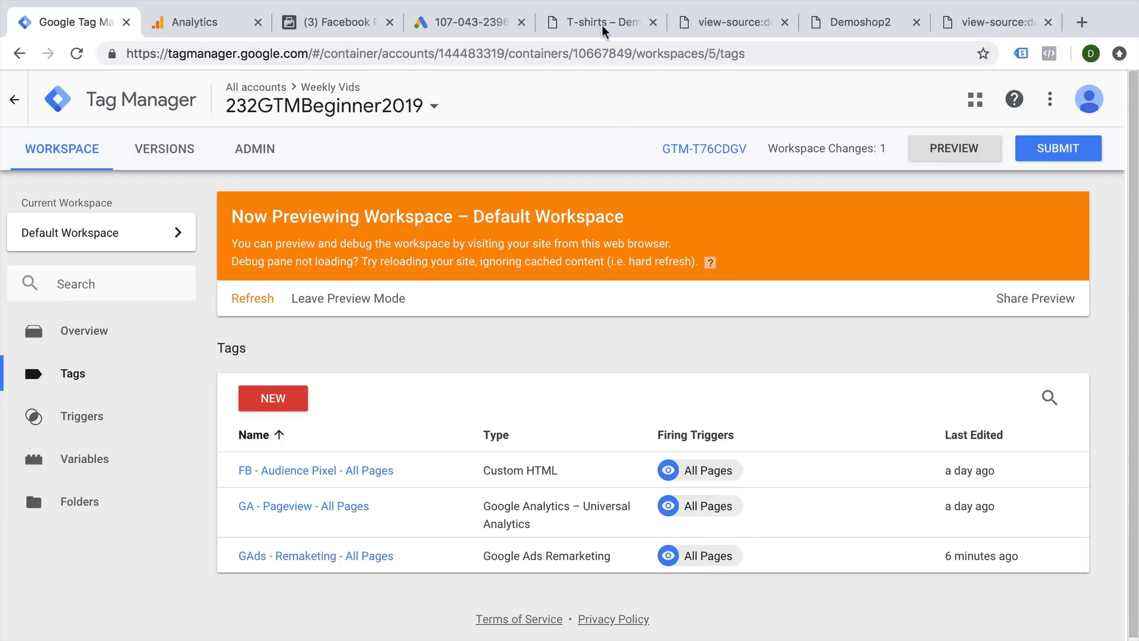
Add the Ninja Silhouette T-shirt to the Demoshop cart, then return to Tag Manager.
click(596, 22)
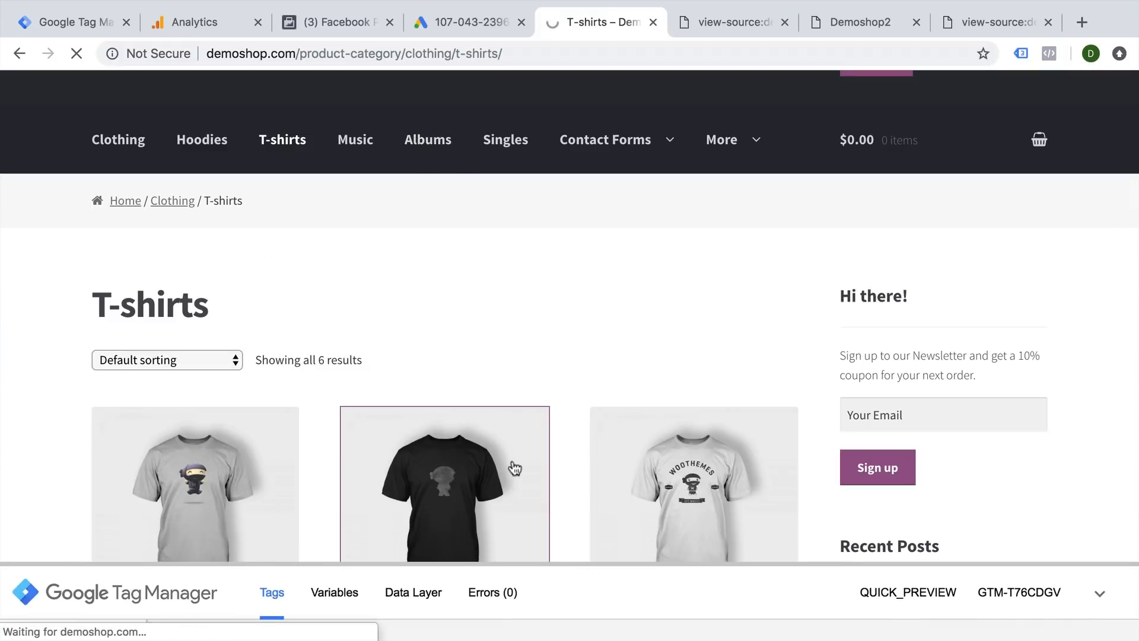
click(445, 484)
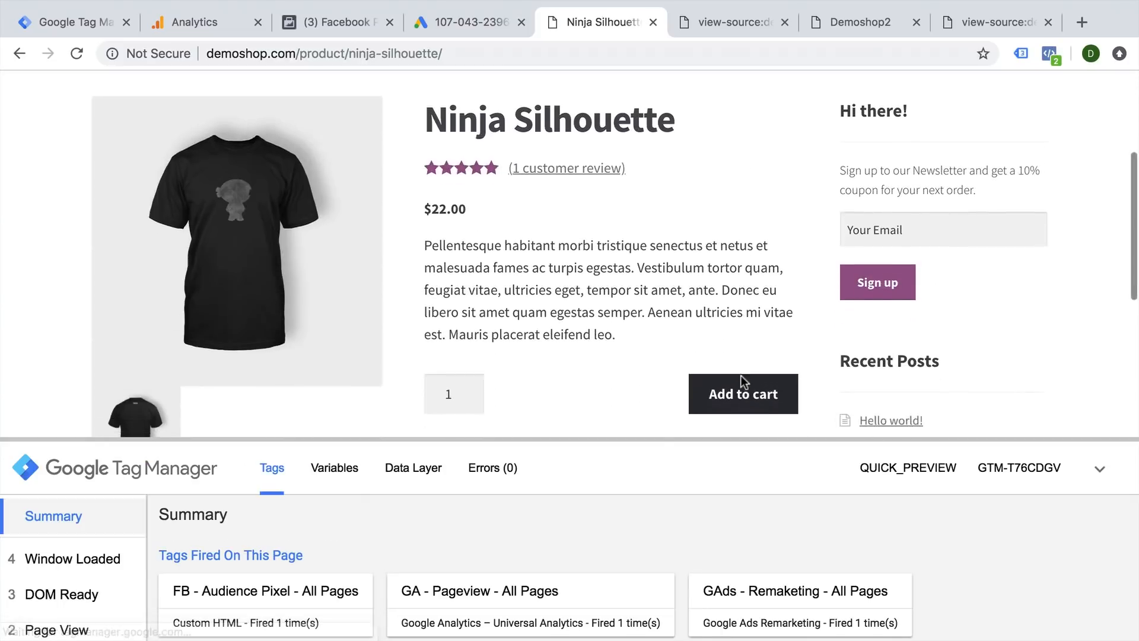
scroll(down, 3)
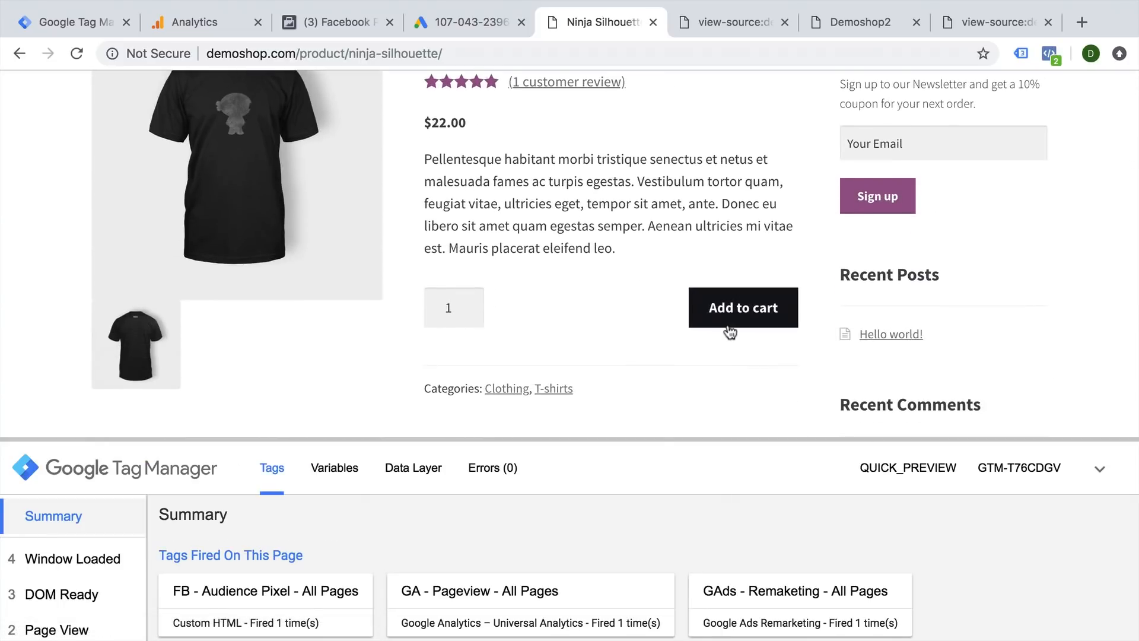
click(743, 308)
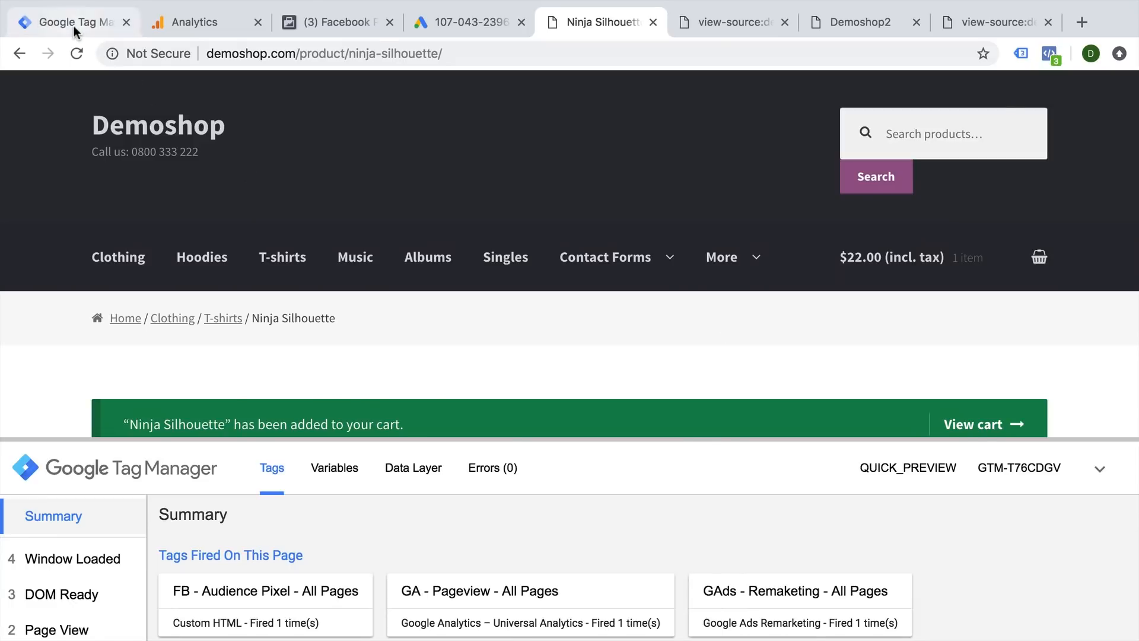
click(69, 22)
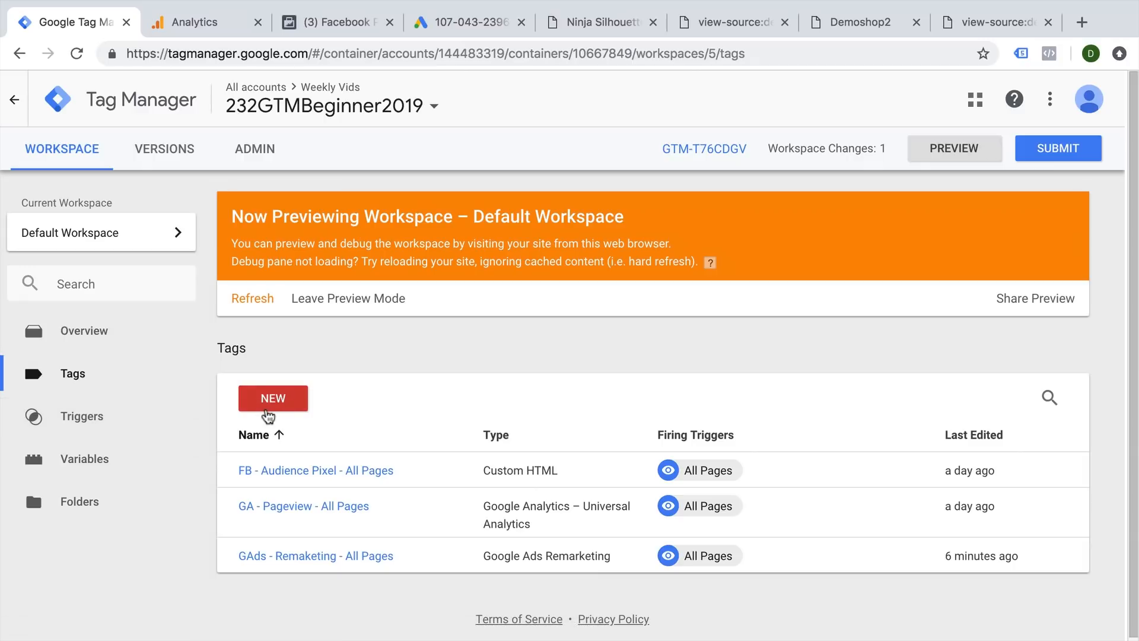
Create a new tag named 'Google Analytics - Add to Cart Click'.
click(273, 398)
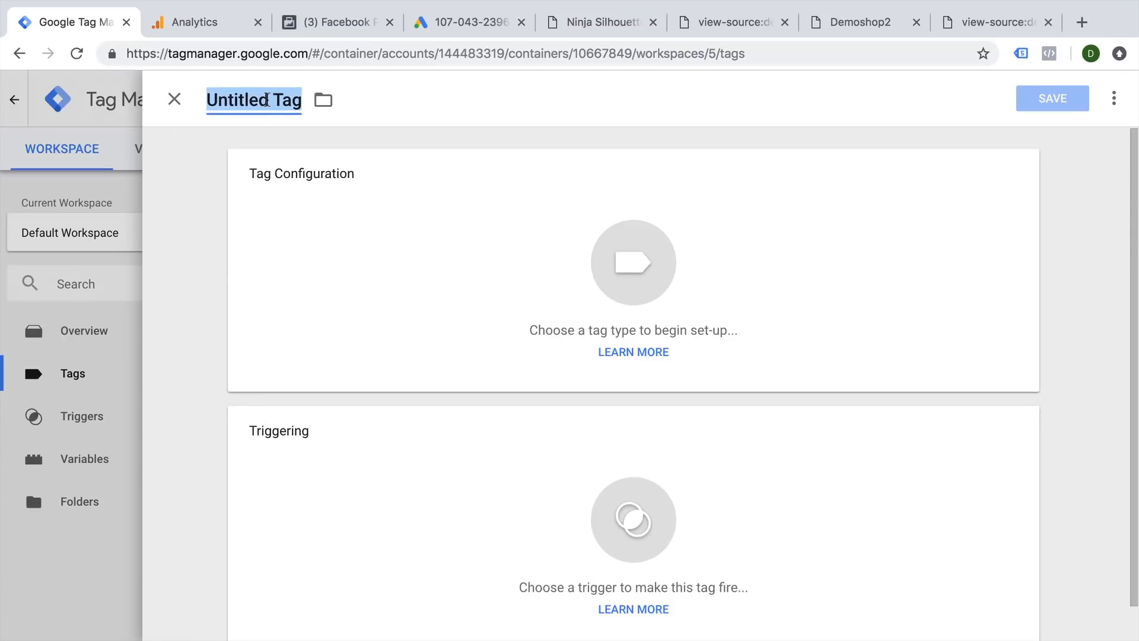
text(Google Analytics - Event -)
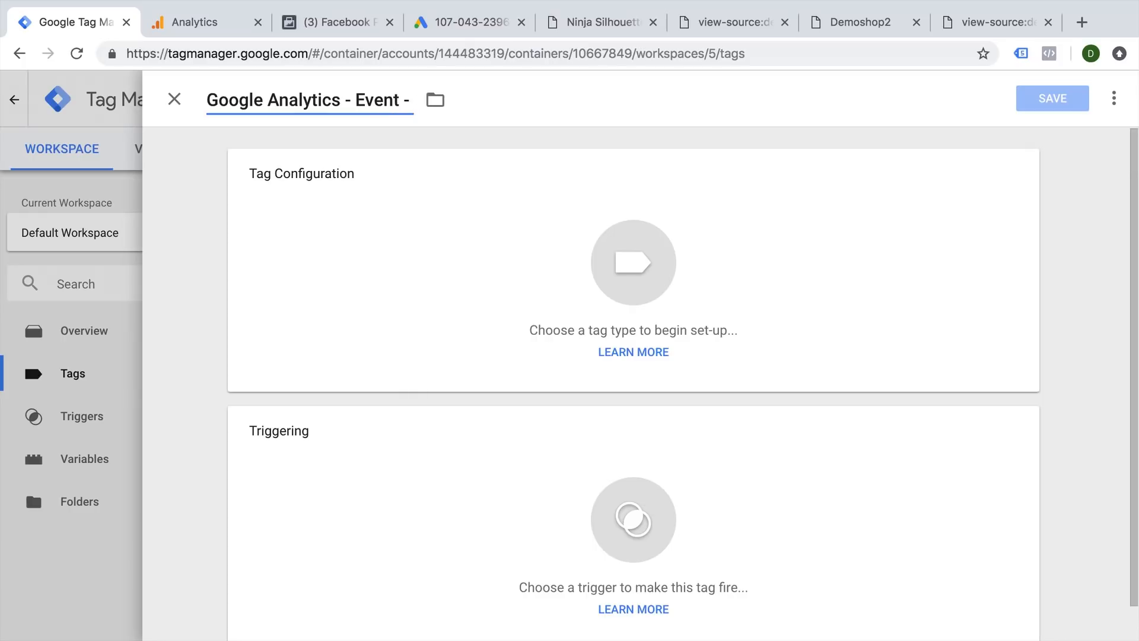
text(Add to Cart)
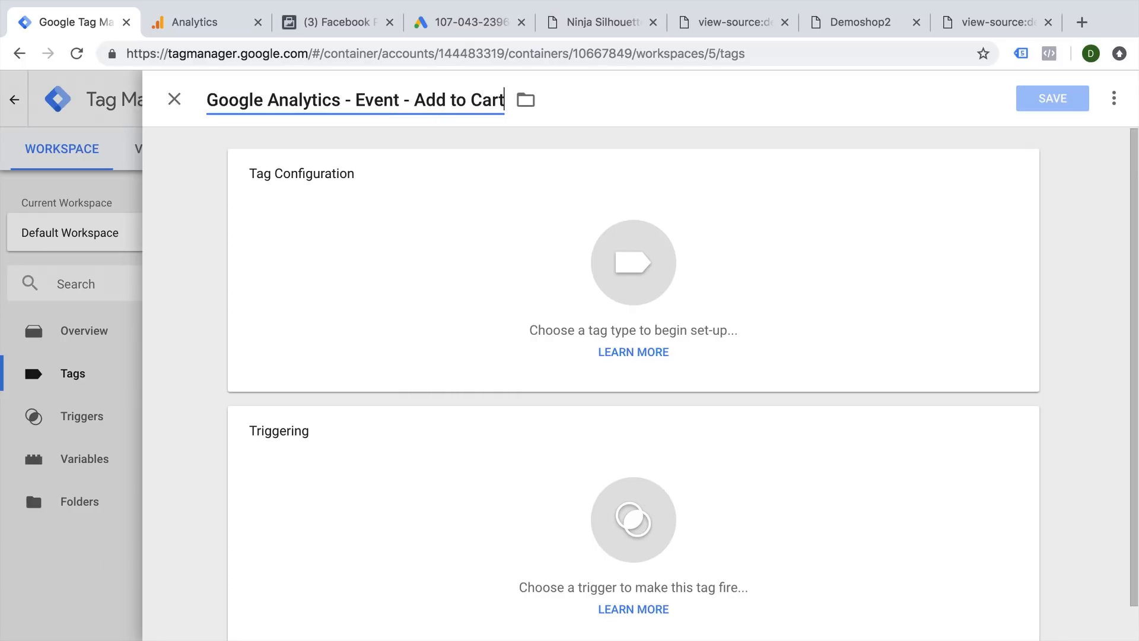
text(Click)
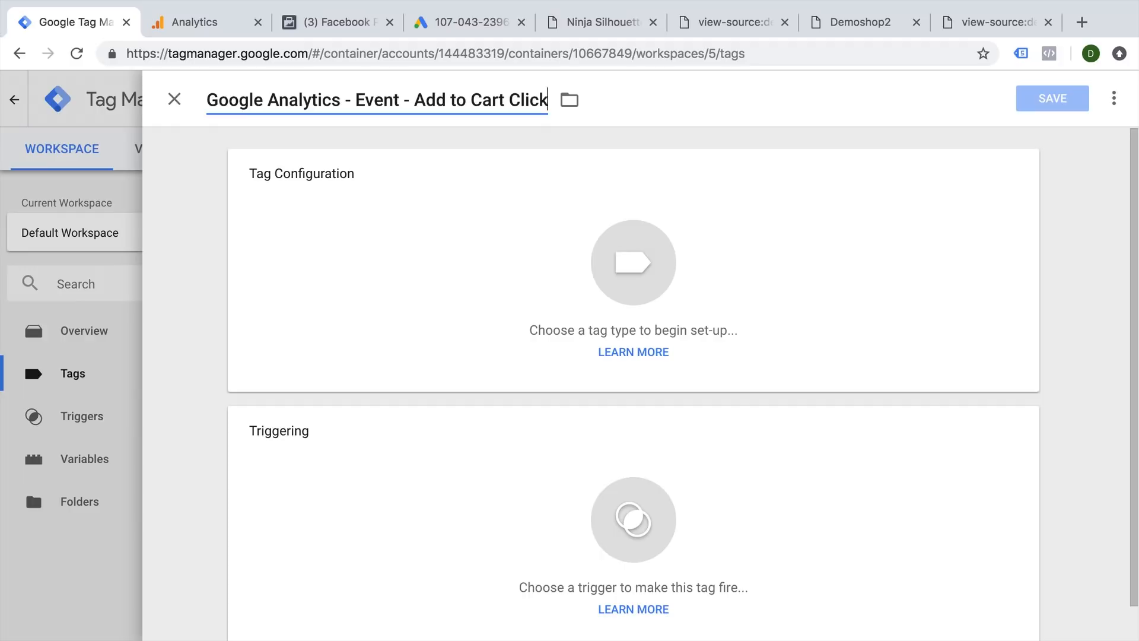
Make it a Universal Analytics Event tag with category Click and action Add to Cart.
click(633, 263)
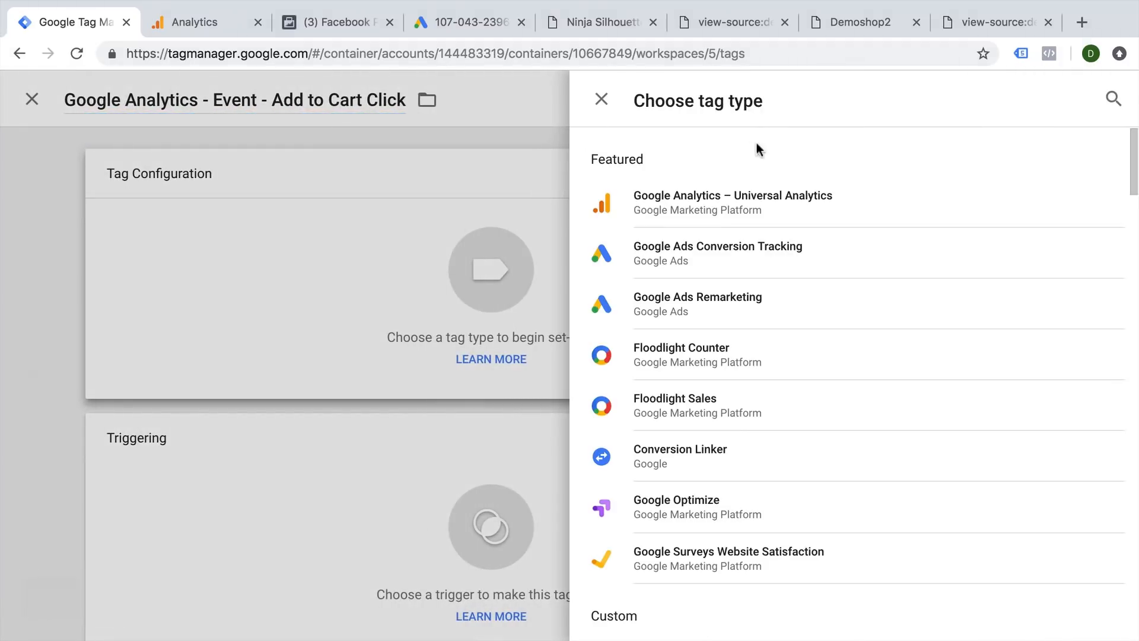
mouse_move(749, 210)
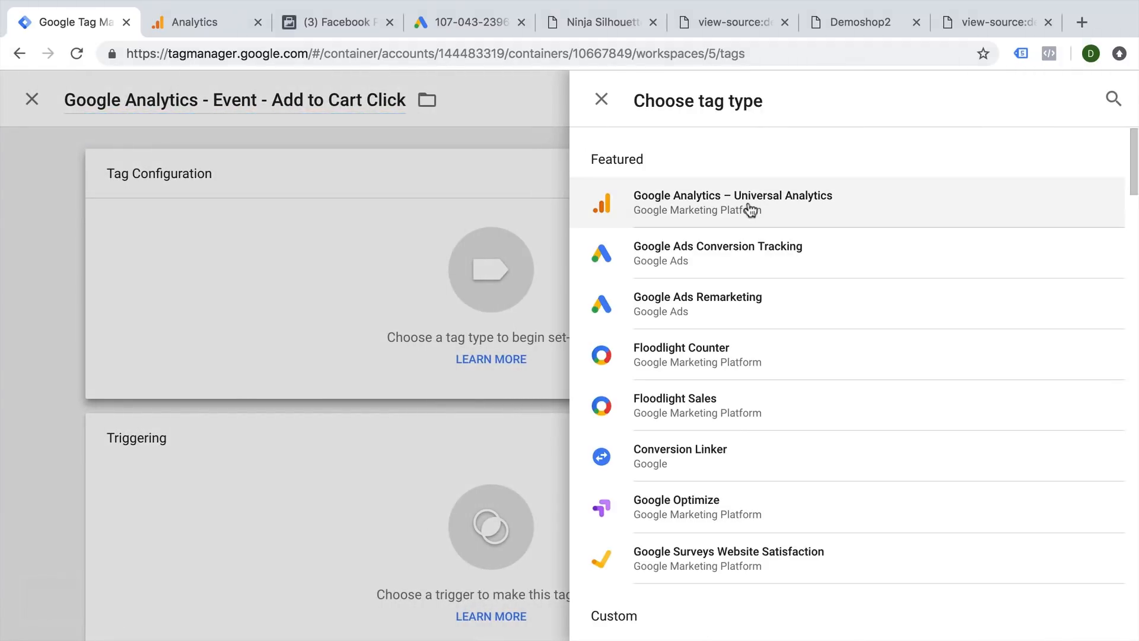
click(732, 202)
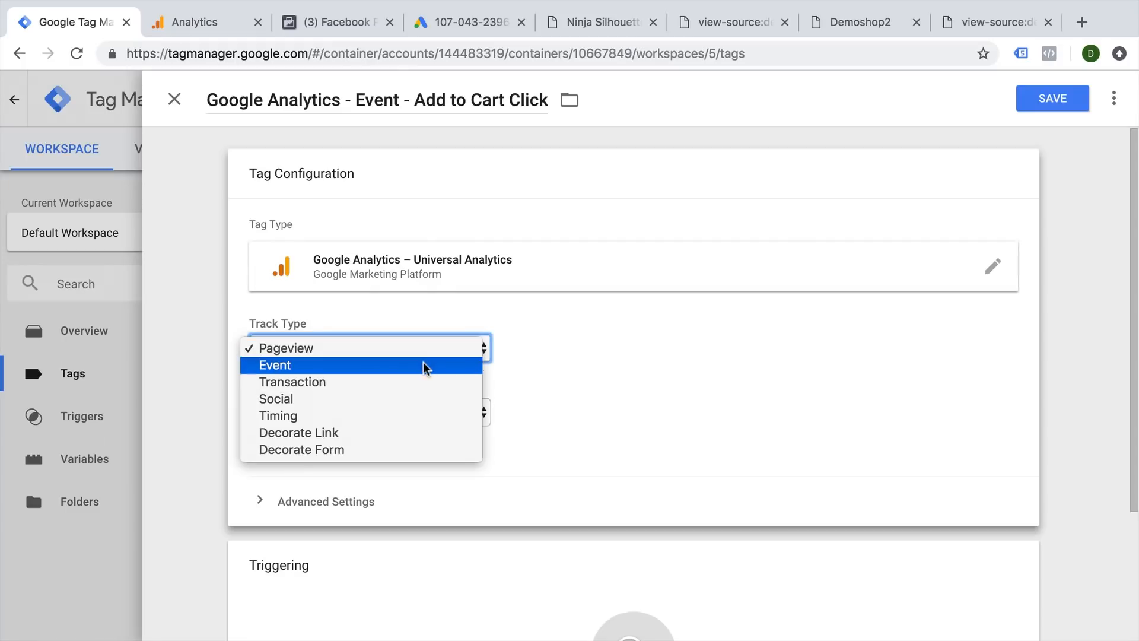
click(275, 365)
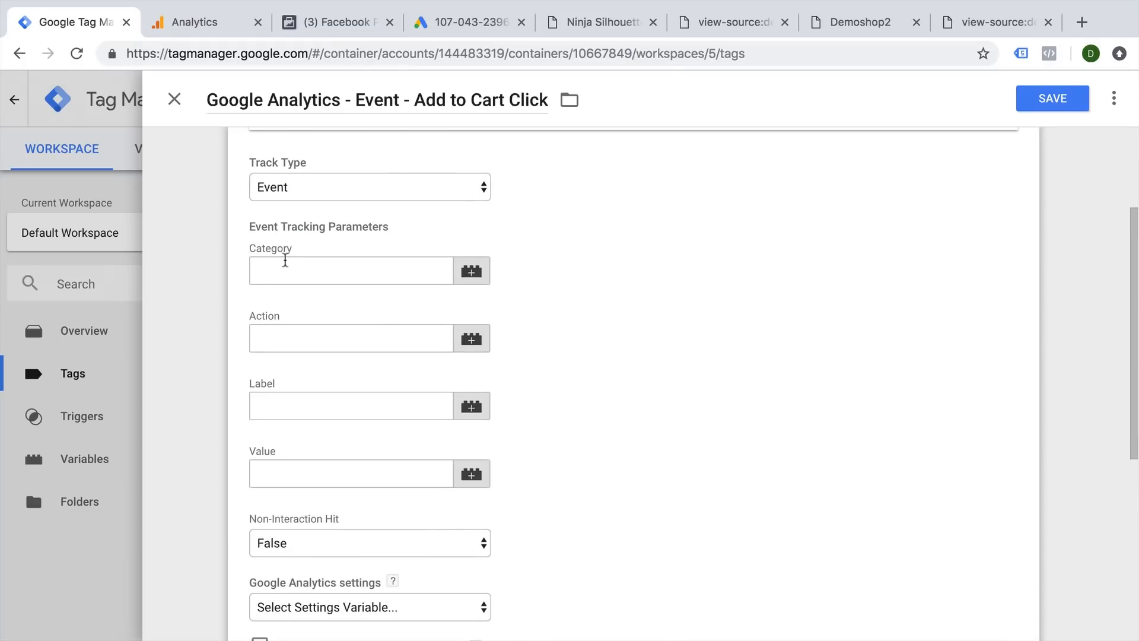
click(350, 271)
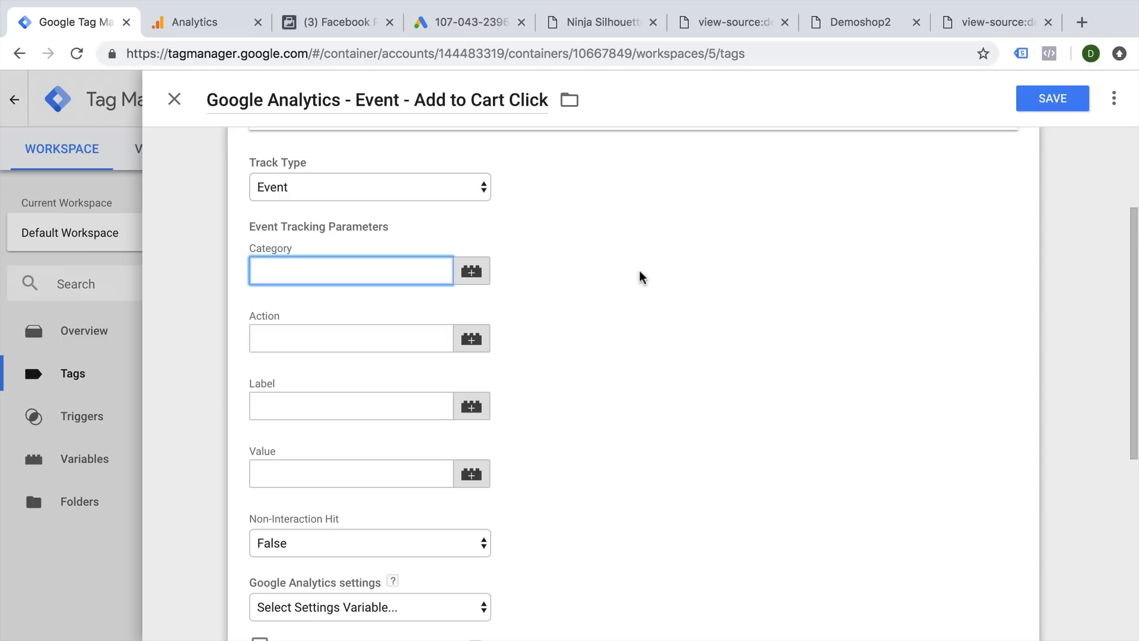
text(Click)
click(352, 339)
text(A)
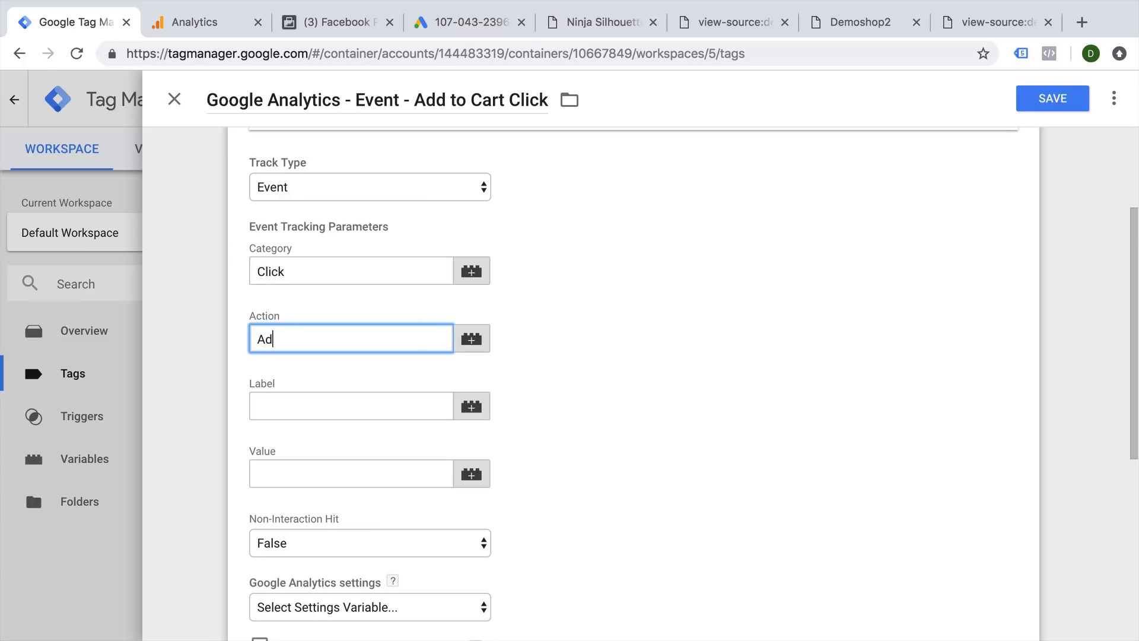
text(d to Cart)
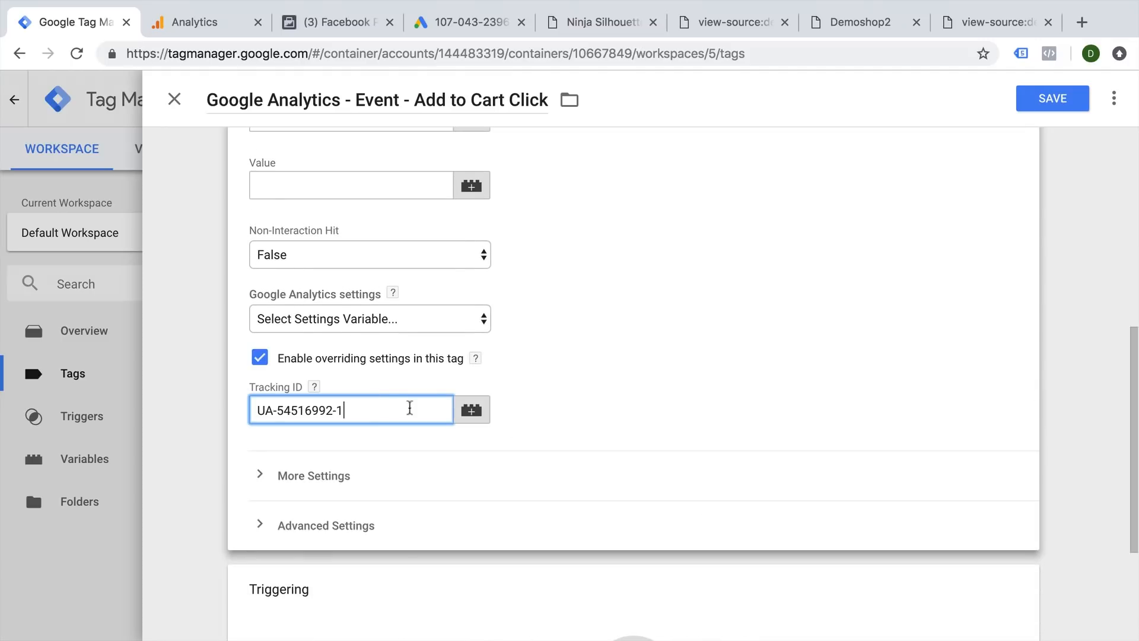
scroll(down, 3)
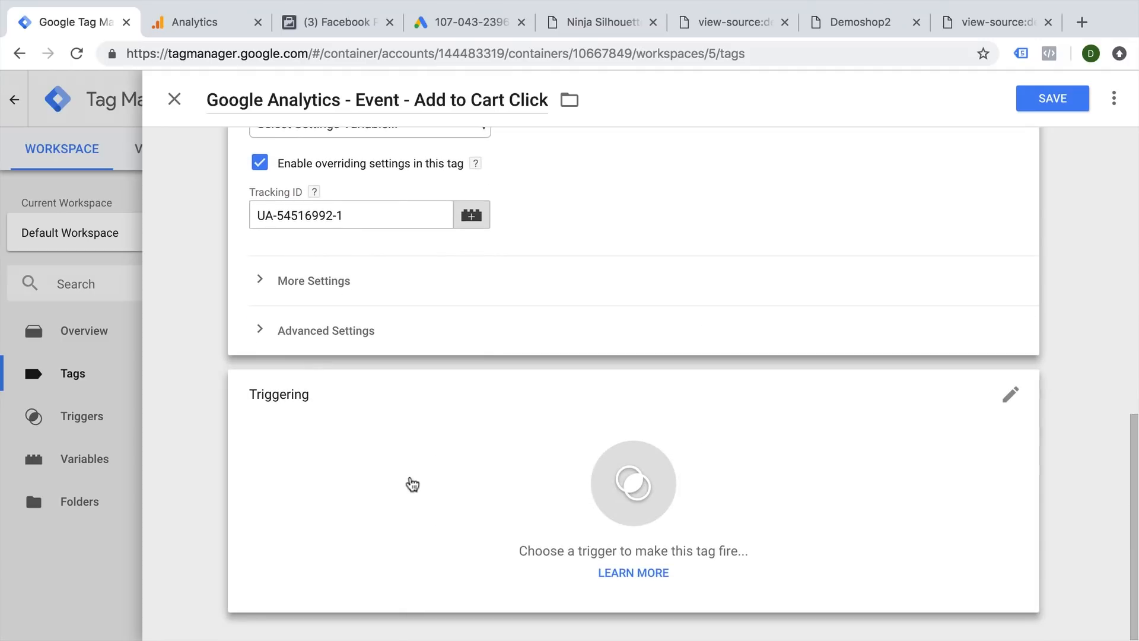
click(1010, 394)
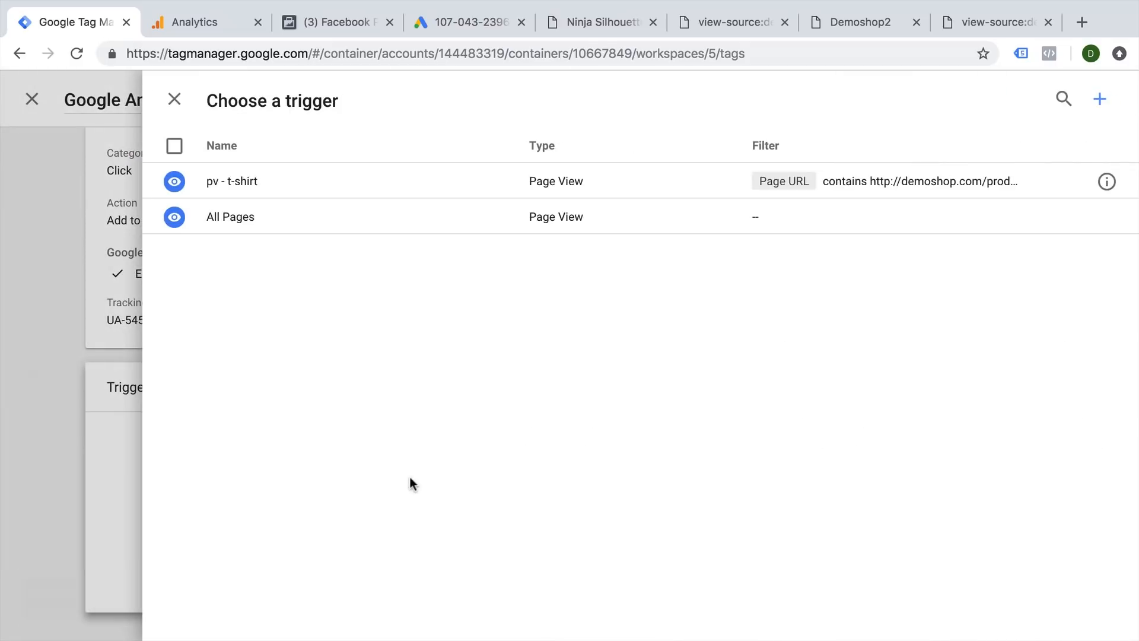
Add a new Click - All Elements trigger named 'click - Add to Cart'.
click(1099, 99)
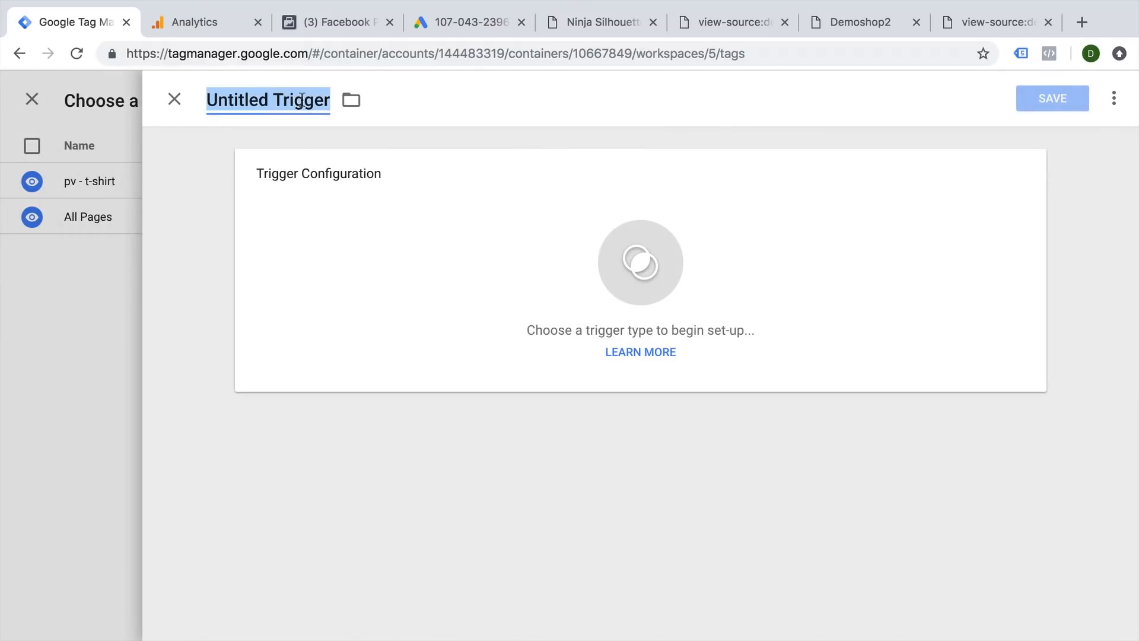
text(click -)
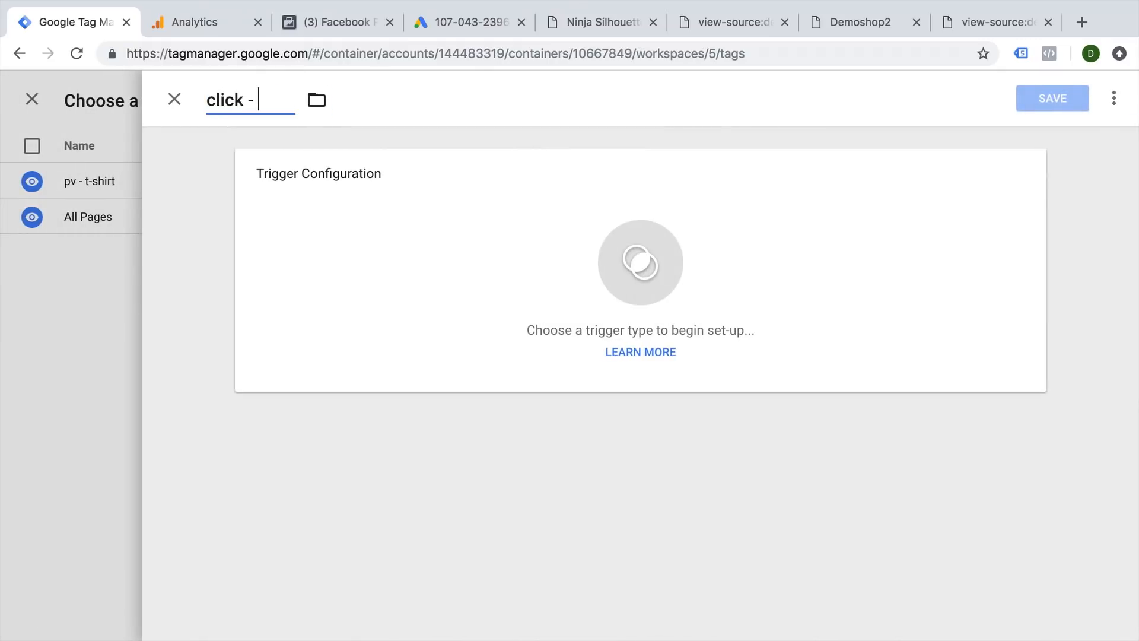
text(Add to Cart)
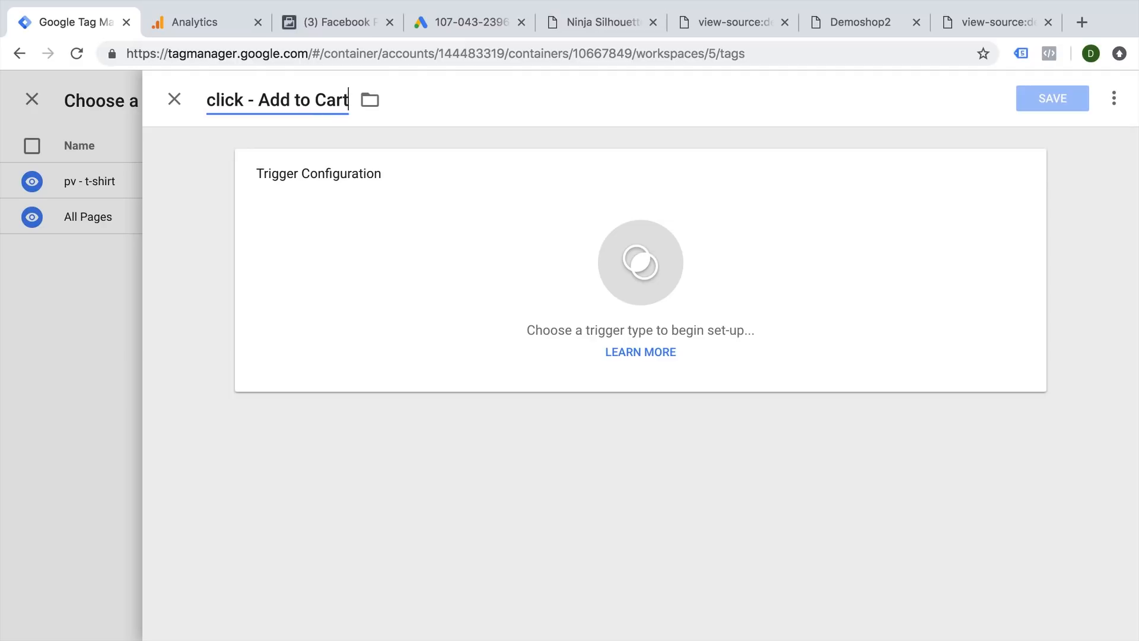
click(640, 262)
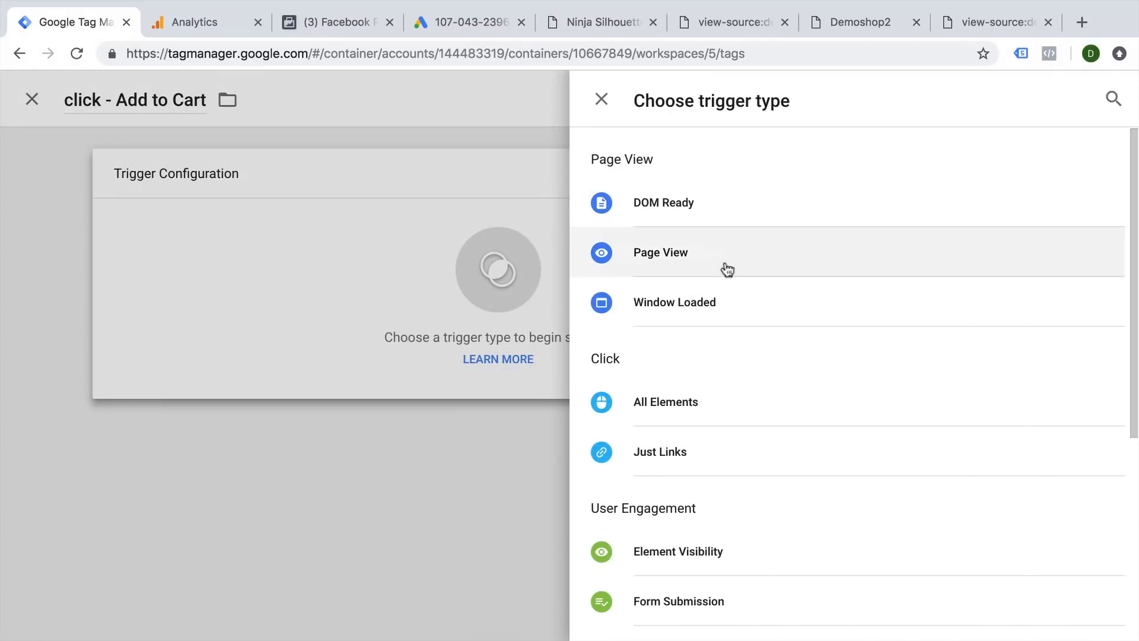
scroll(down, 3)
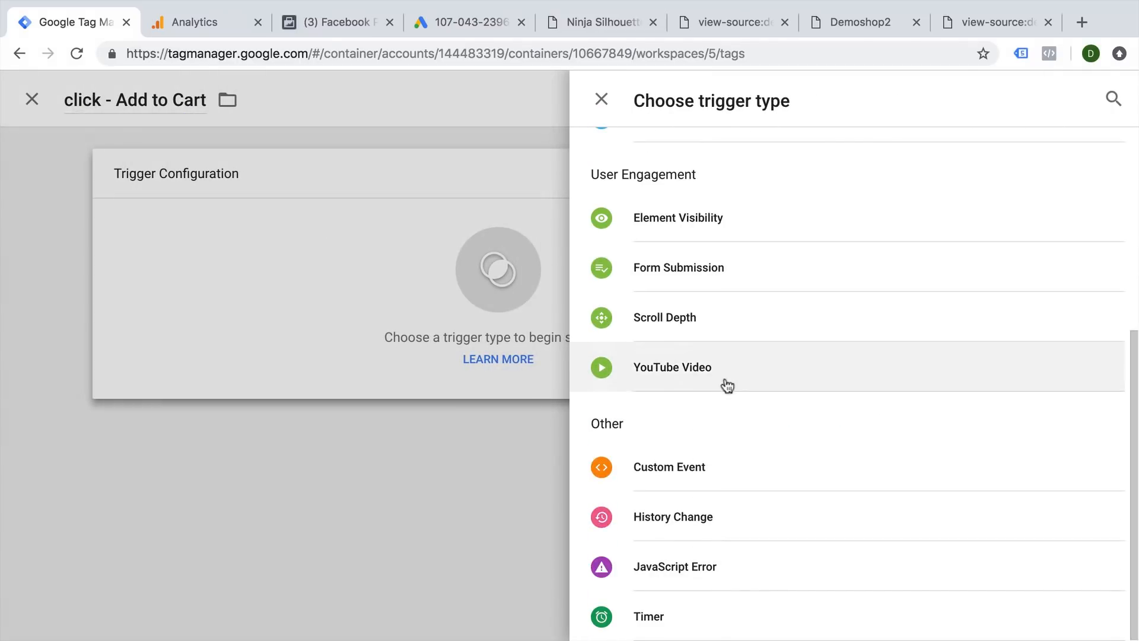
mouse_move(679, 267)
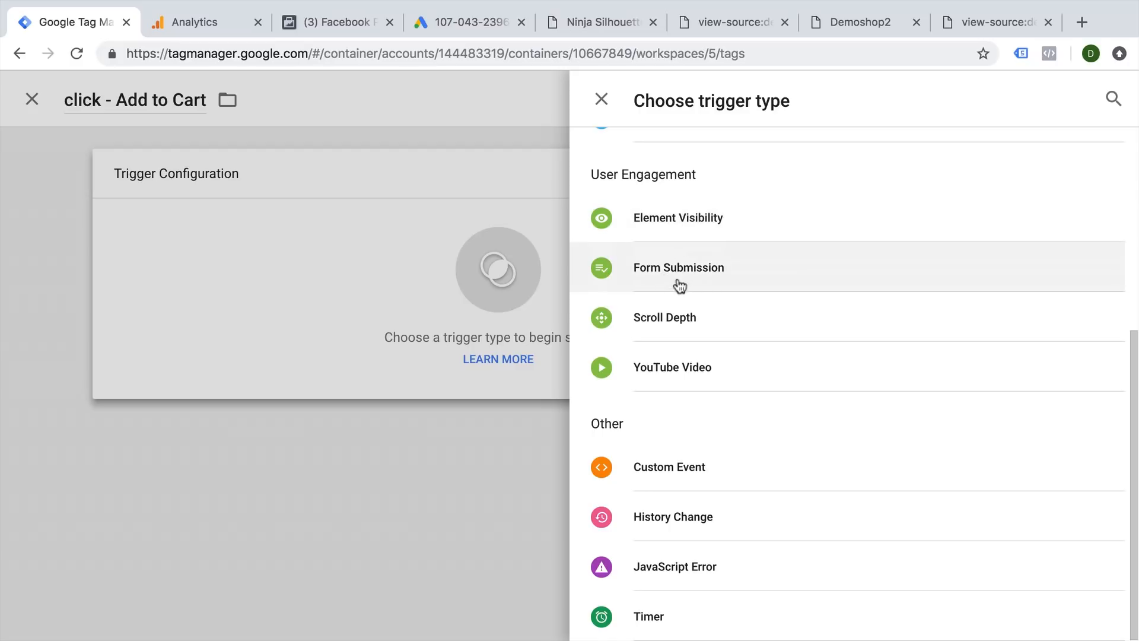
mouse_move(685, 383)
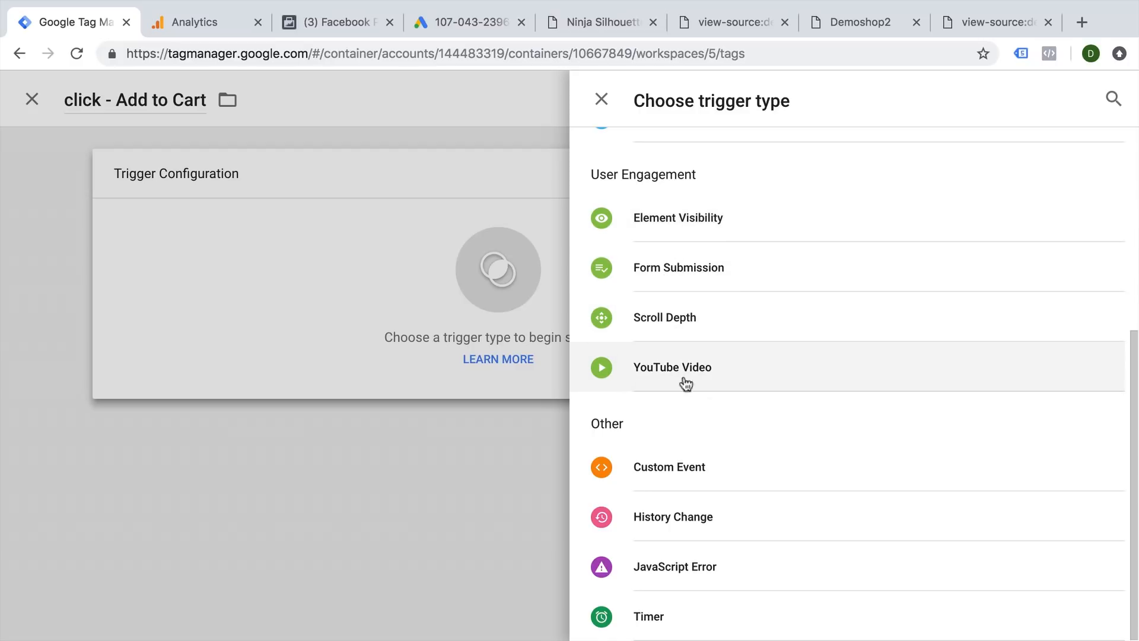
scroll(up, 3)
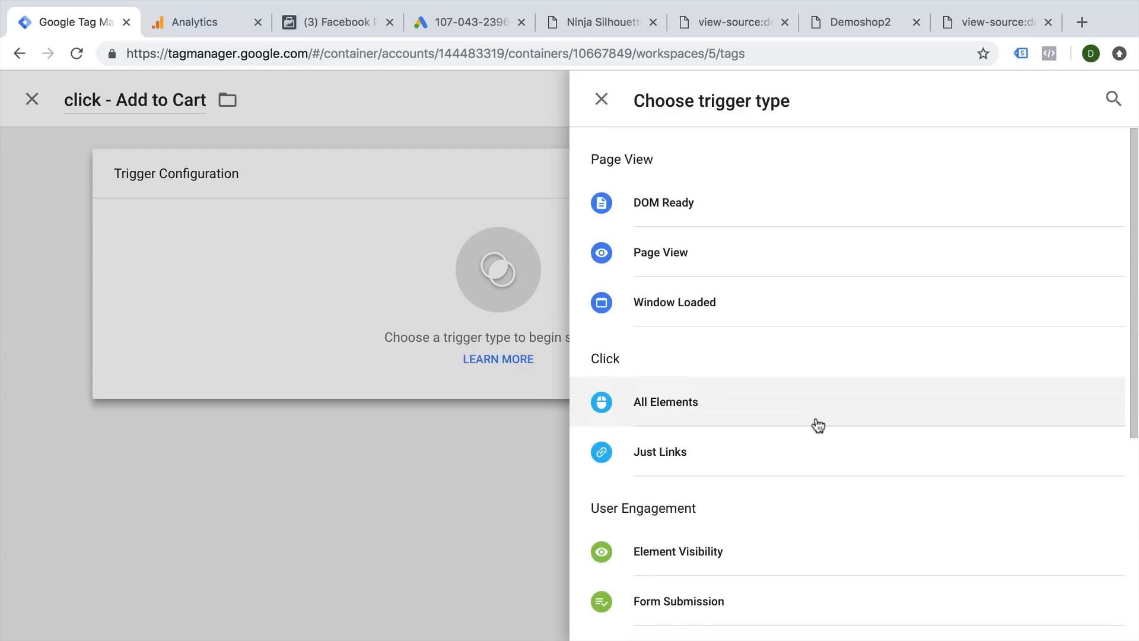
click(665, 401)
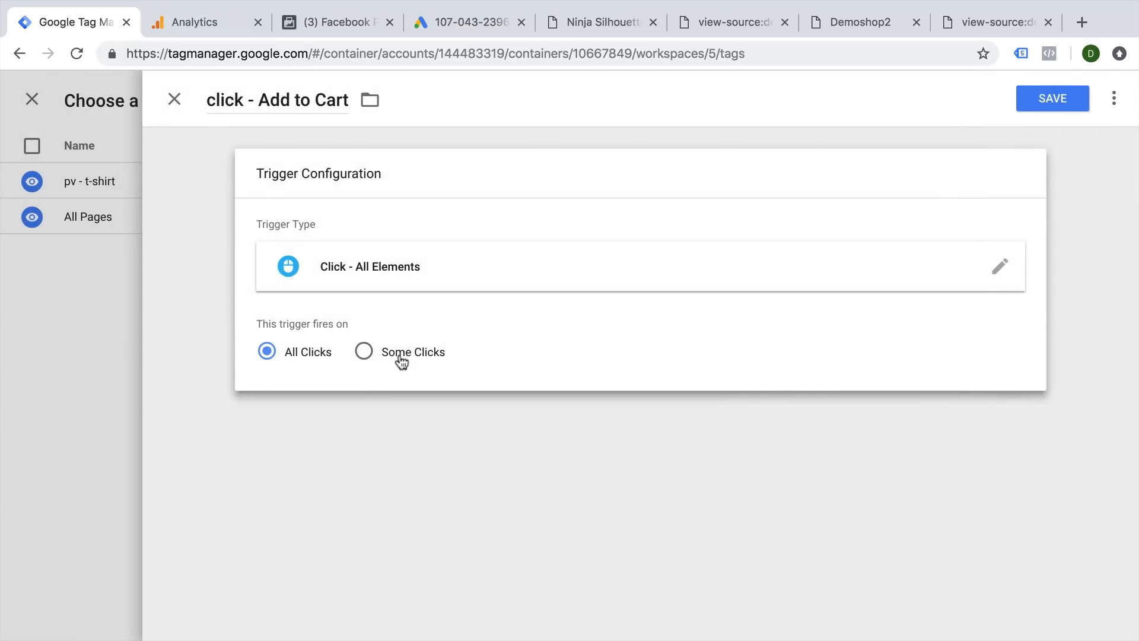
Limit it to Some Clicks where the enabled Click Text variable contains 'Add to Cart'.
click(363, 350)
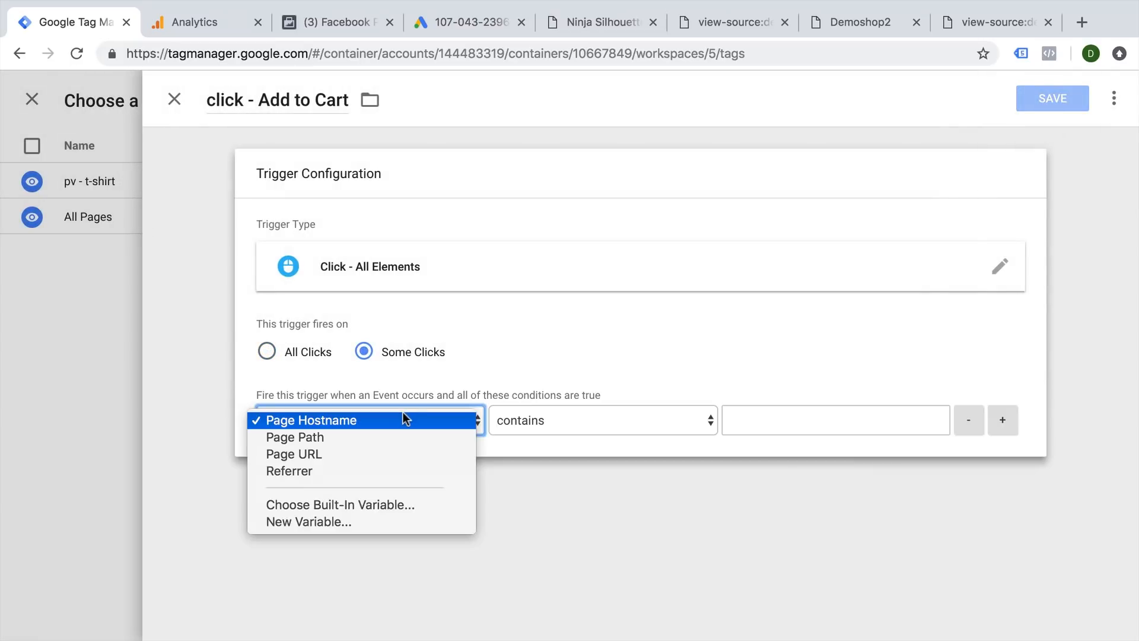
mouse_move(375, 505)
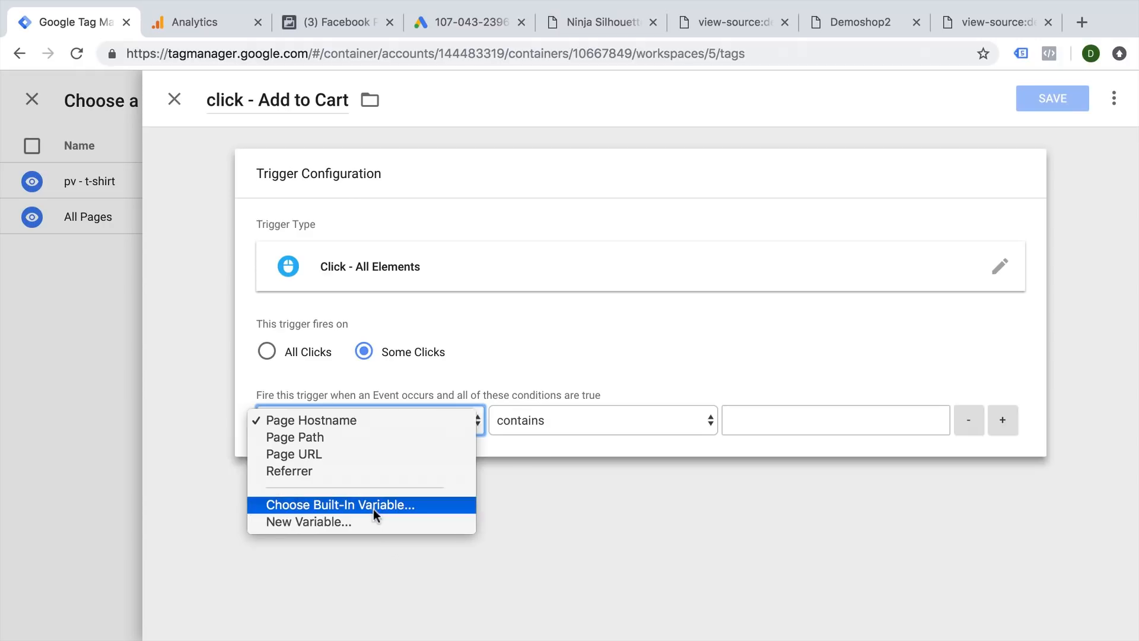
click(340, 504)
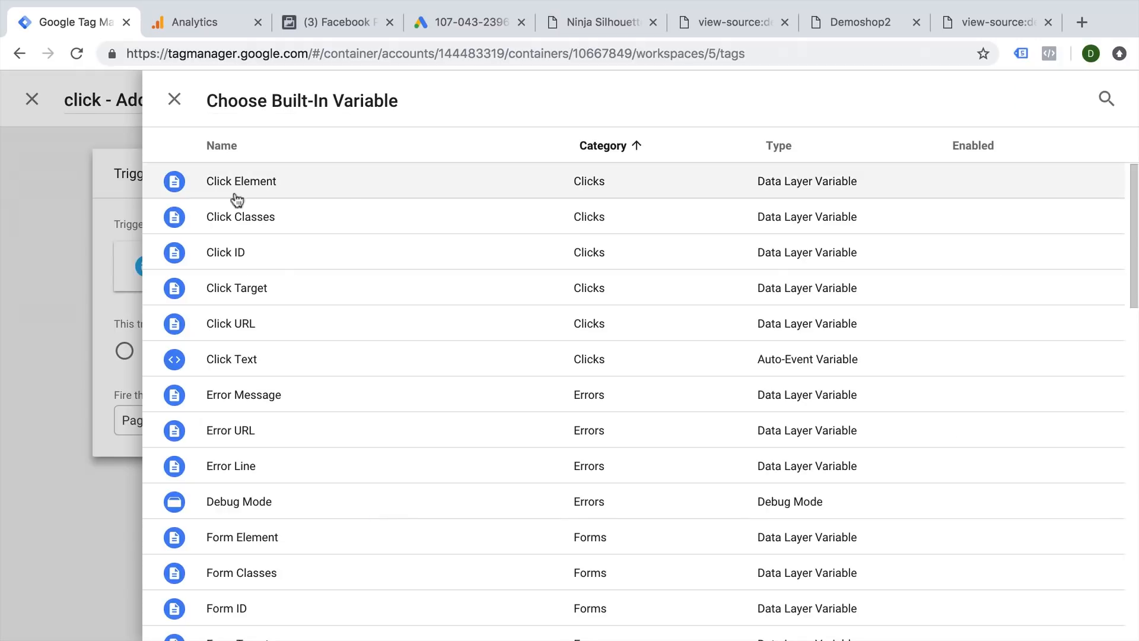
click(230, 359)
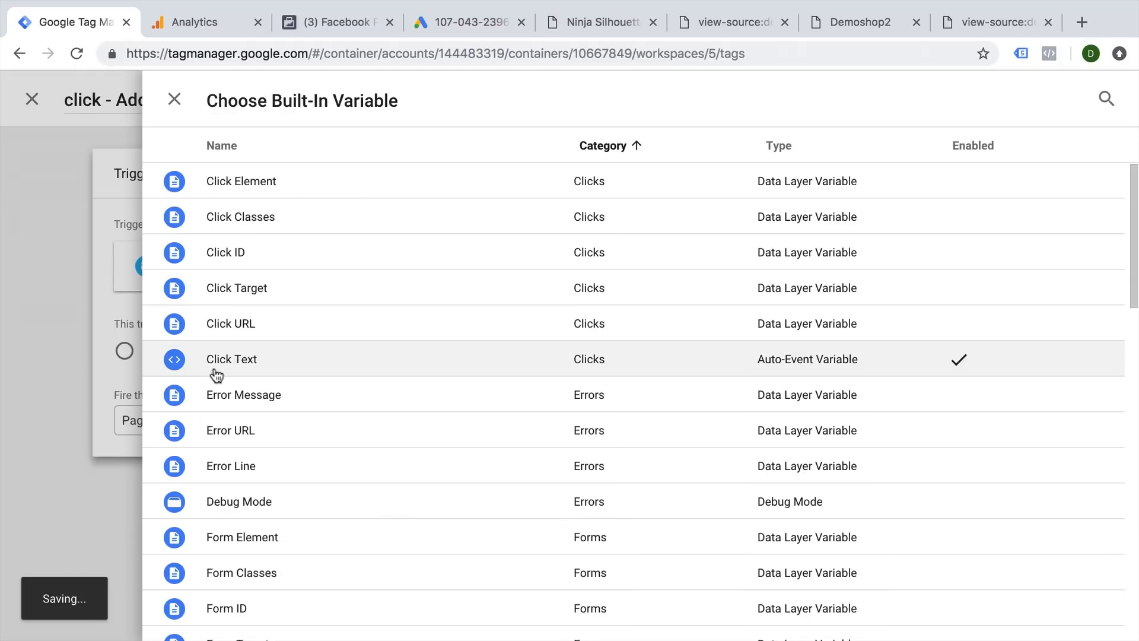
click(230, 359)
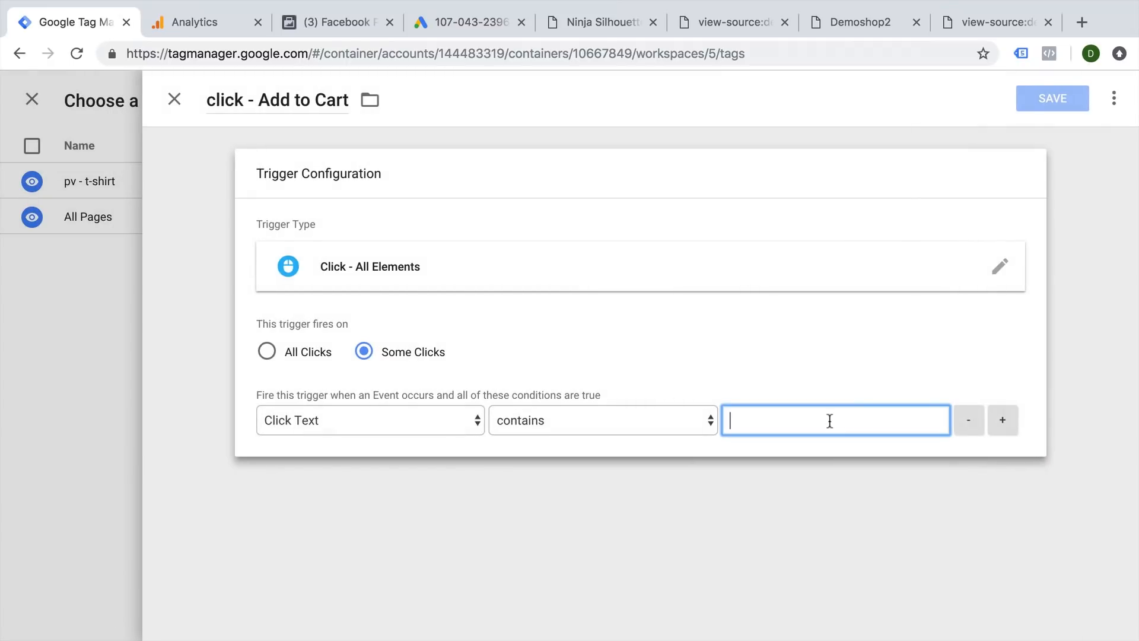
text(Add to)
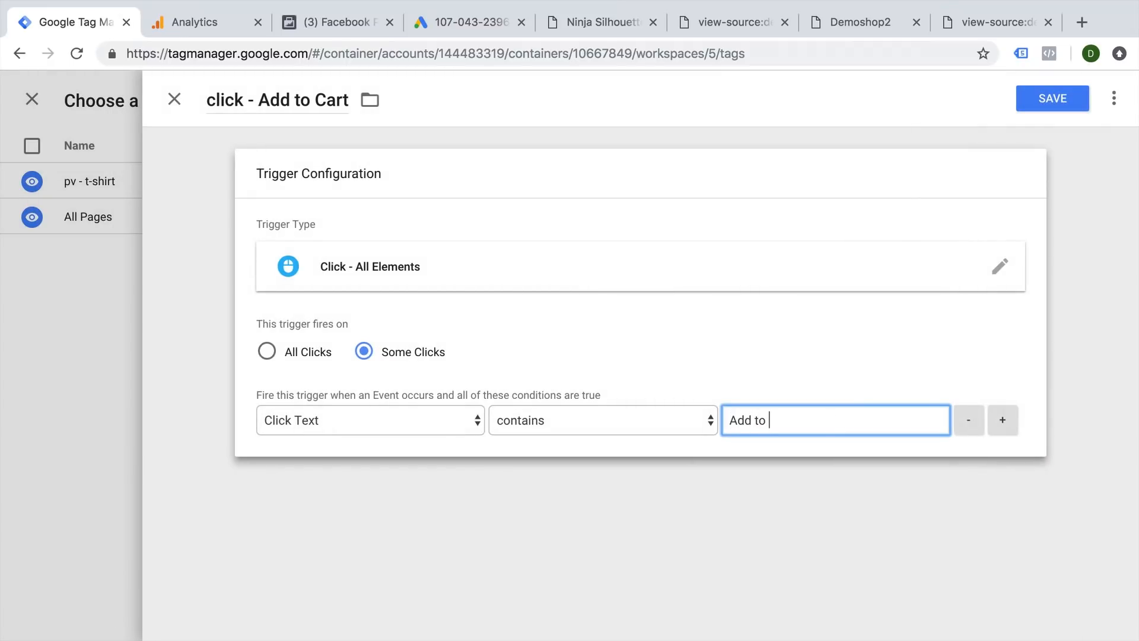
text(Cart)
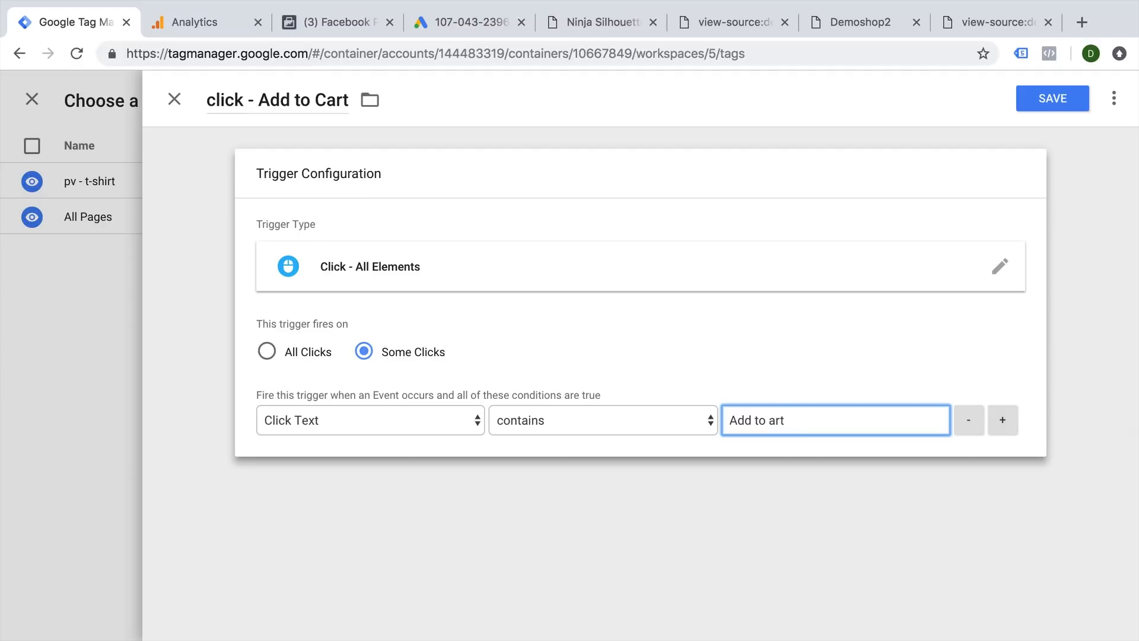
click(1052, 98)
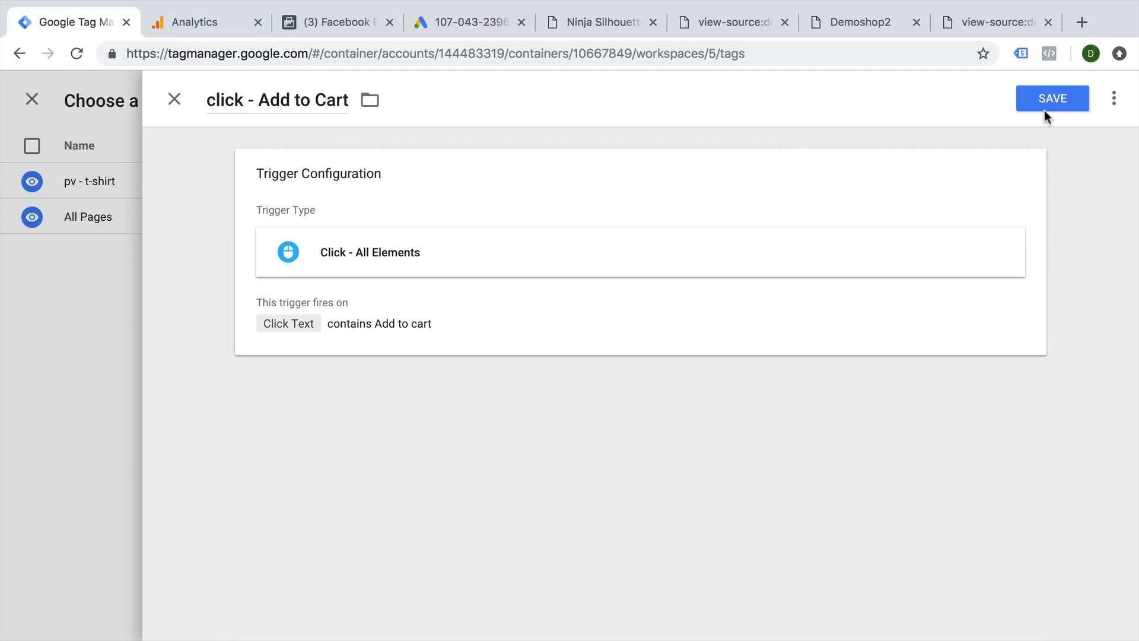
Save the trigger and Add to Cart Click tag, refresh the preview, and return to the product page.
click(1051, 97)
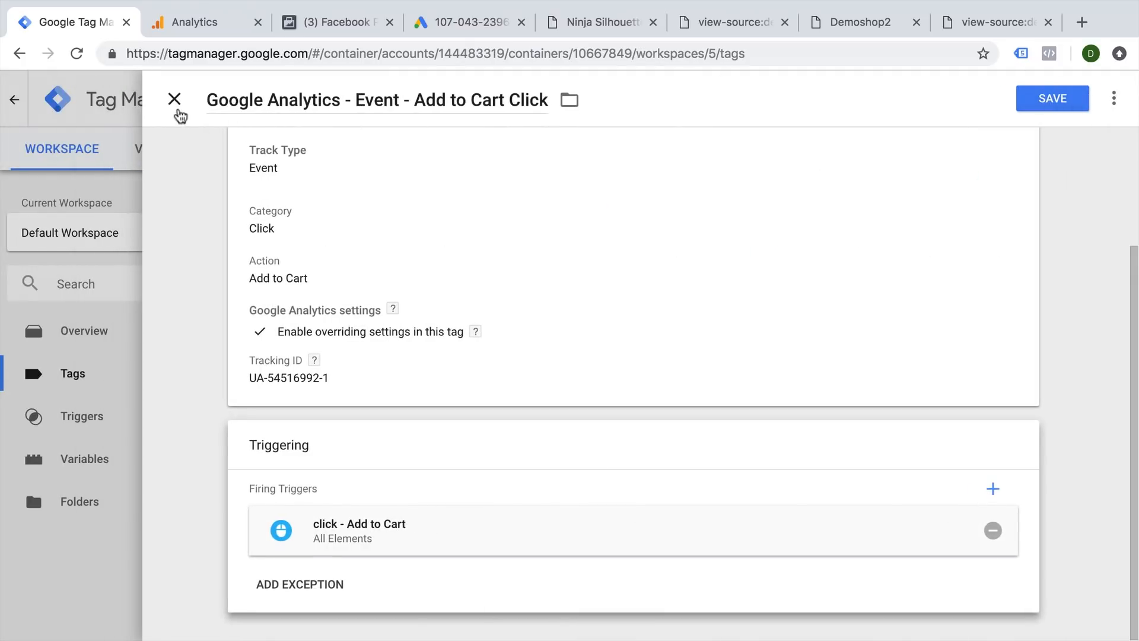
click(1052, 98)
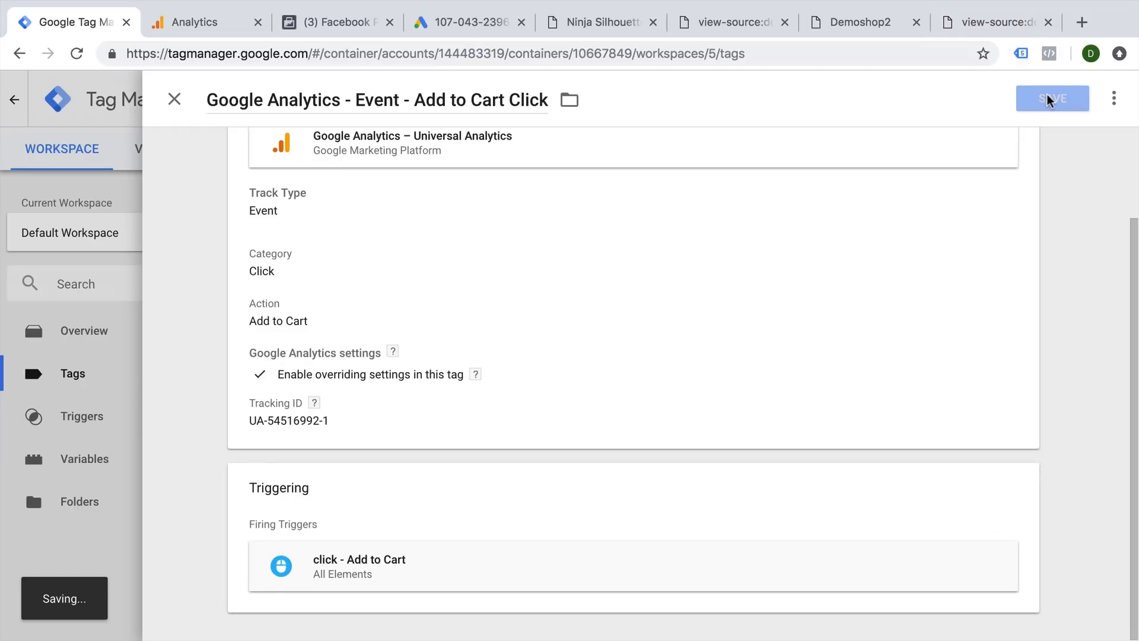
click(1052, 100)
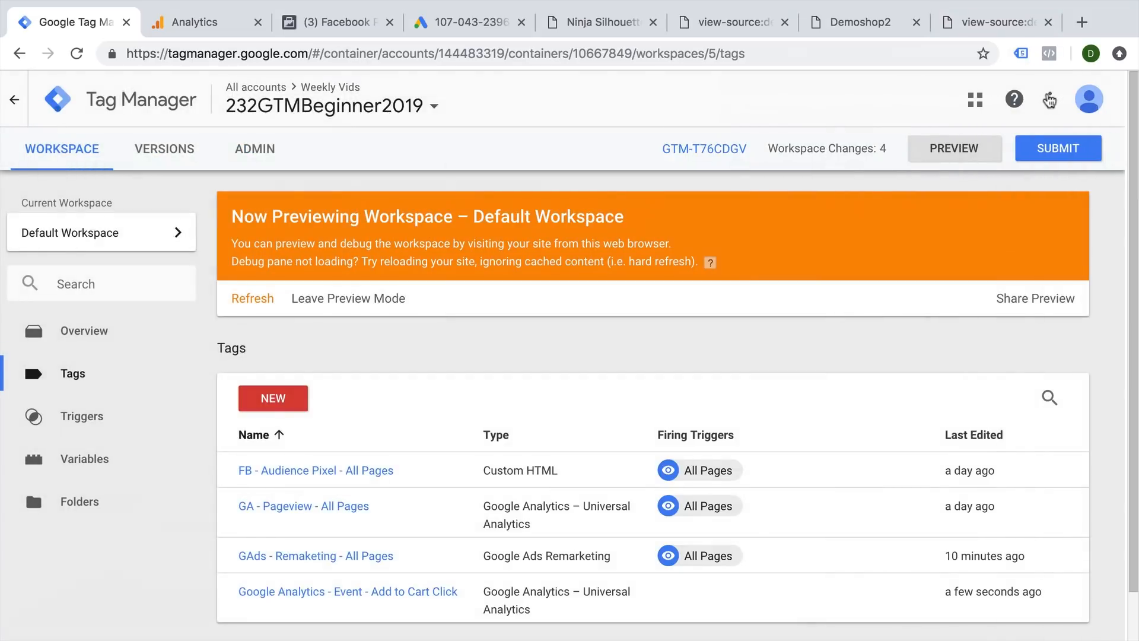
click(253, 299)
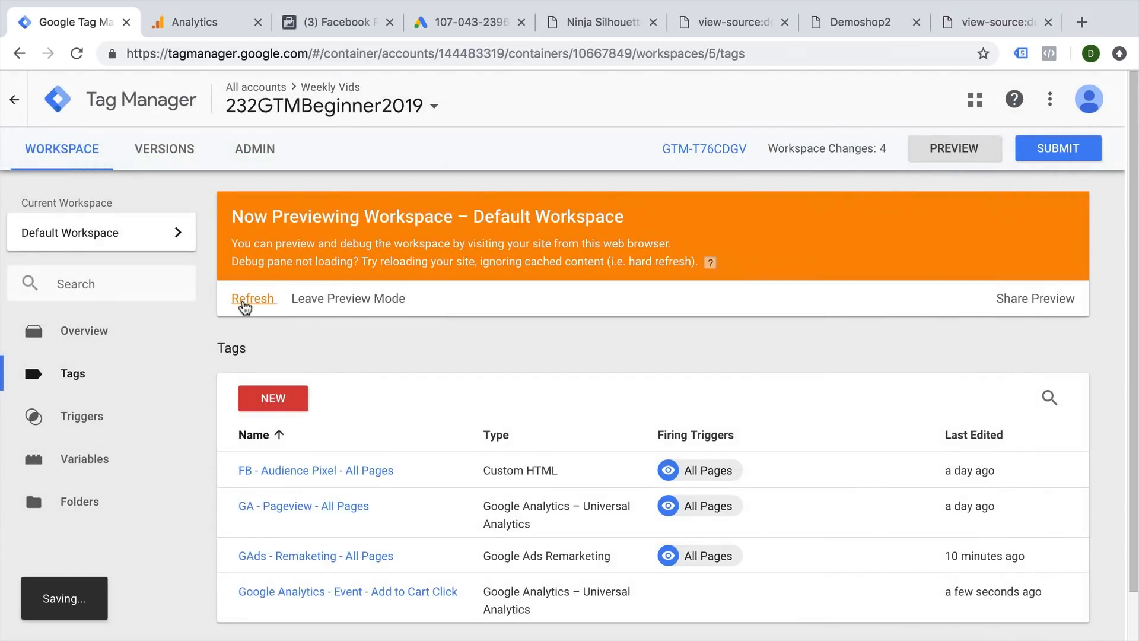
click(601, 22)
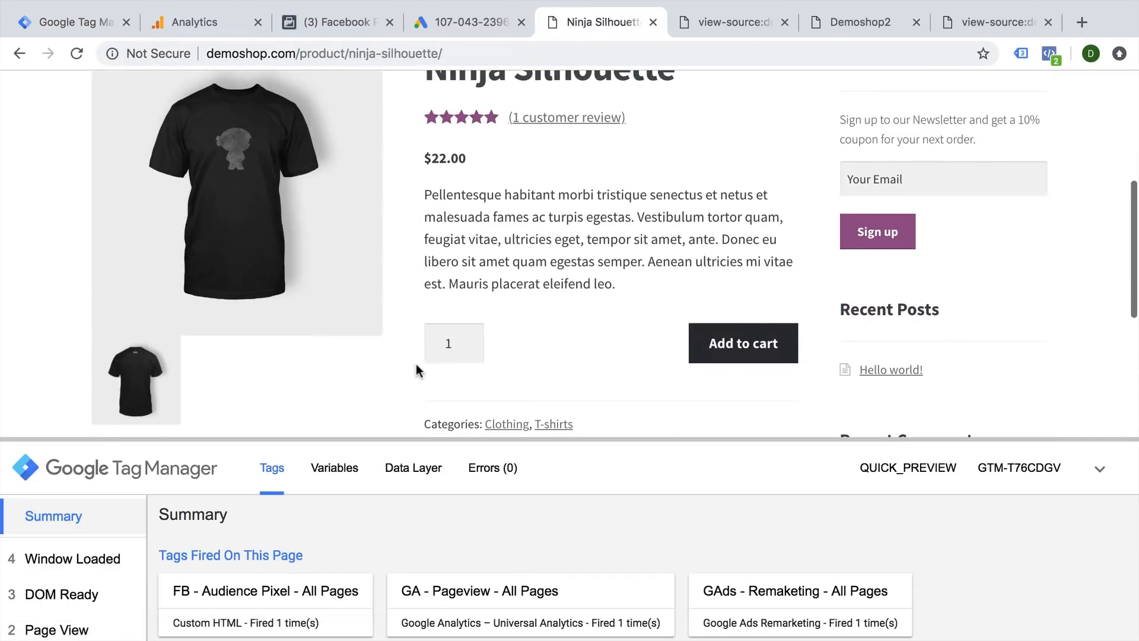
Click Add to cart and confirm the Add to Cart Click tag fired in the debug pane.
scroll(down, 3)
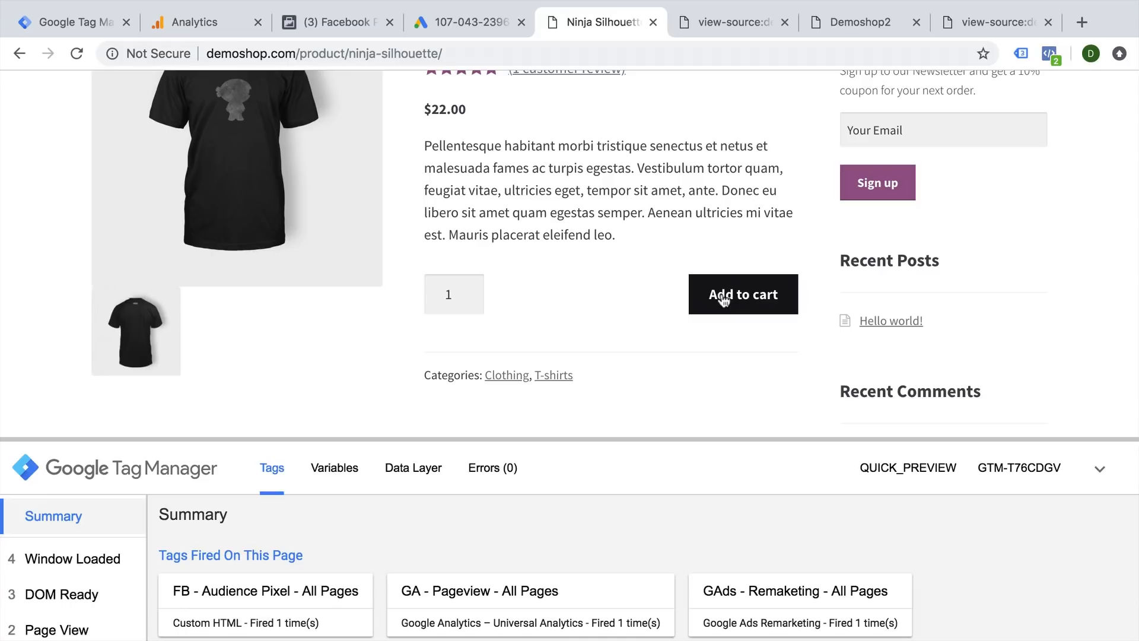
click(742, 294)
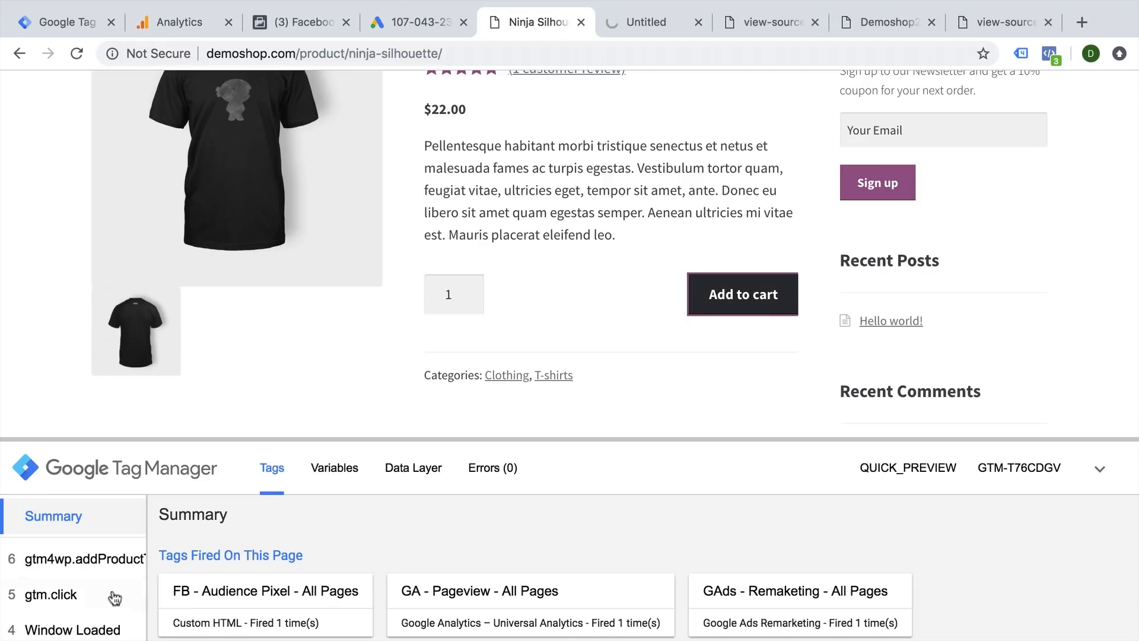
click(742, 294)
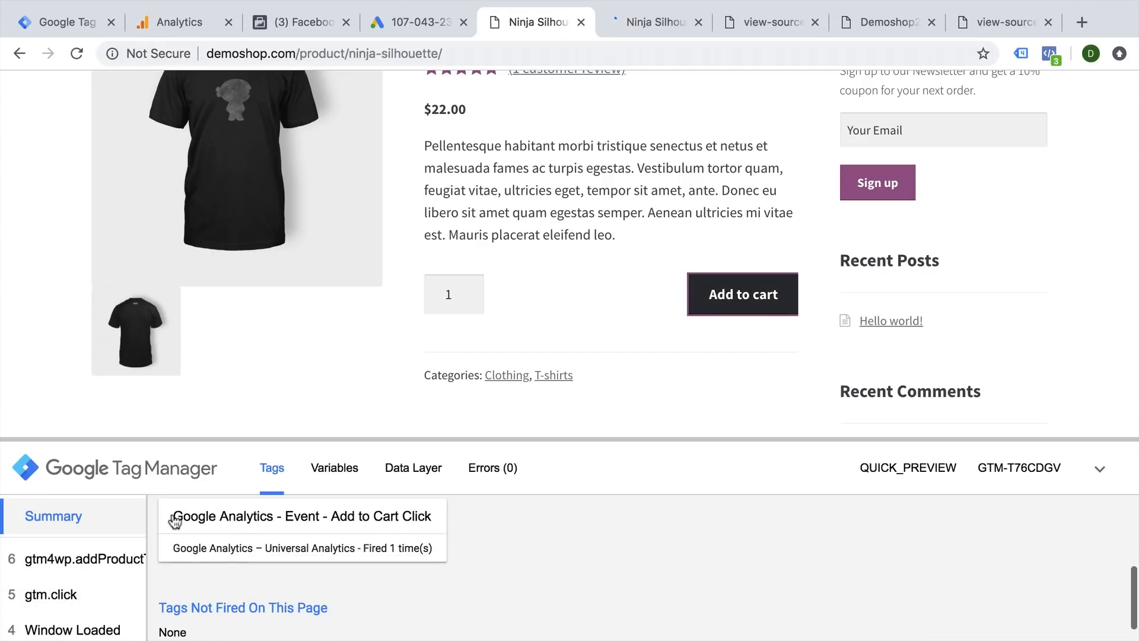
mouse_move(173, 22)
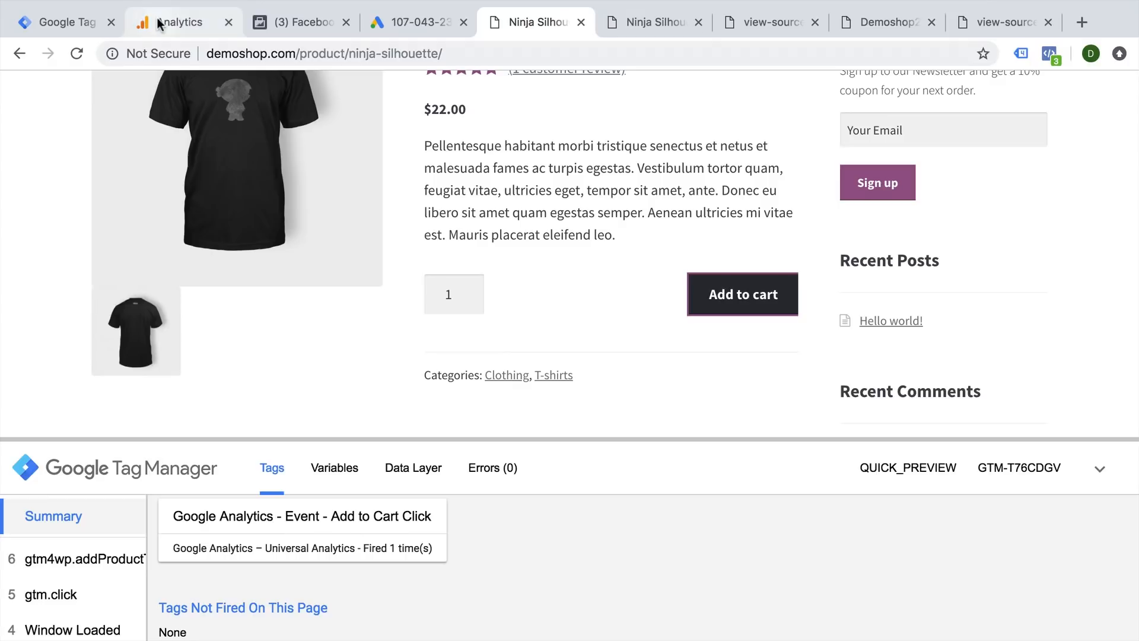
Open Analytics Real-Time Events to see the Click / Add to Cart event recorded.
click(180, 22)
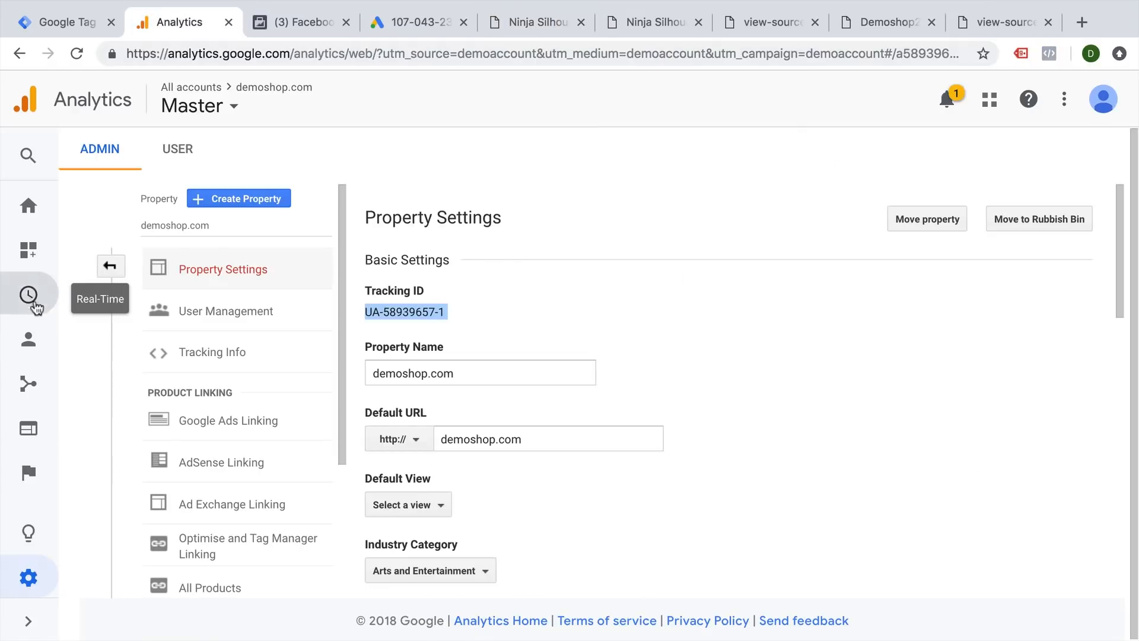
click(28, 295)
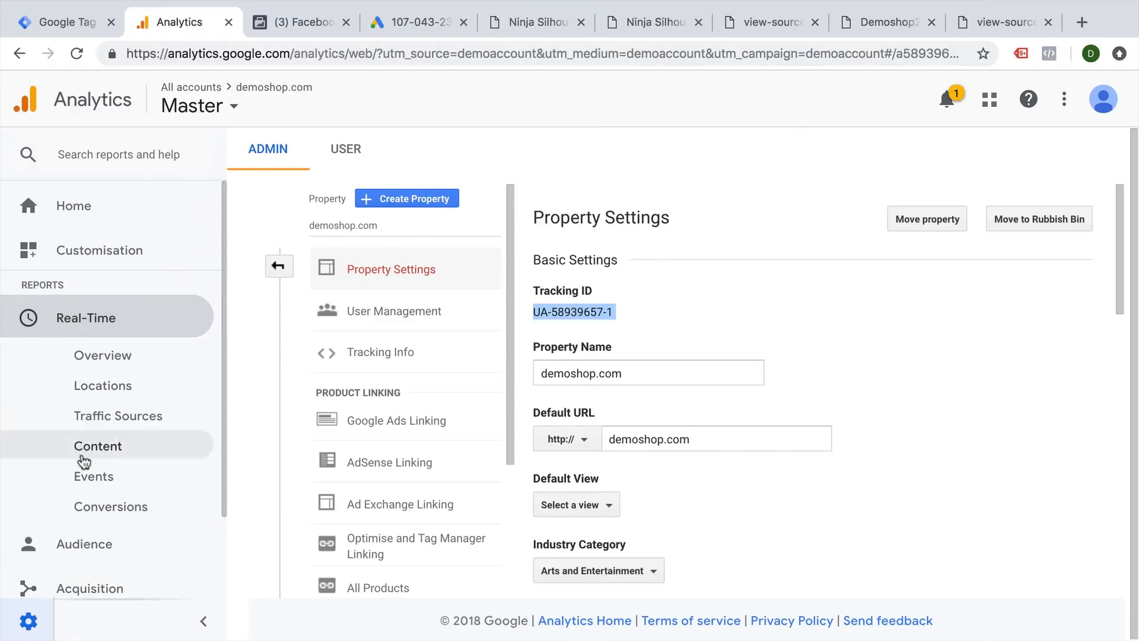
click(93, 476)
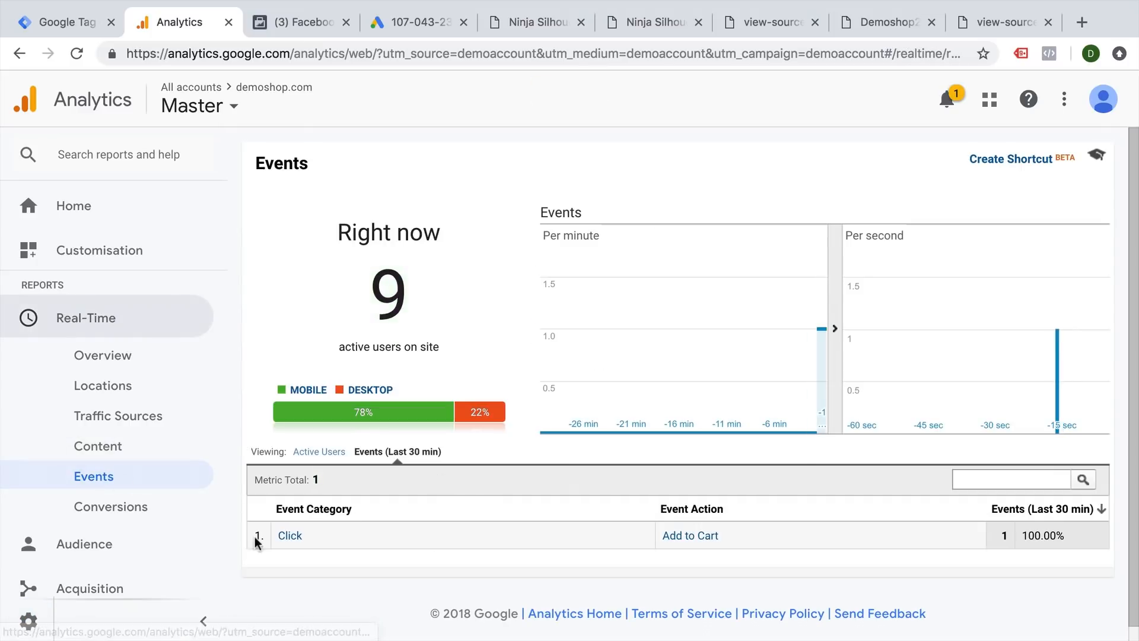
mouse_move(363, 580)
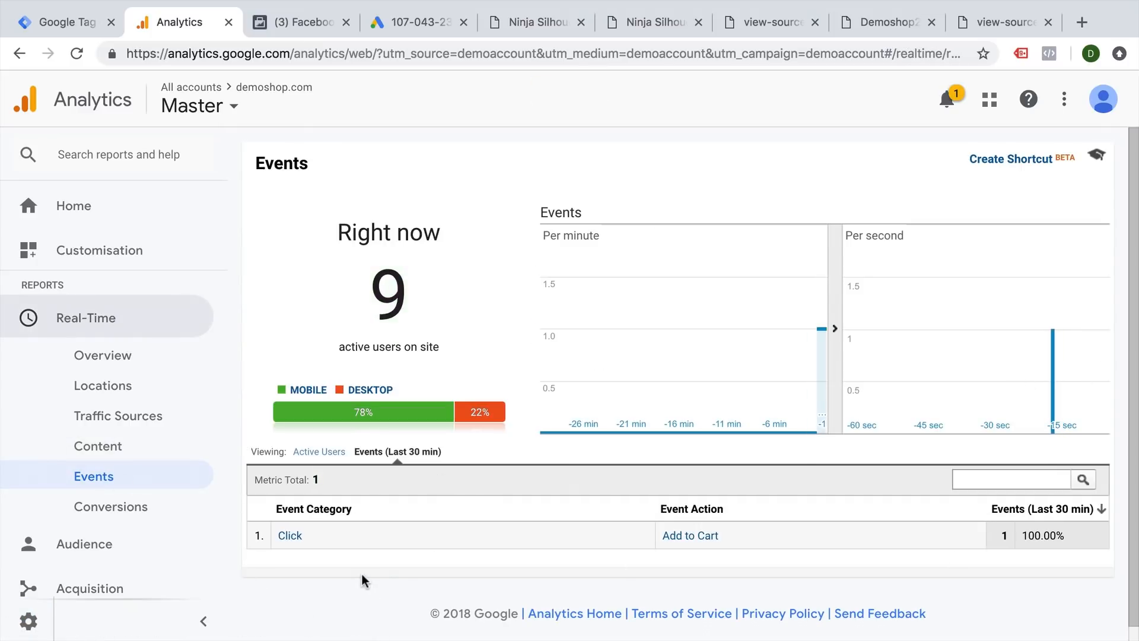
click(535, 22)
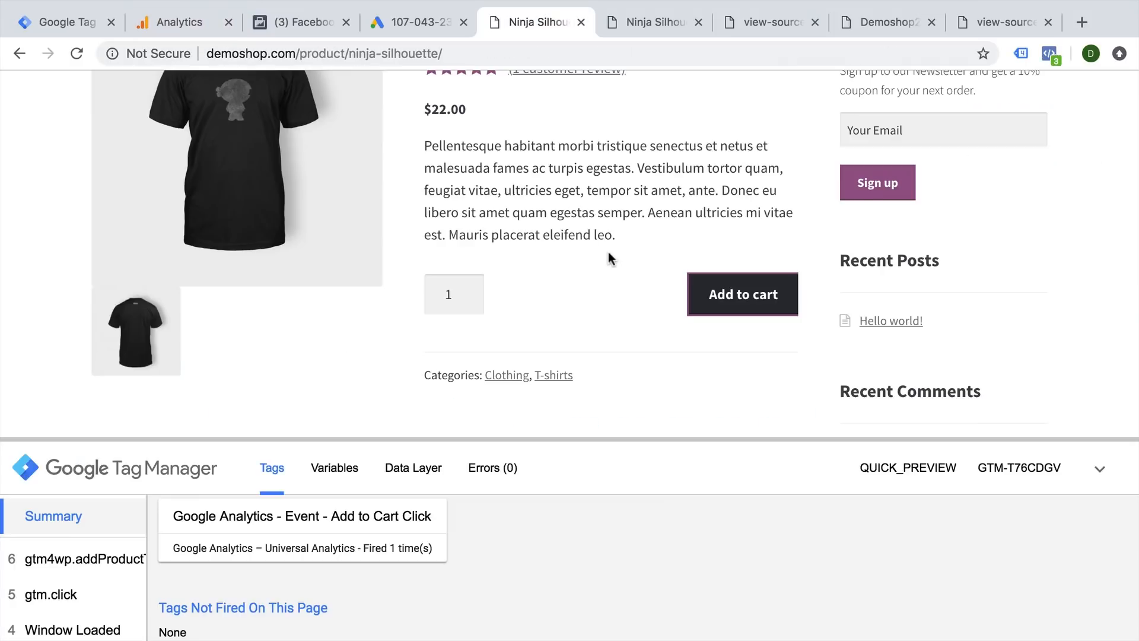
Review the product page preview tabs and debug pane, then return to the Tag Manager tag list.
click(742, 295)
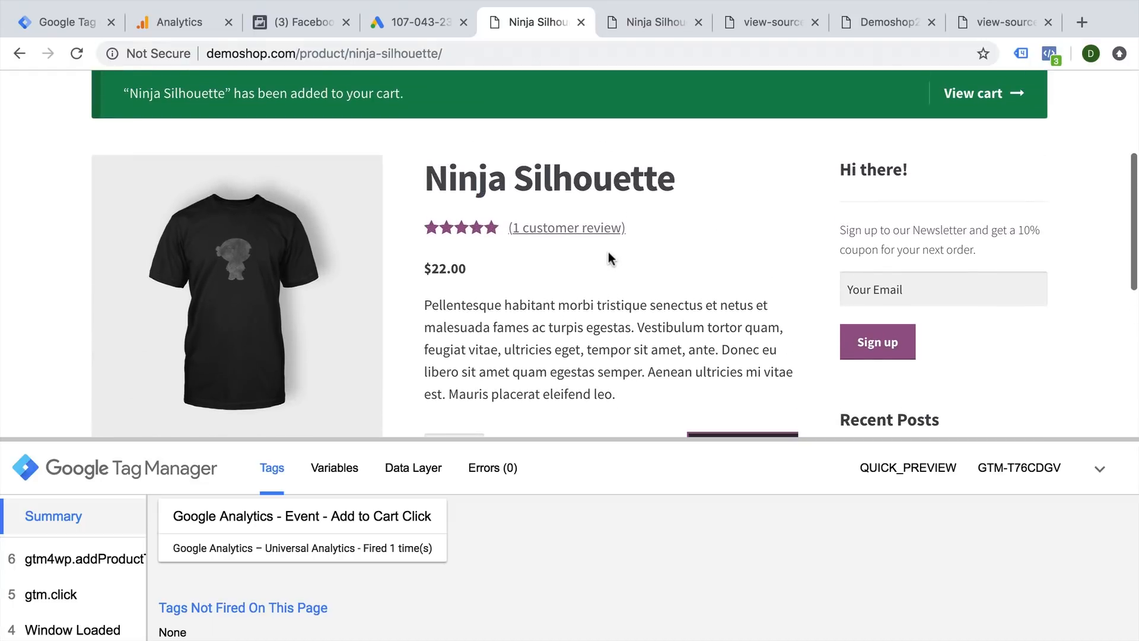
click(64, 22)
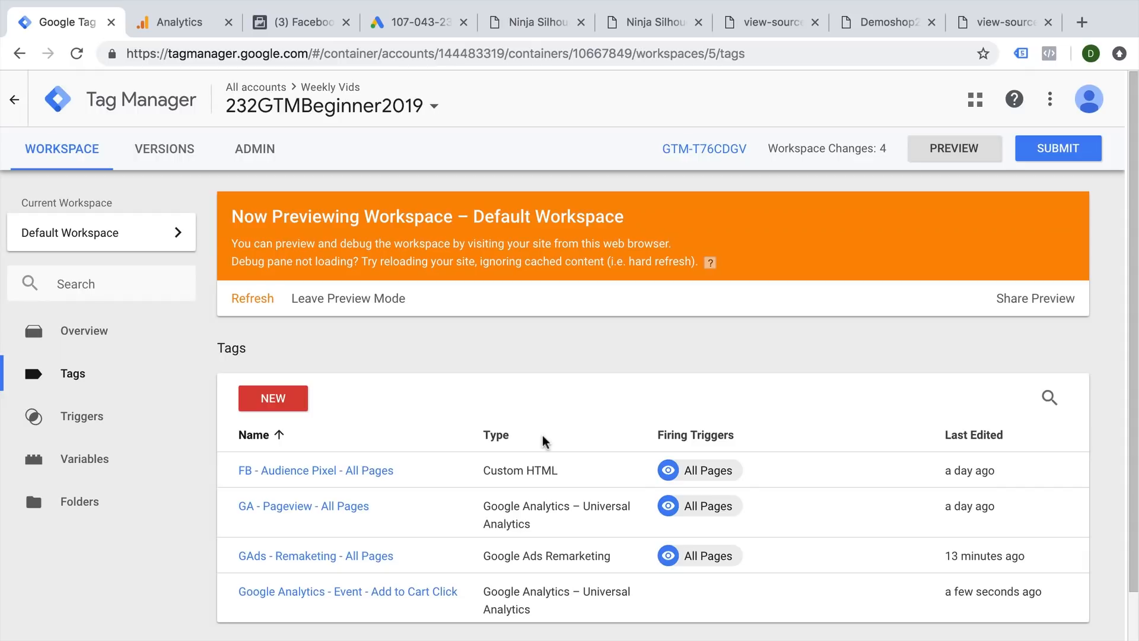
click(650, 22)
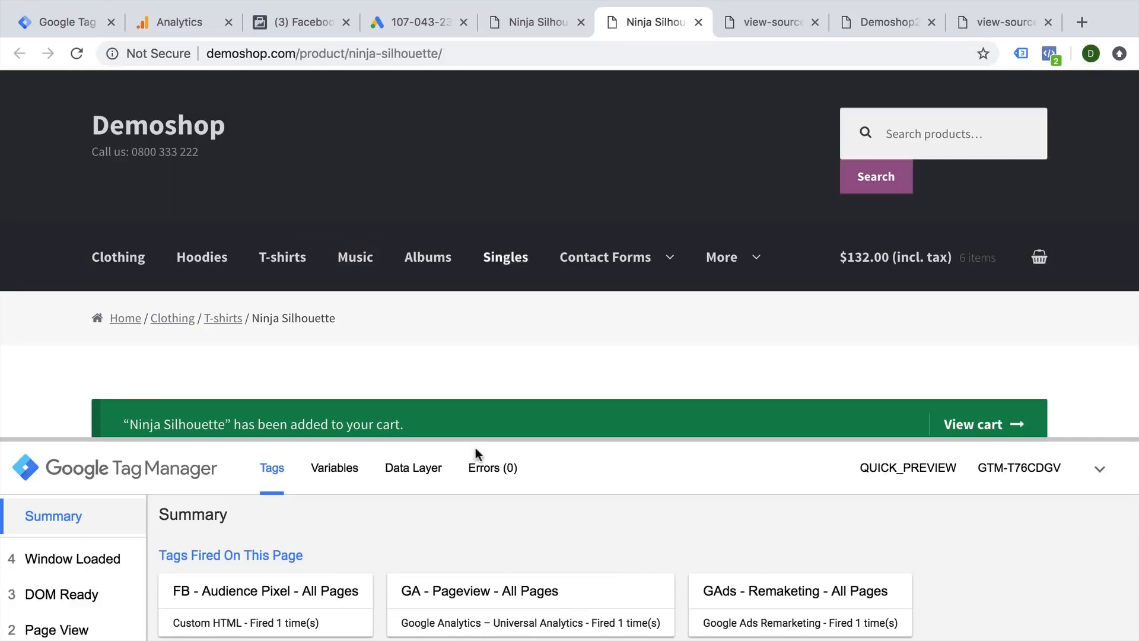
mouse_move(77, 52)
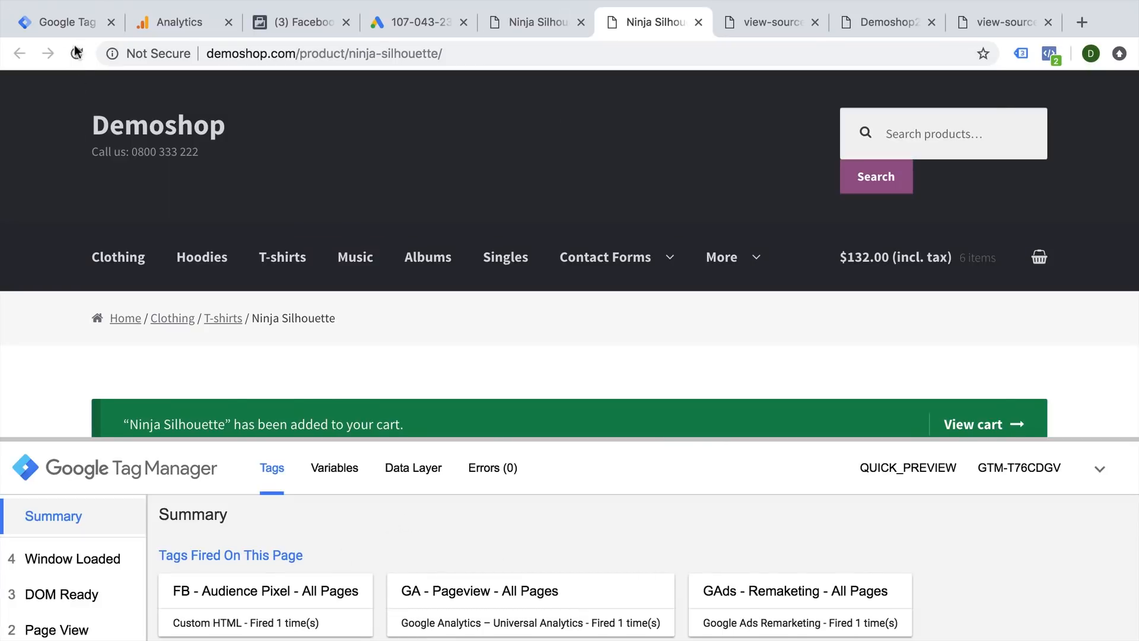
click(61, 22)
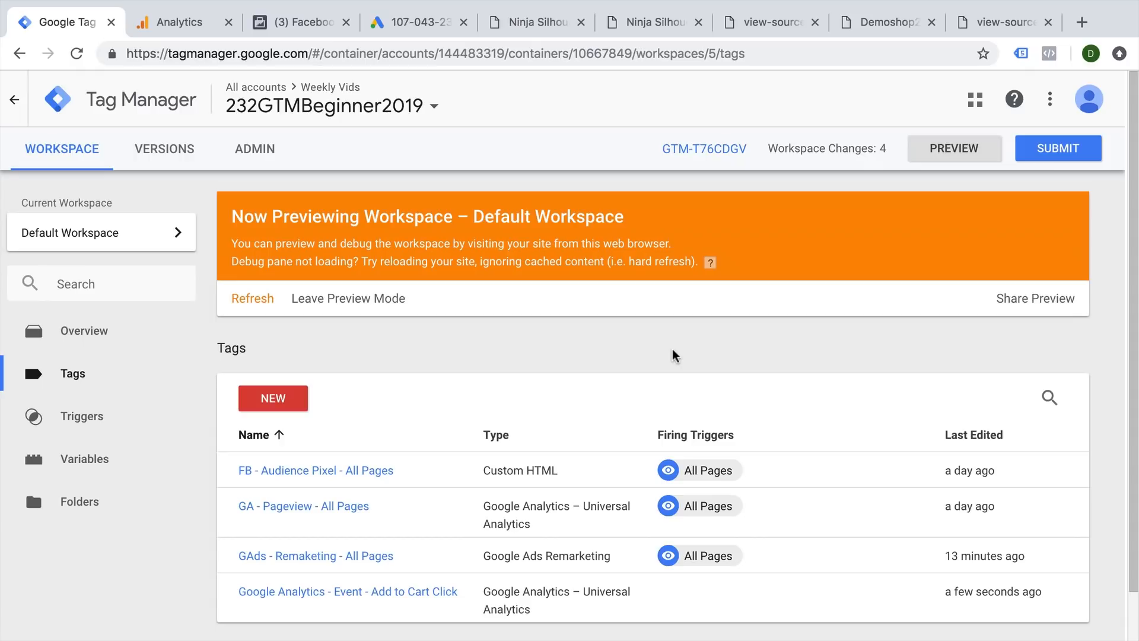
mouse_move(1059, 148)
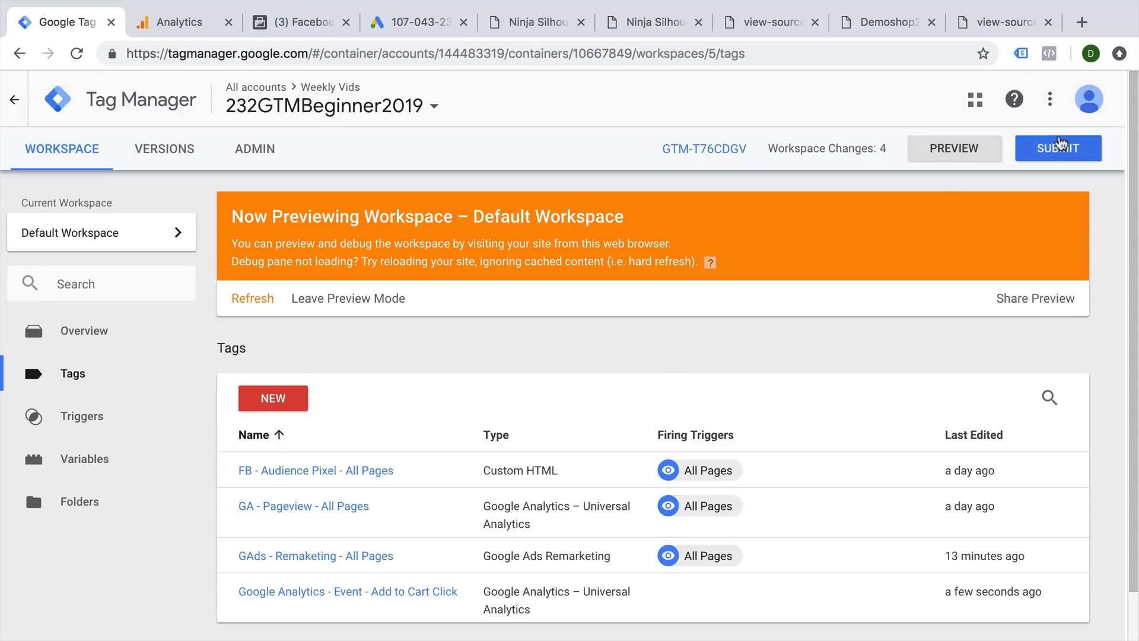
Submit and publish the workspace as version 'Added Add to cart click tracking'.
click(1058, 148)
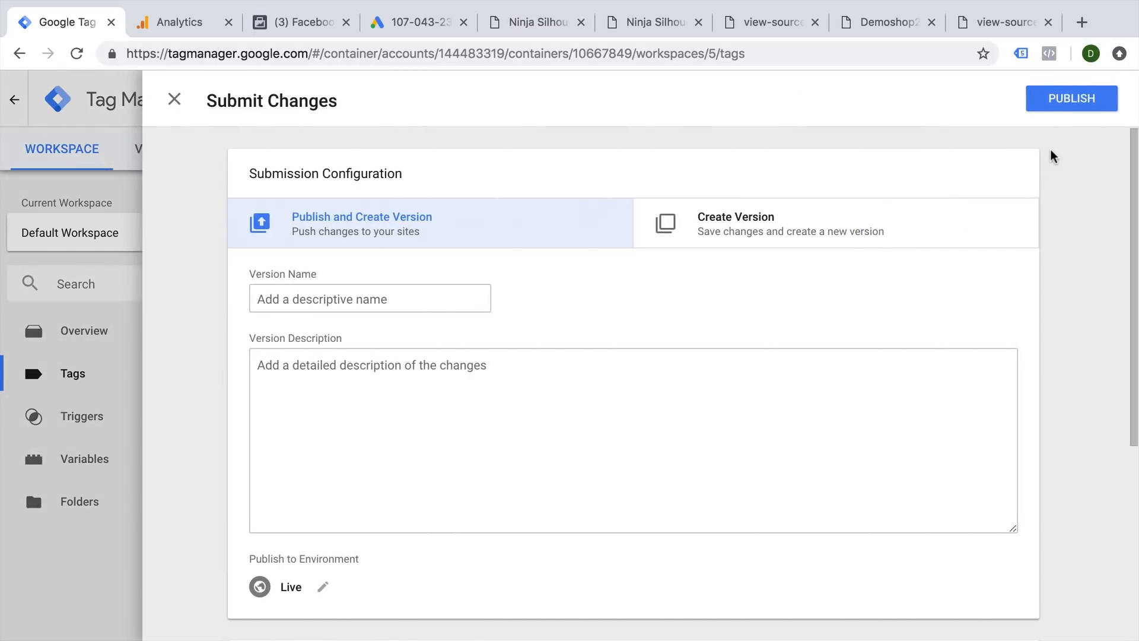
click(369, 298)
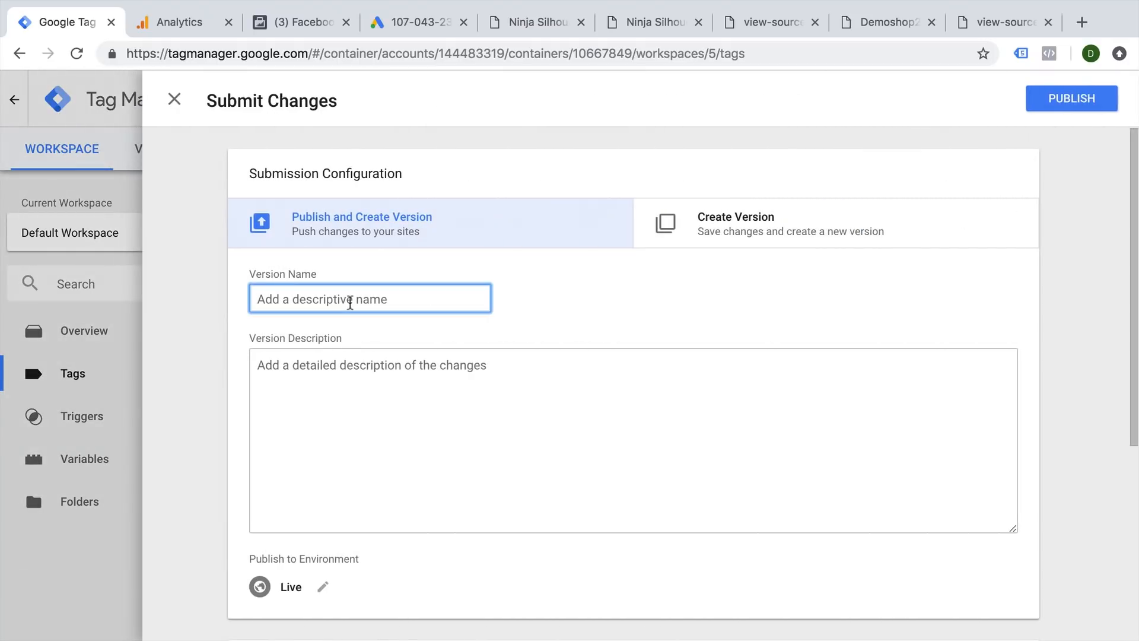
text(Added Ad)
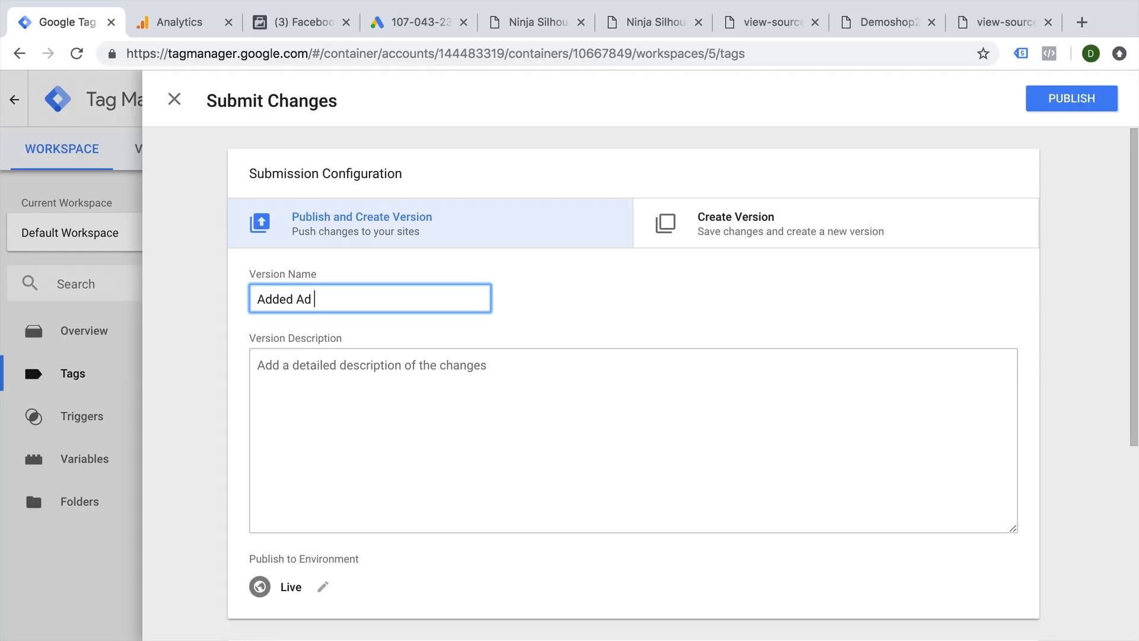
text(d to cart clic)
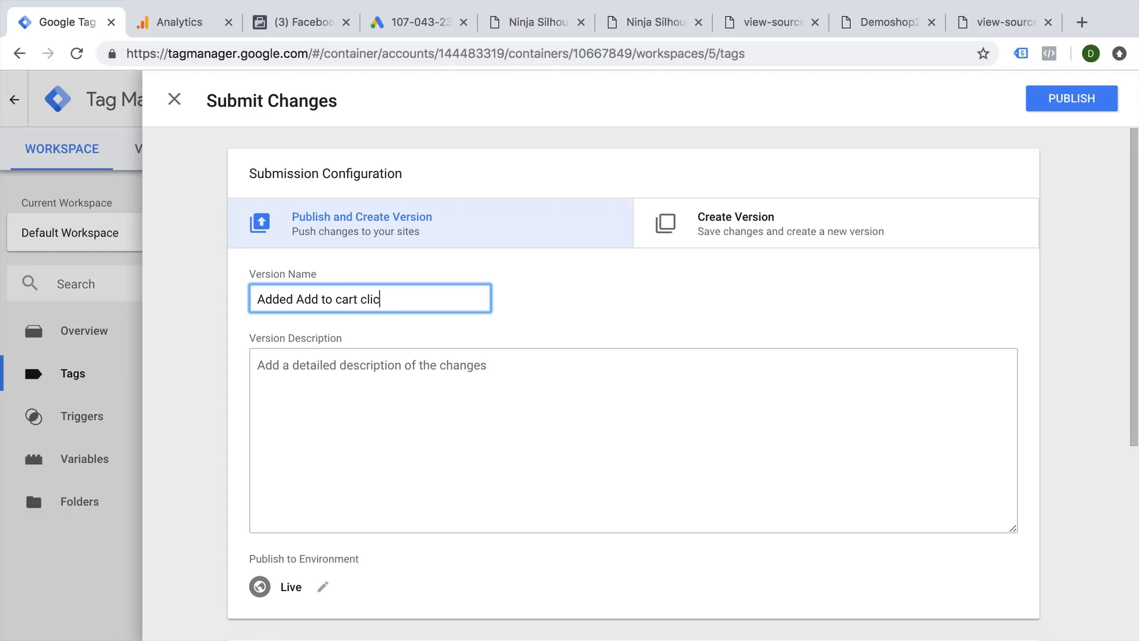
text(k tracking)
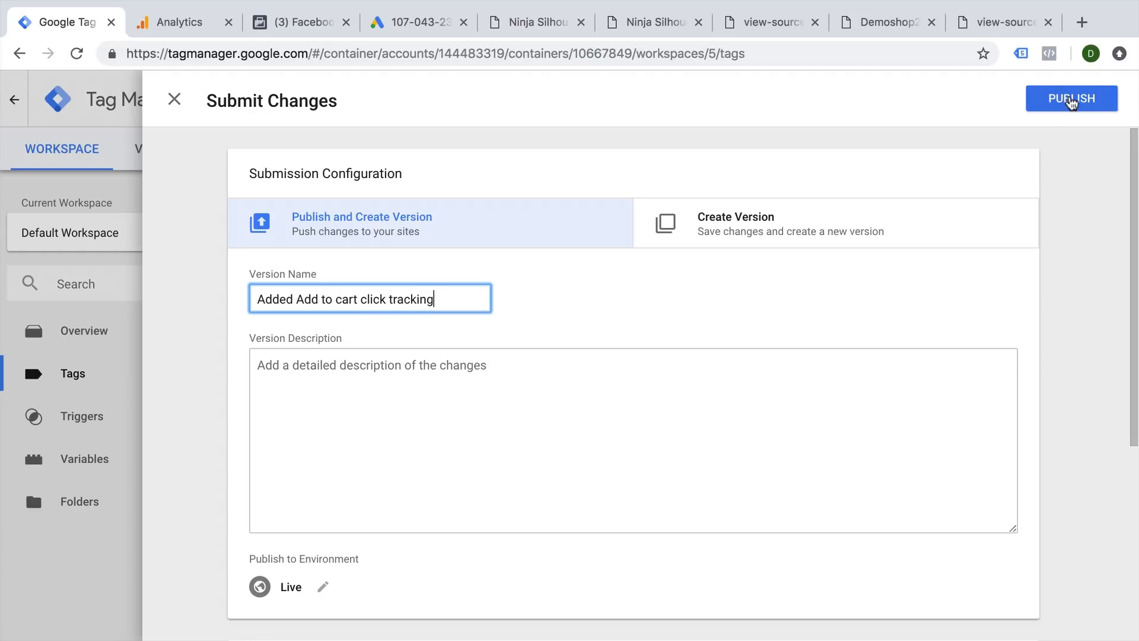
click(1071, 98)
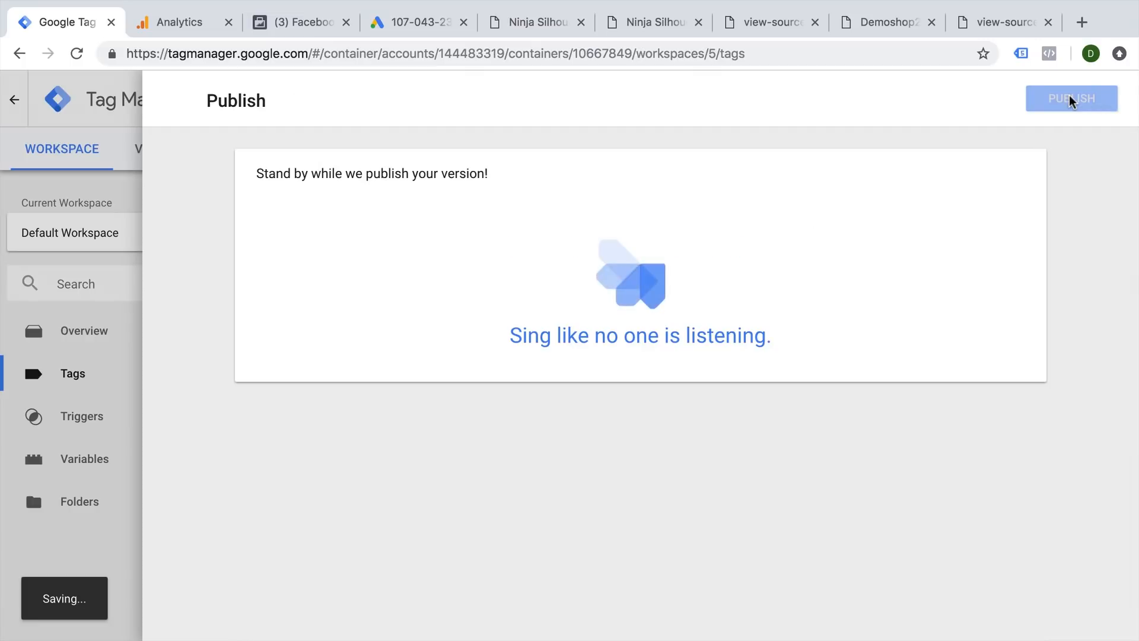
click(1071, 98)
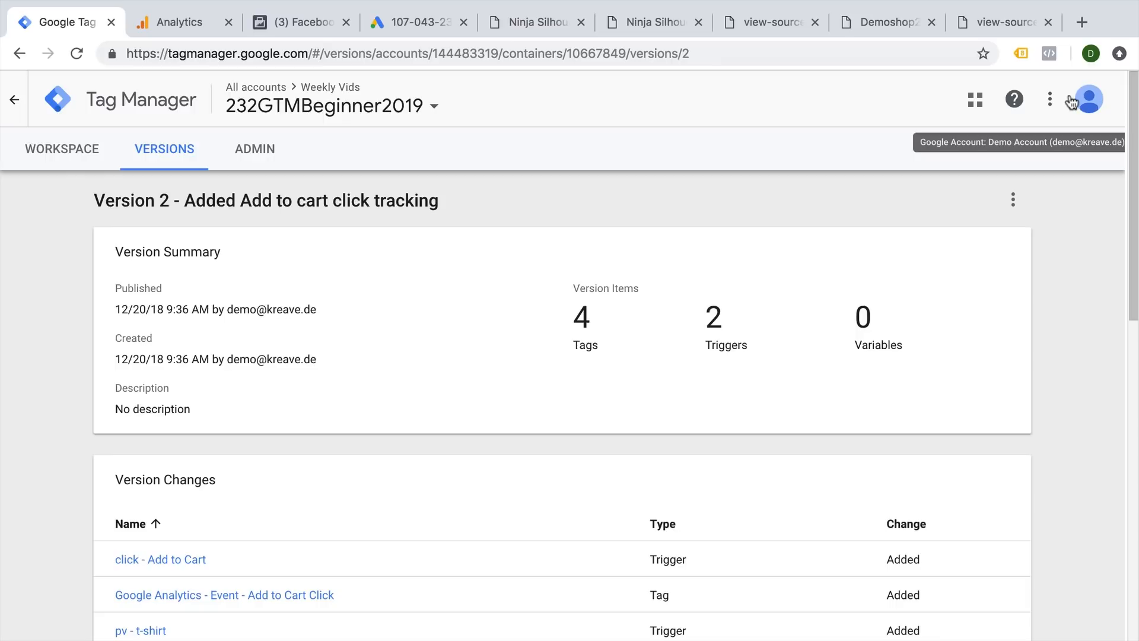
mouse_move(164, 149)
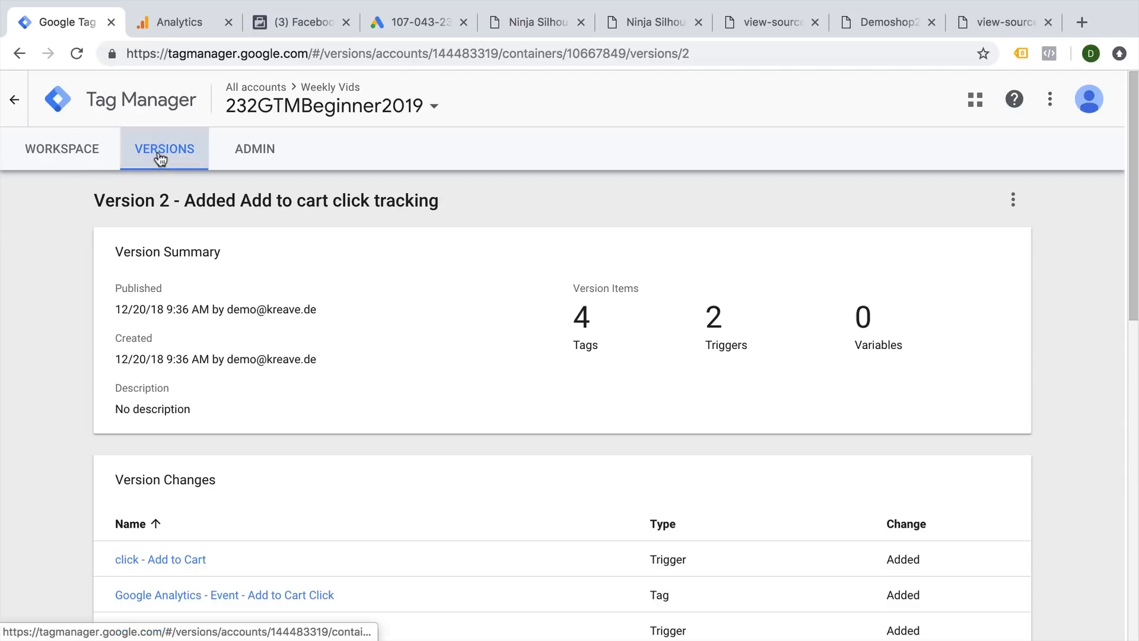
Check that Version 2 is live in Versions, then reopen the Workspace overview.
click(164, 149)
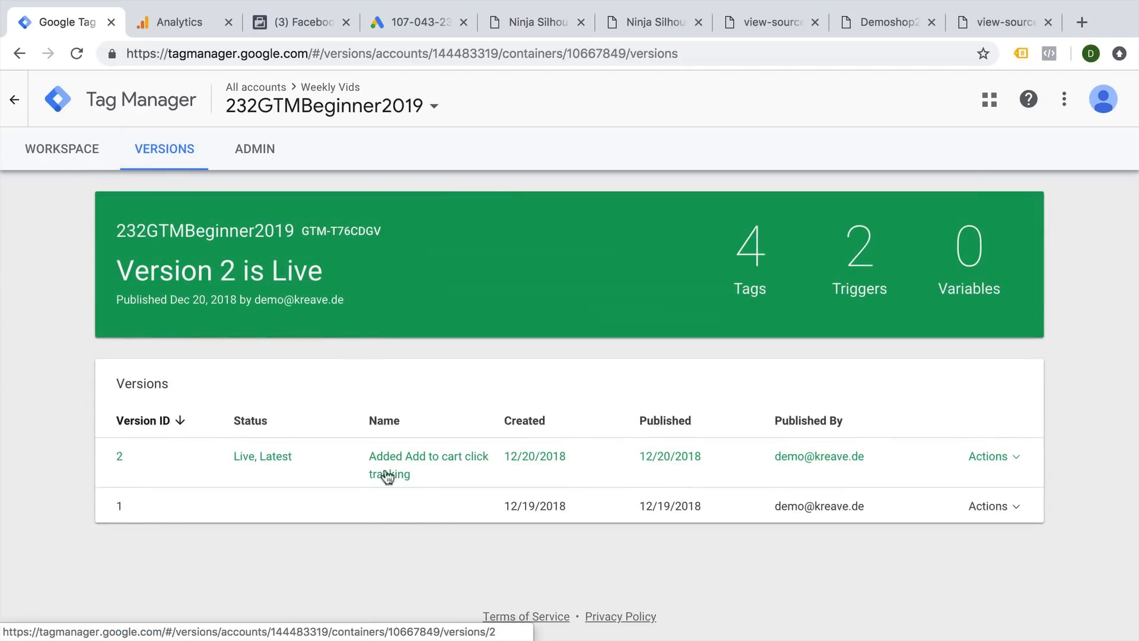
mouse_move(384, 502)
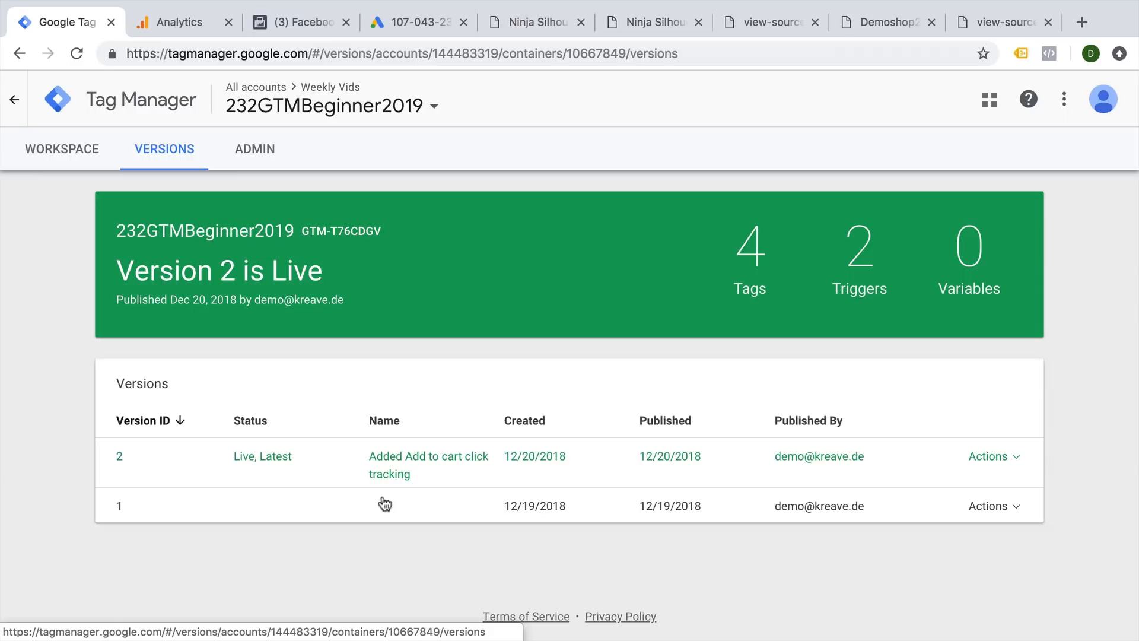
mouse_move(381, 499)
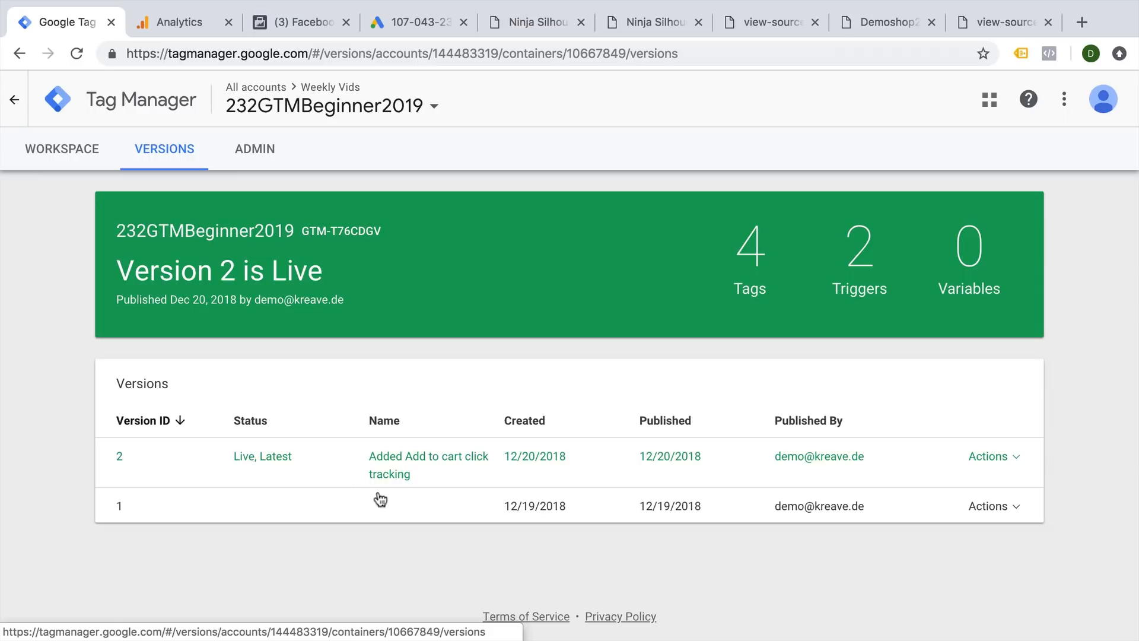
click(61, 148)
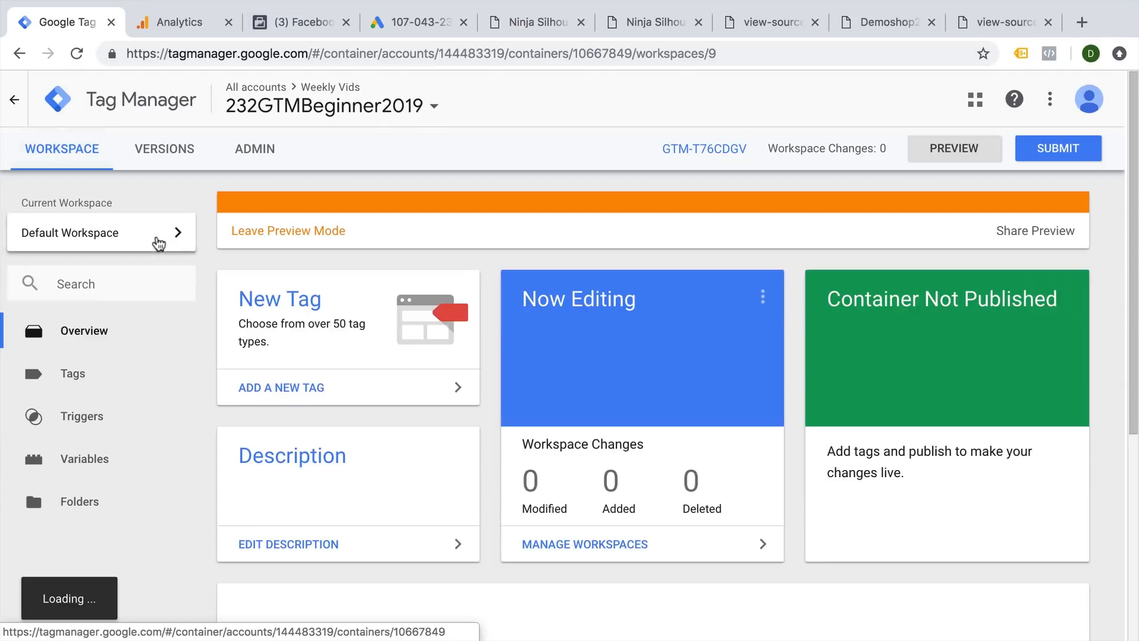